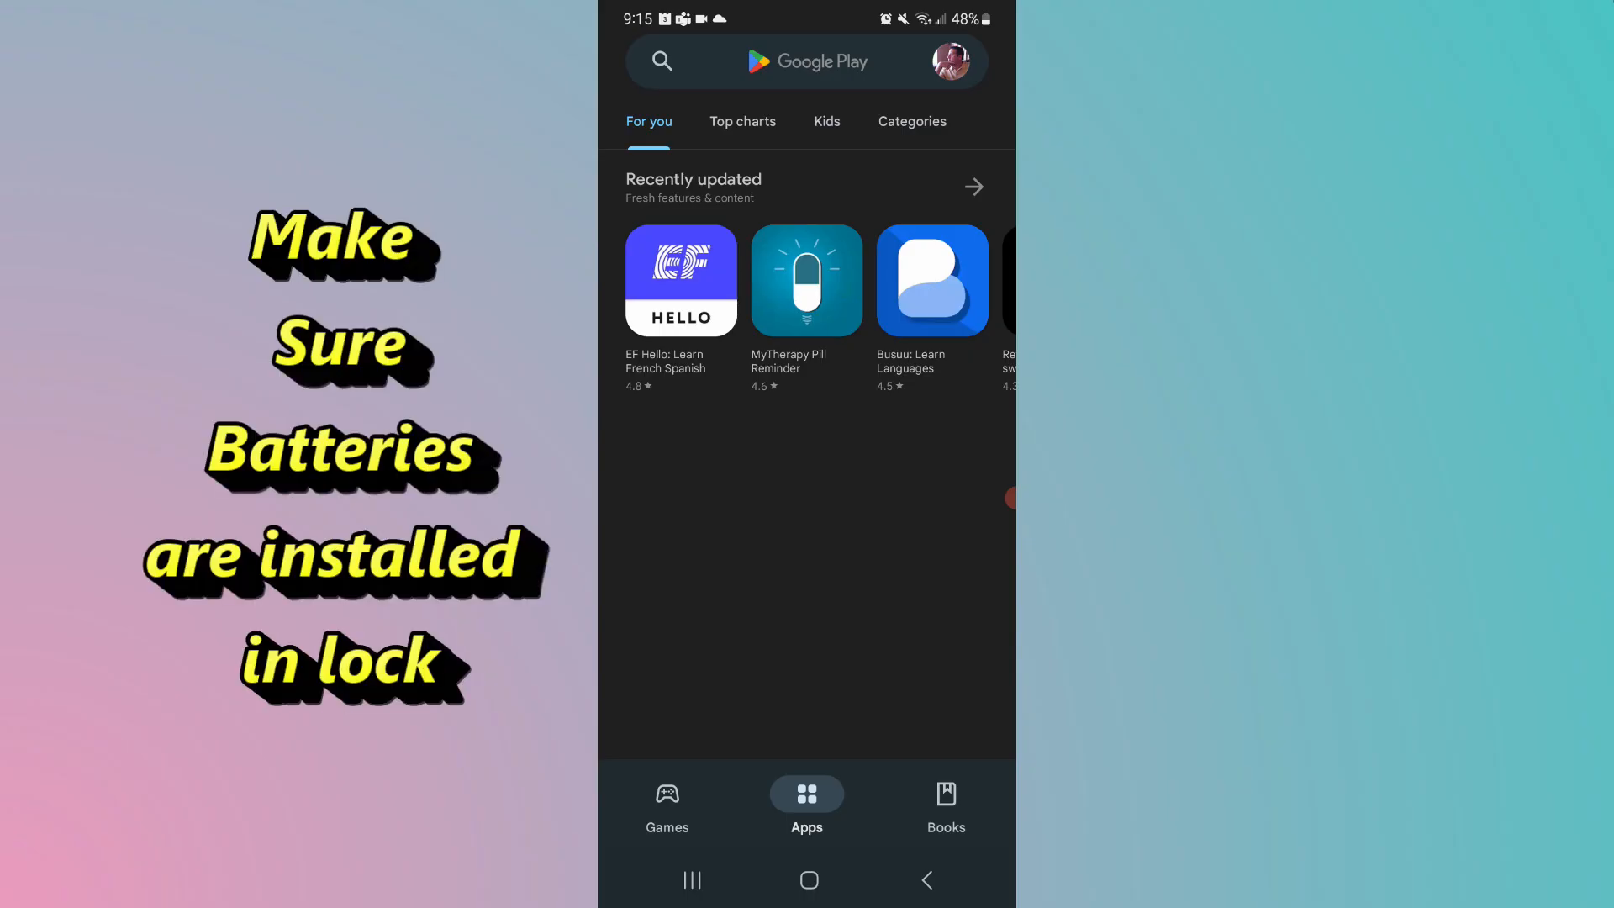
# Step: Search the Play Store for 'utec' and start installing the U-tec app
pyautogui.click(782, 62)
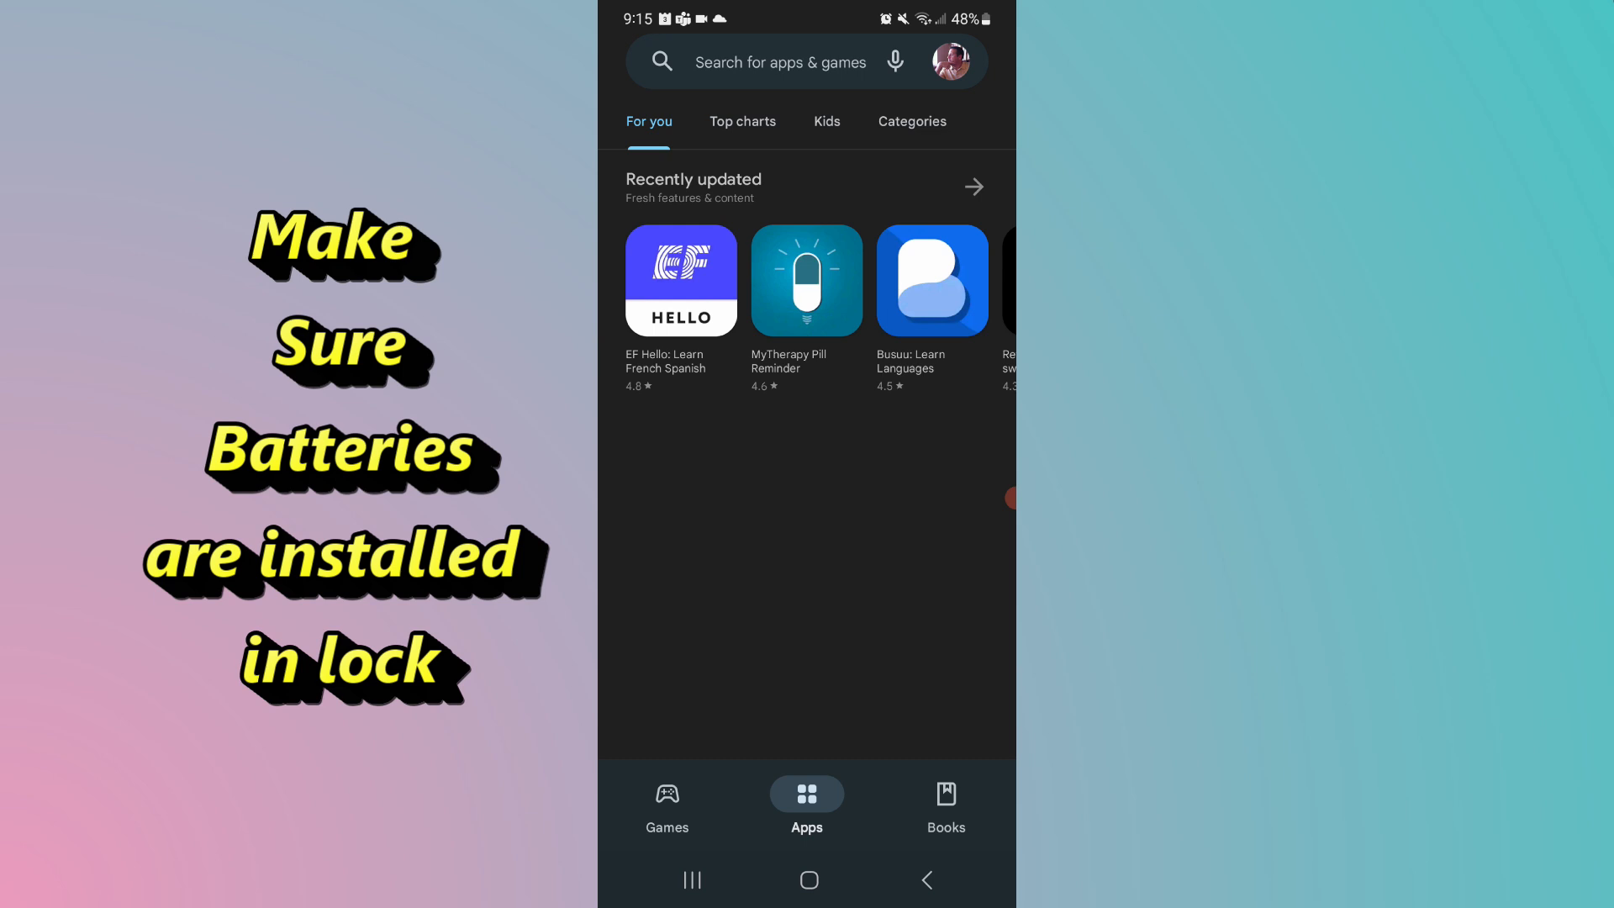
pyautogui.click(778, 62)
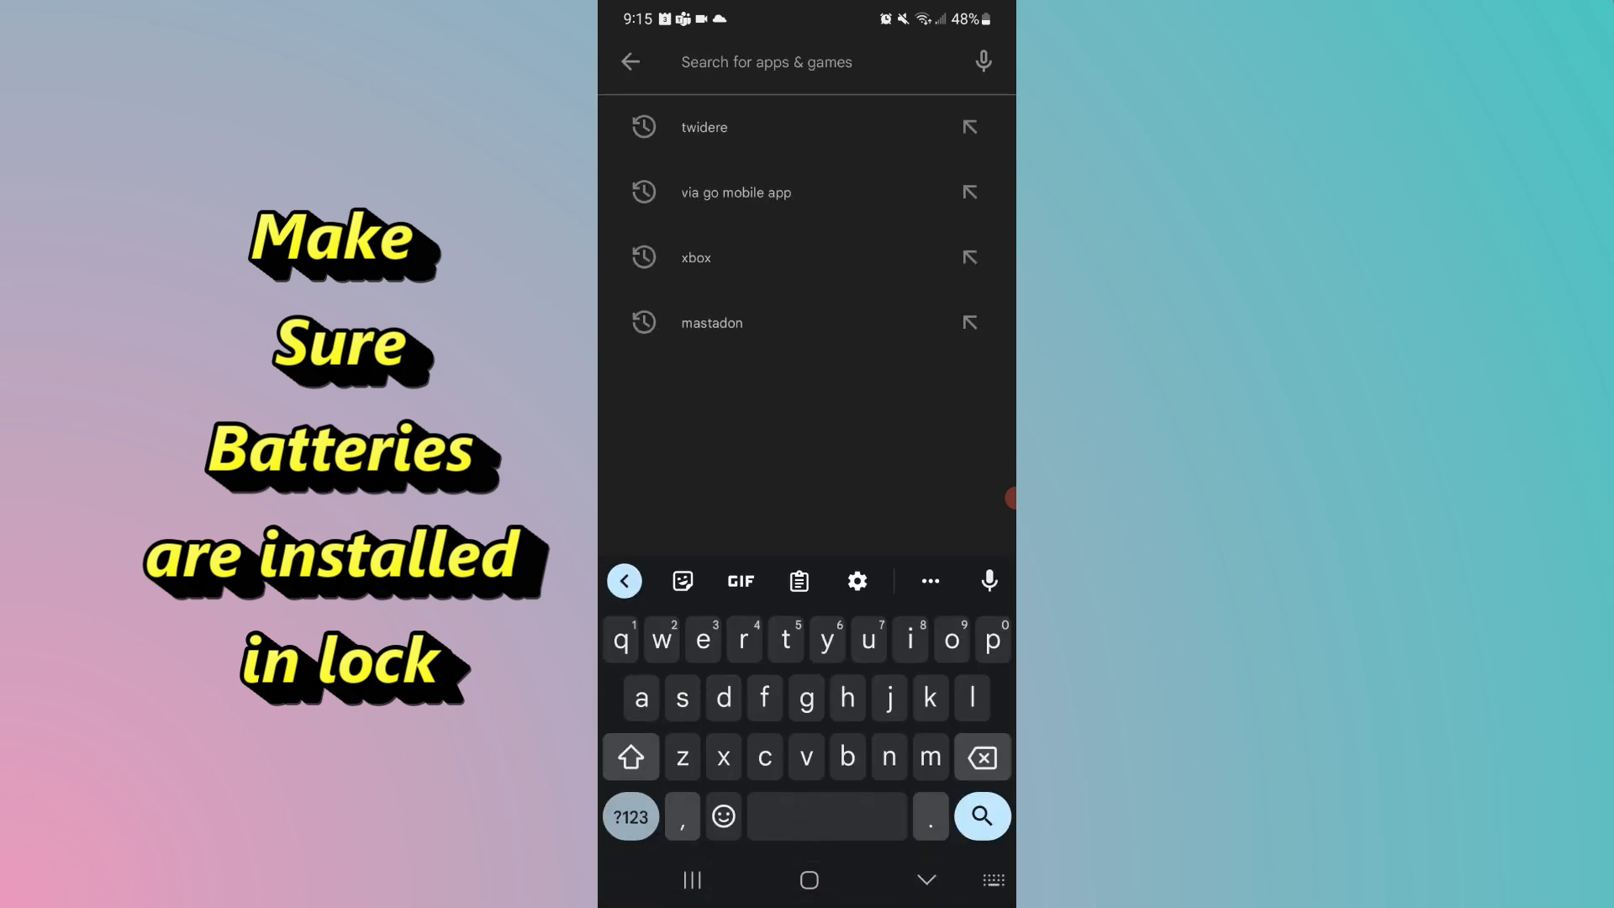
pyautogui.write('utec')
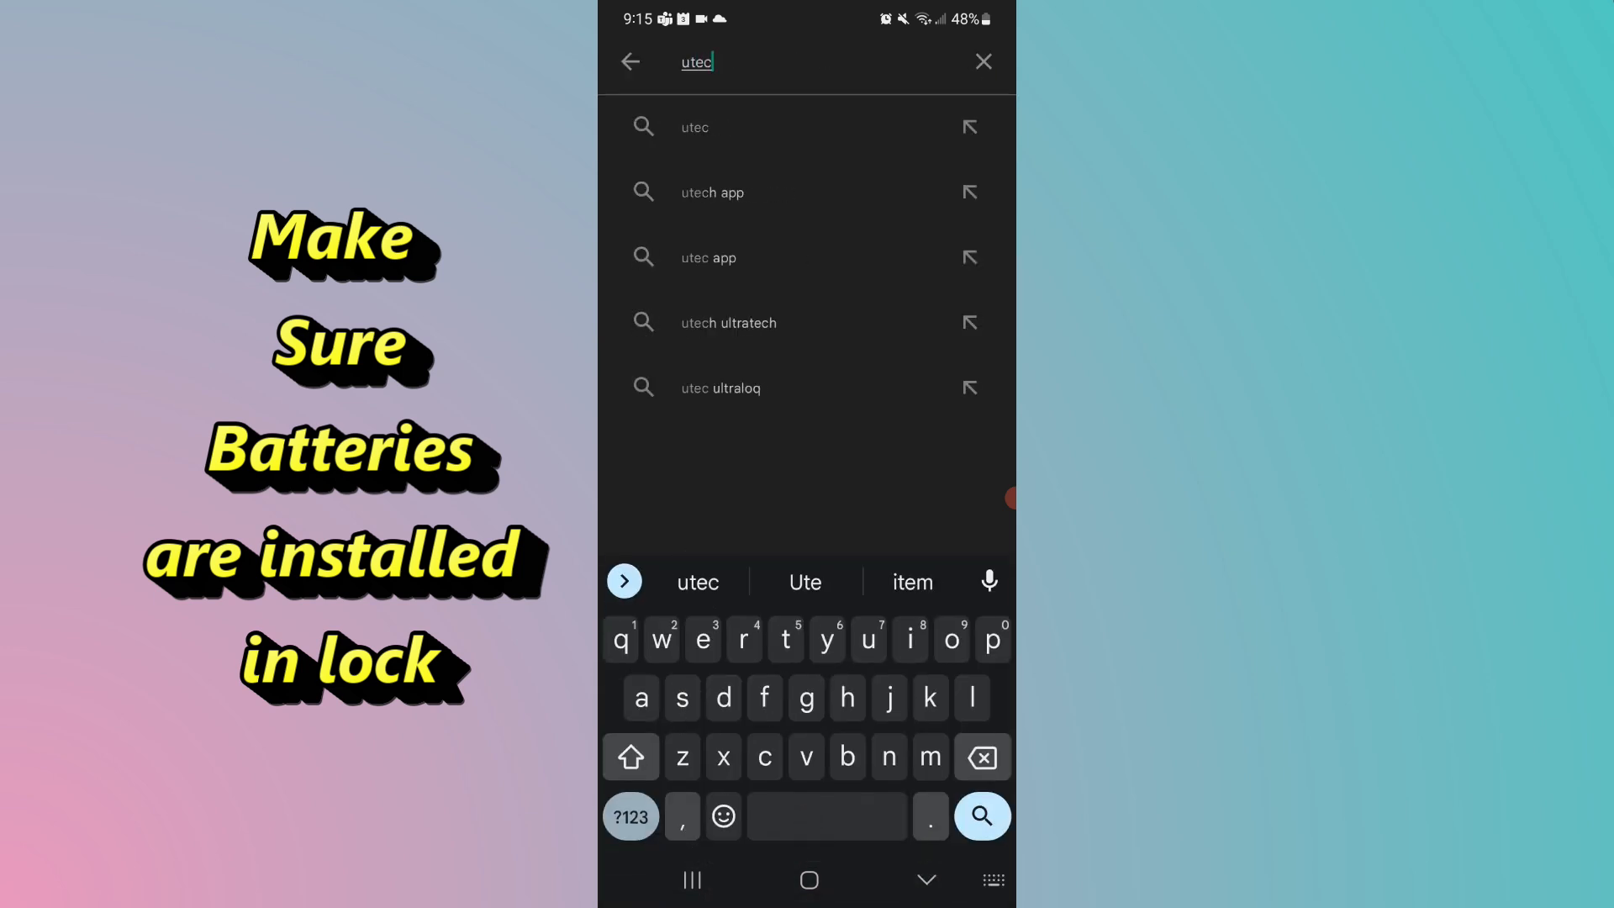
pyautogui.click(980, 817)
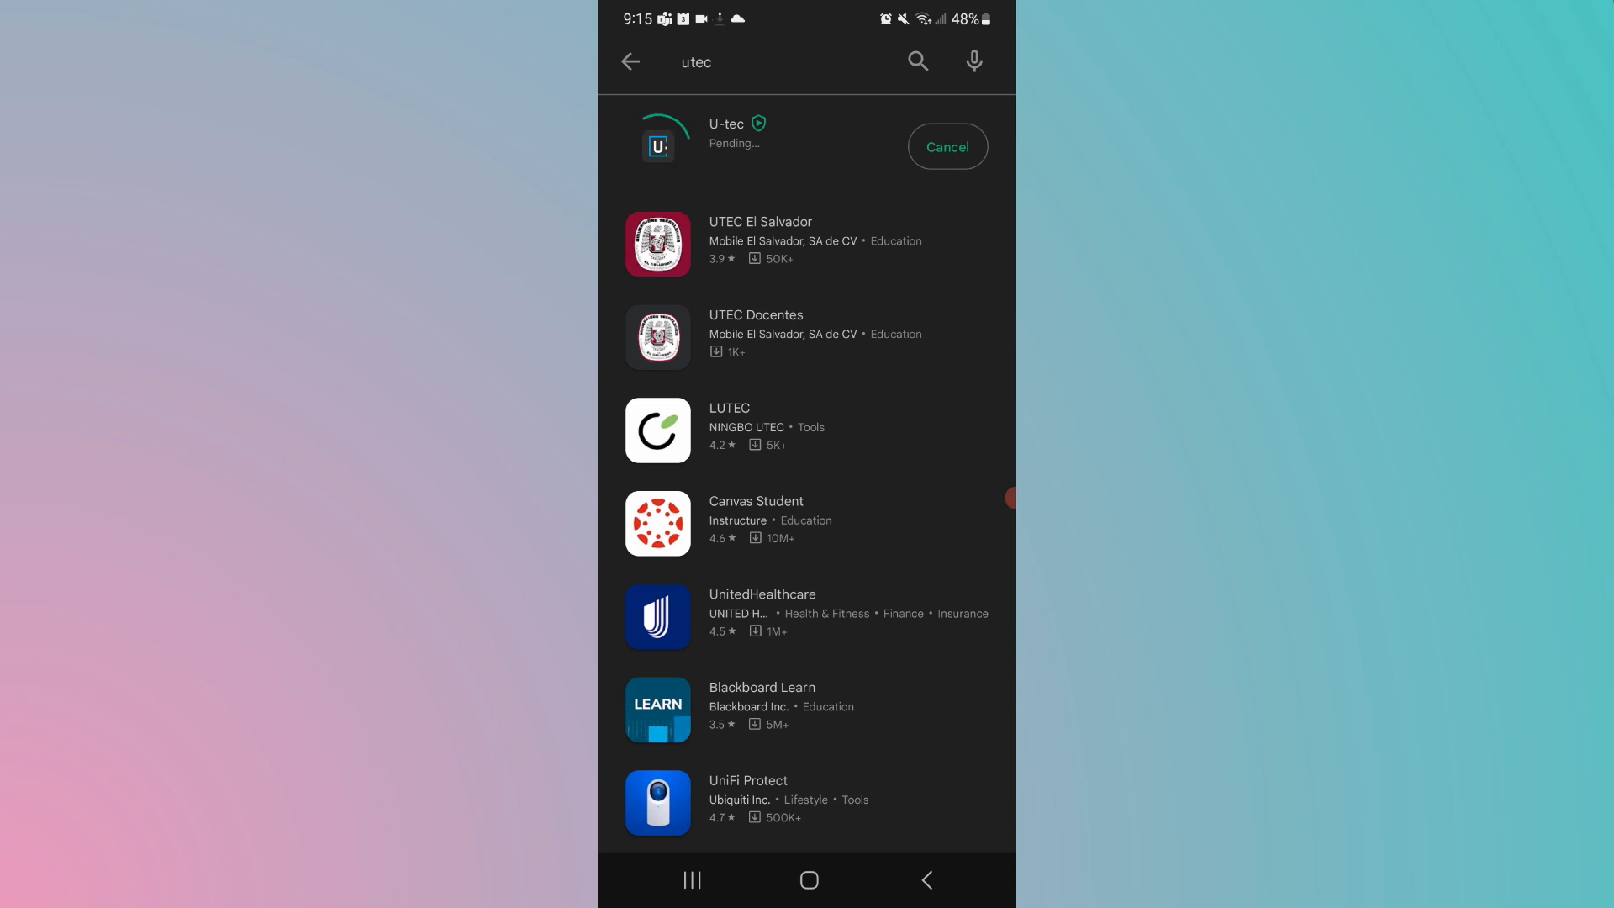
# Step: Launch U-tec, log in, dismiss the three version tips and allow nearby-device discovery
pyautogui.click(657, 141)
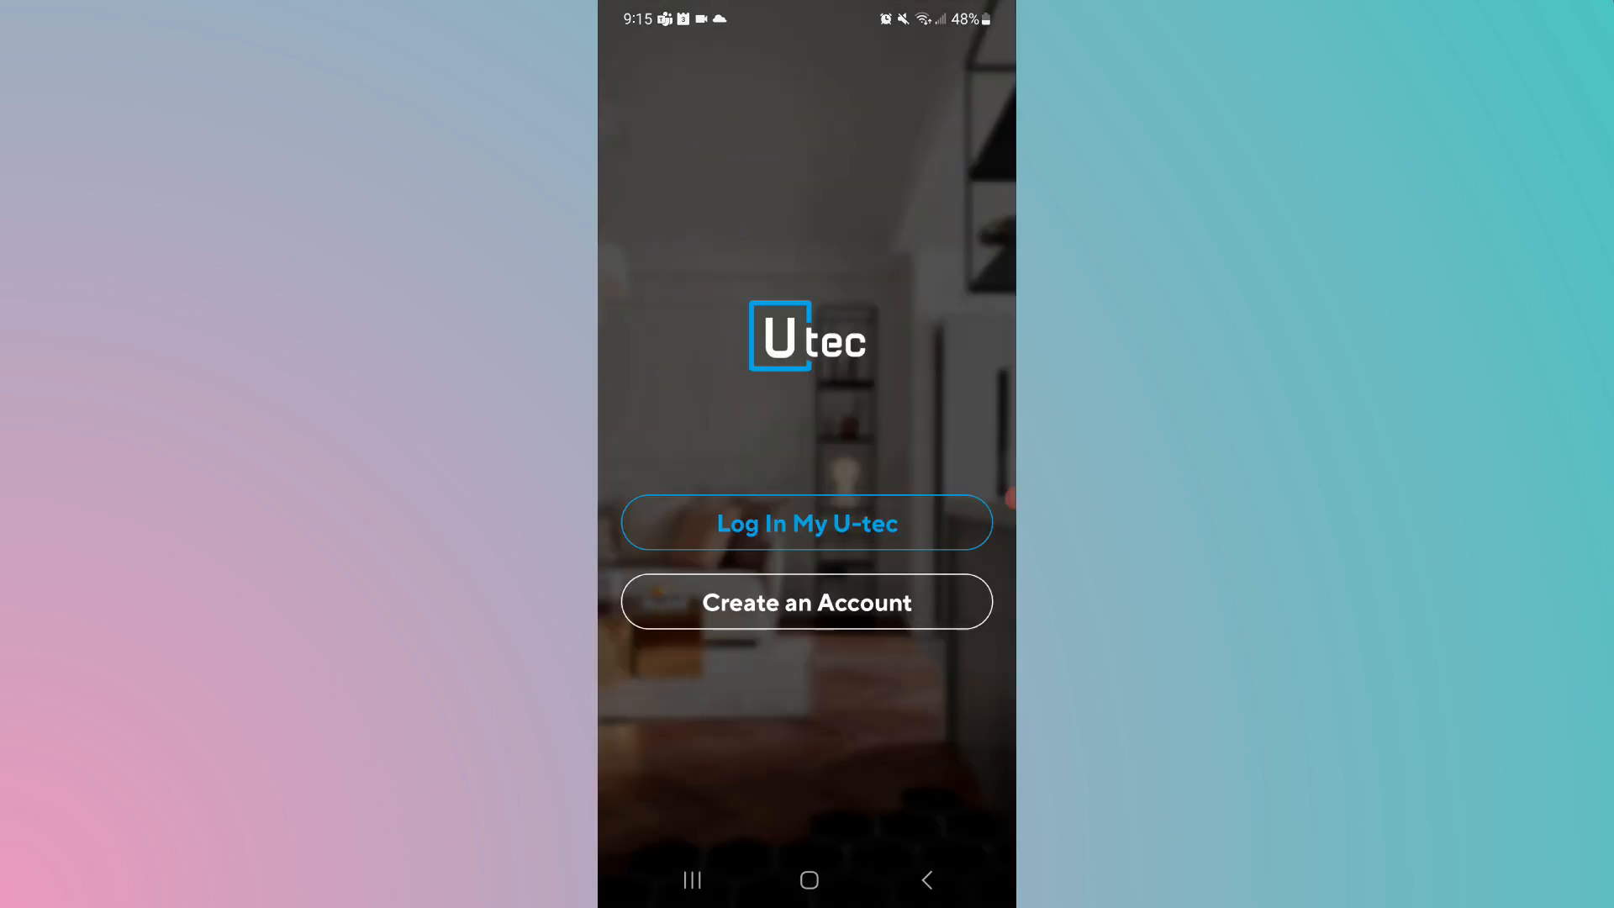
pyautogui.click(807, 602)
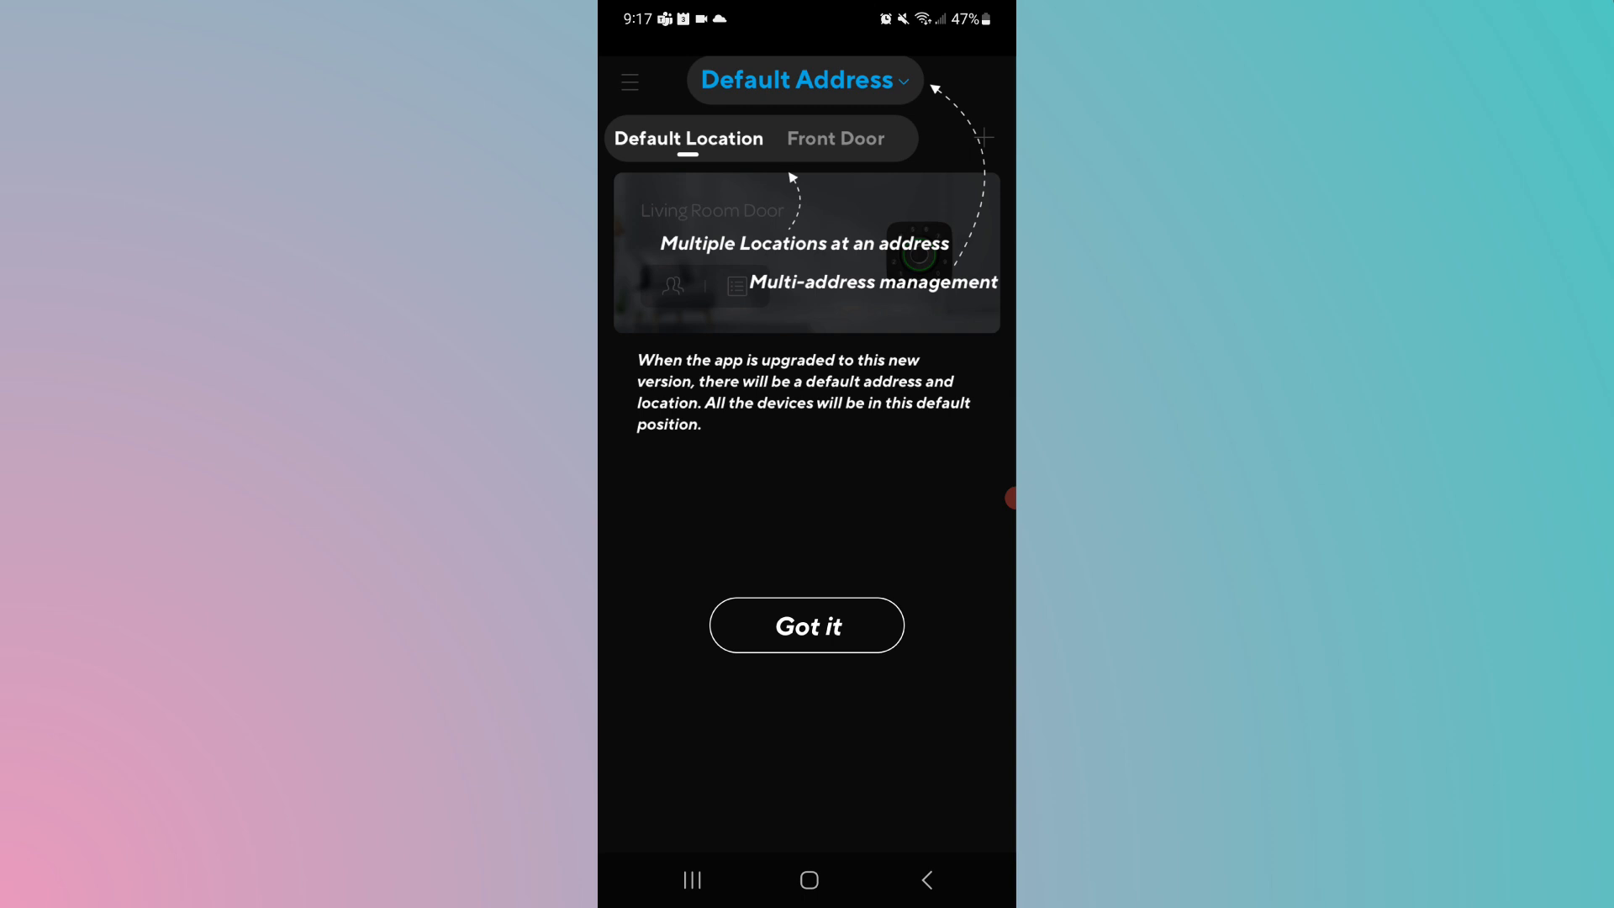
pyautogui.click(804, 81)
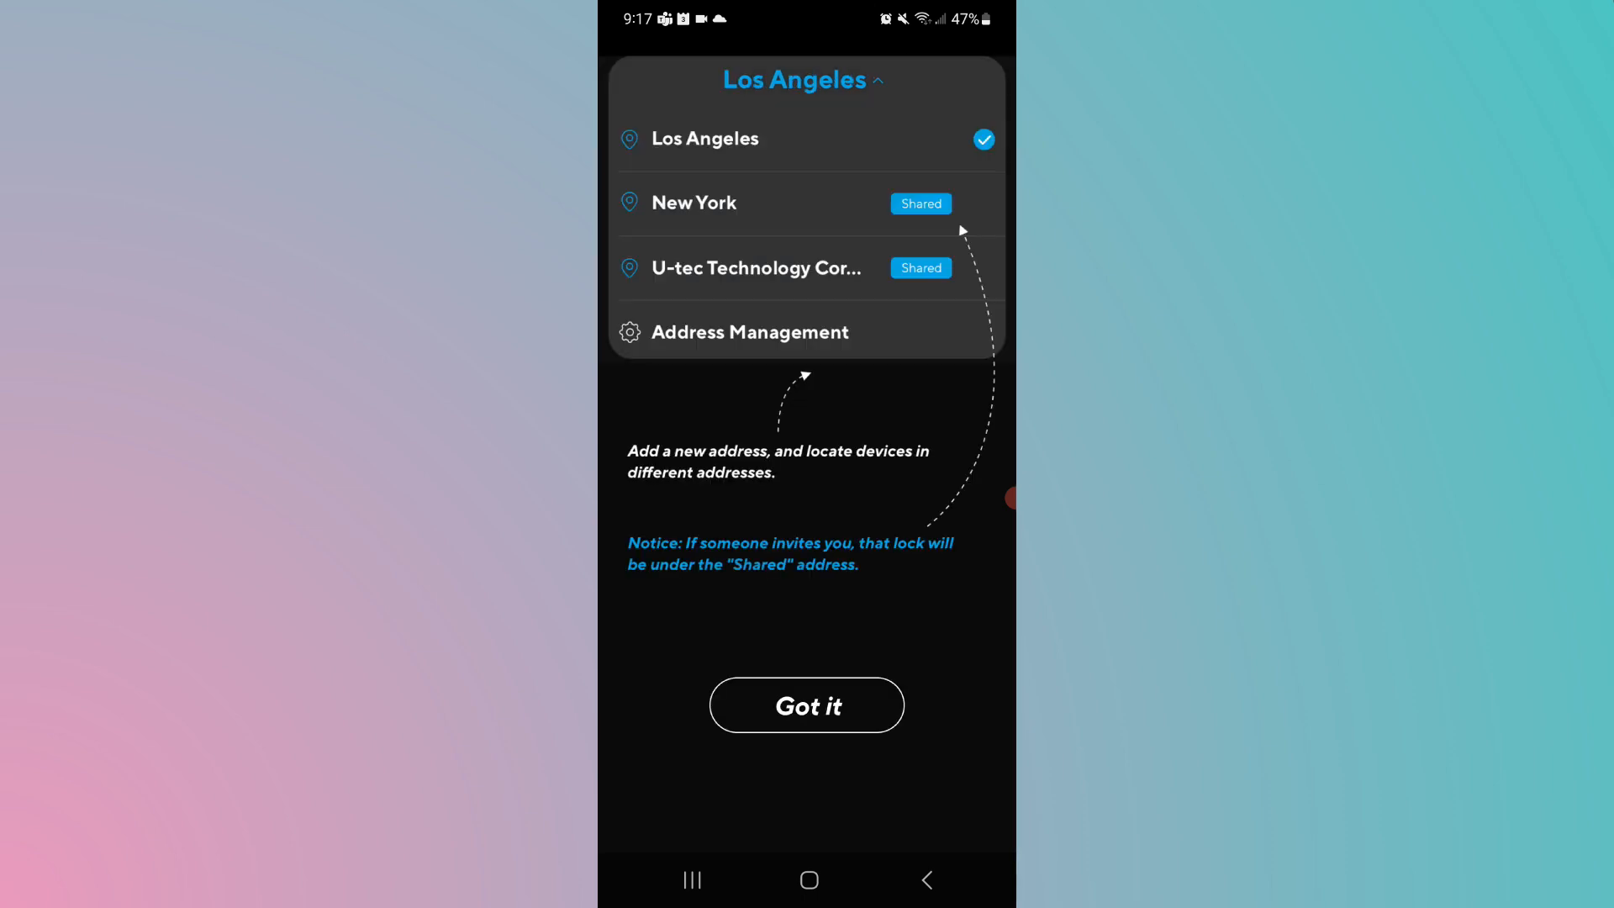
pyautogui.click(805, 705)
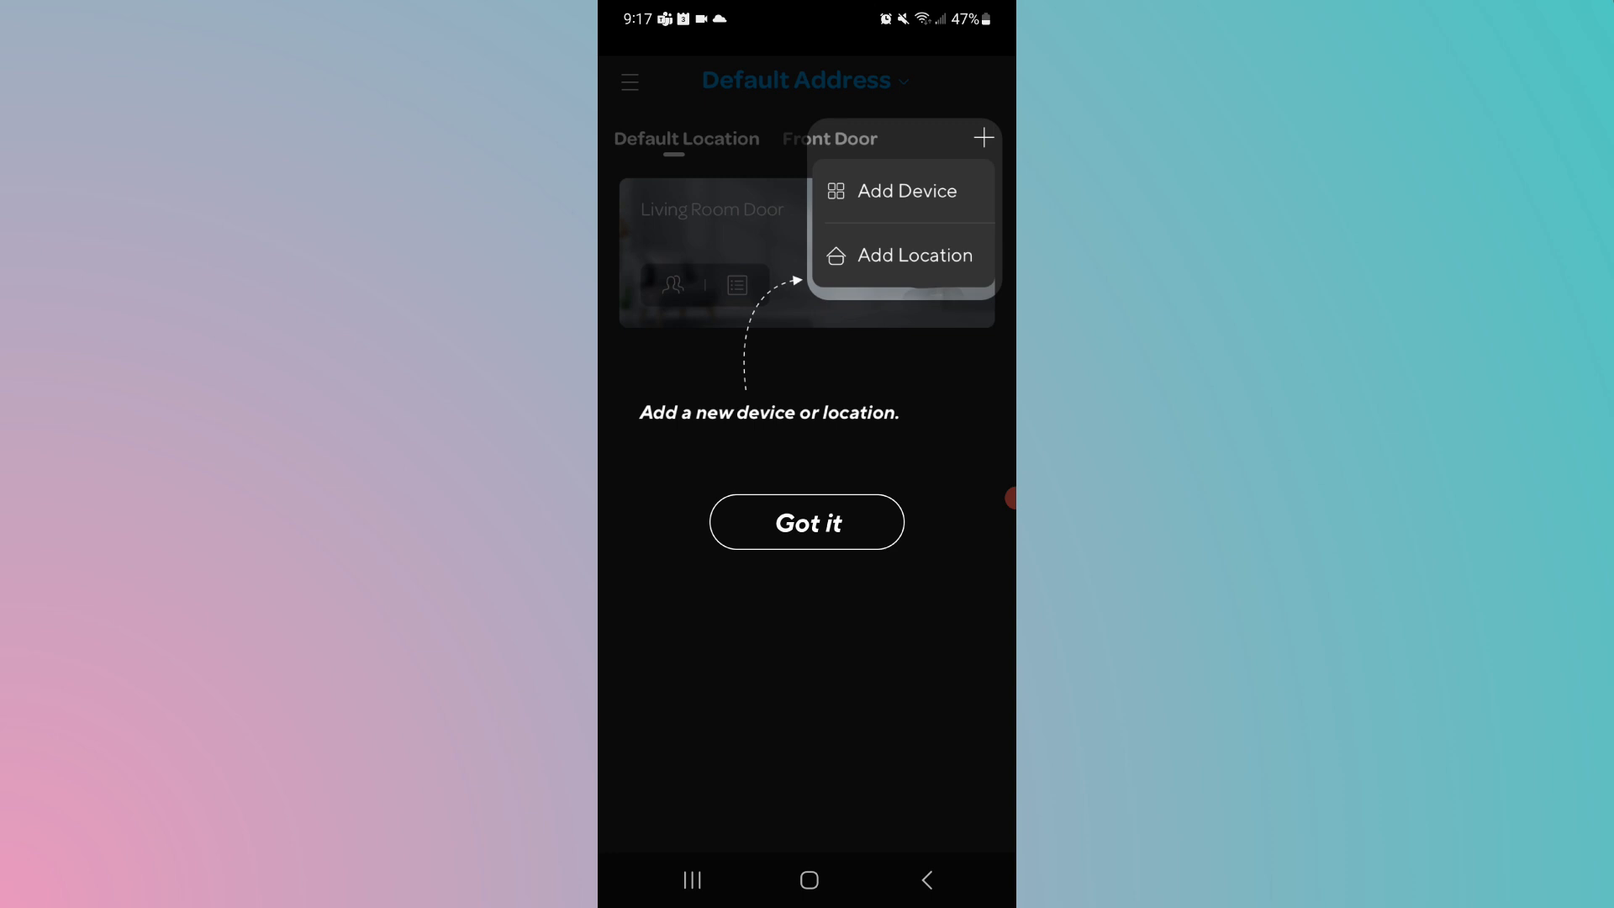
pyautogui.click(904, 192)
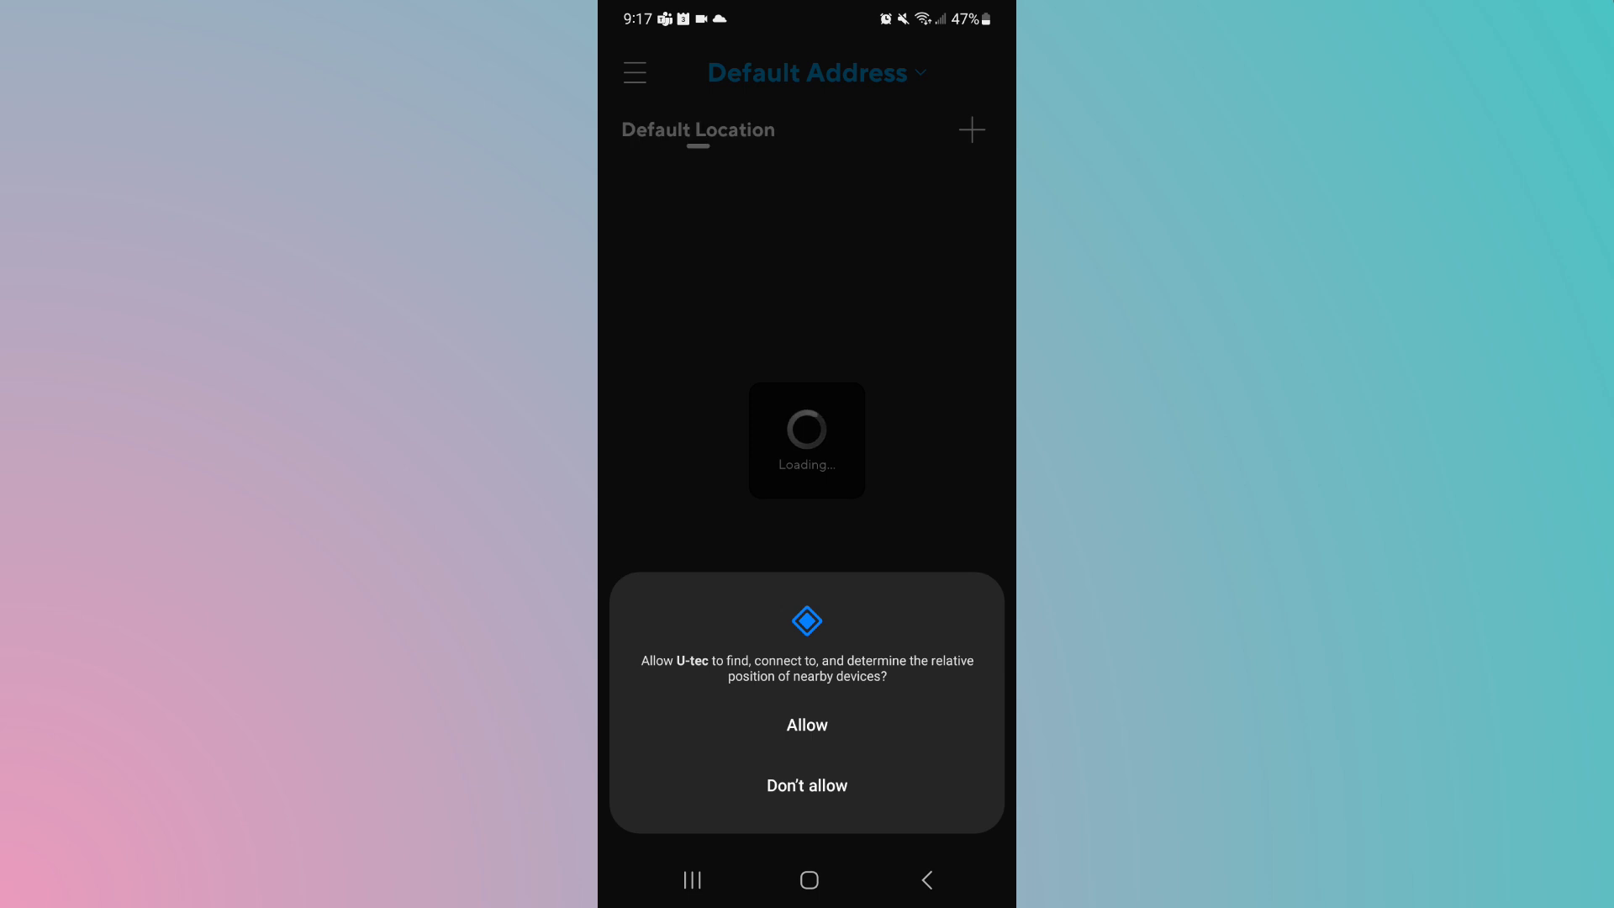
pyautogui.click(807, 724)
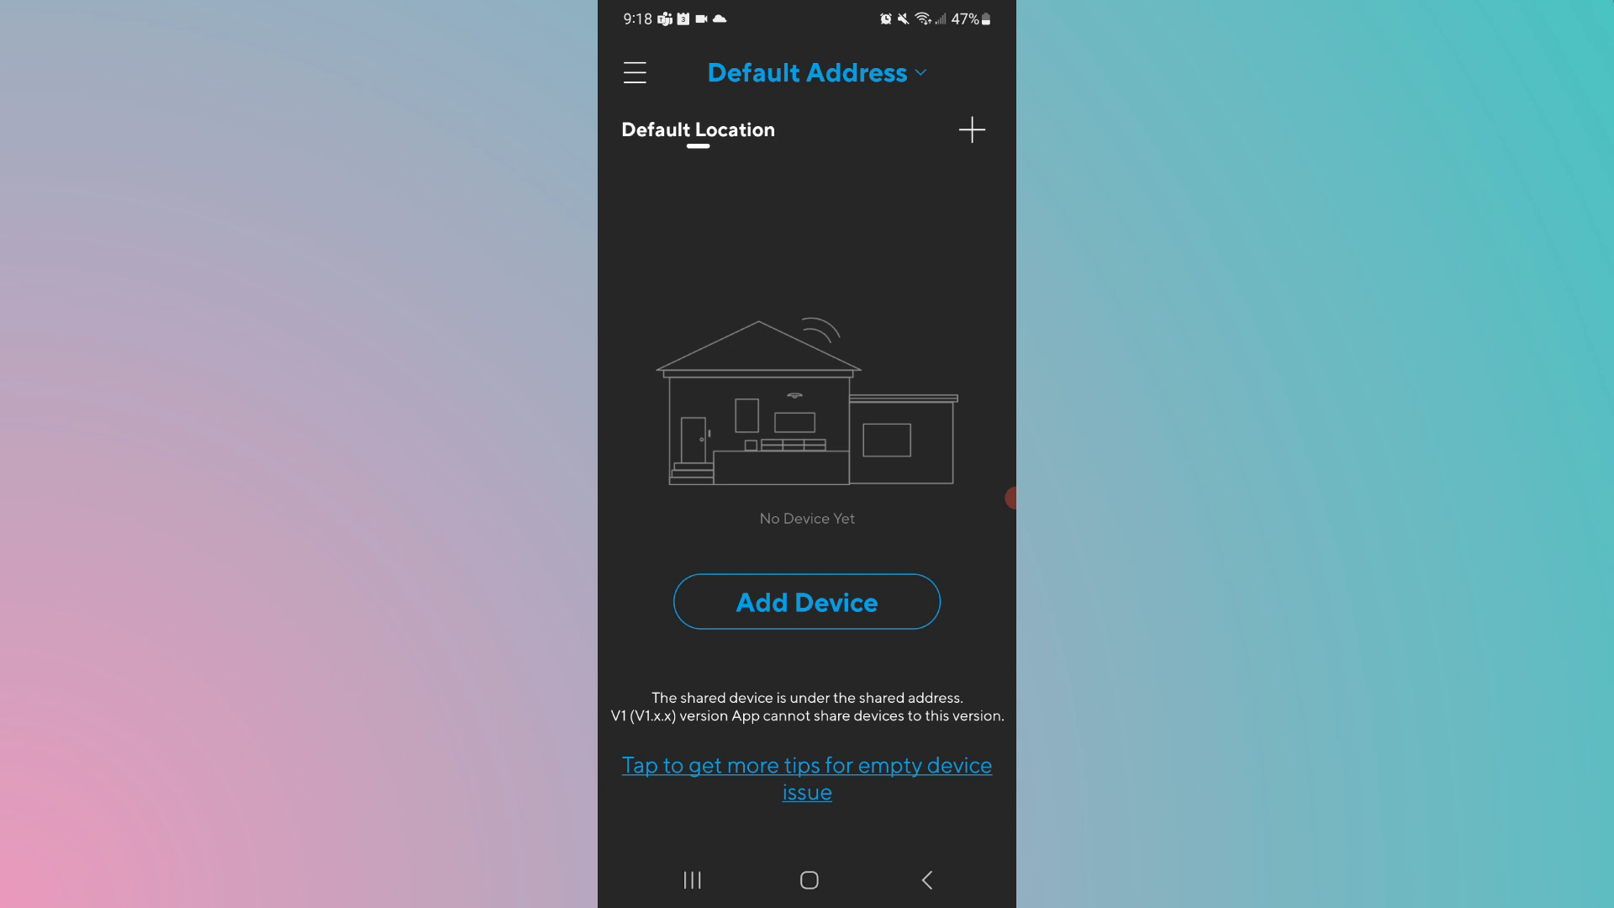
# Step: Add a new lock and submit its 4–8 digit admin code, naming the device U-Bolt
pyautogui.click(806, 601)
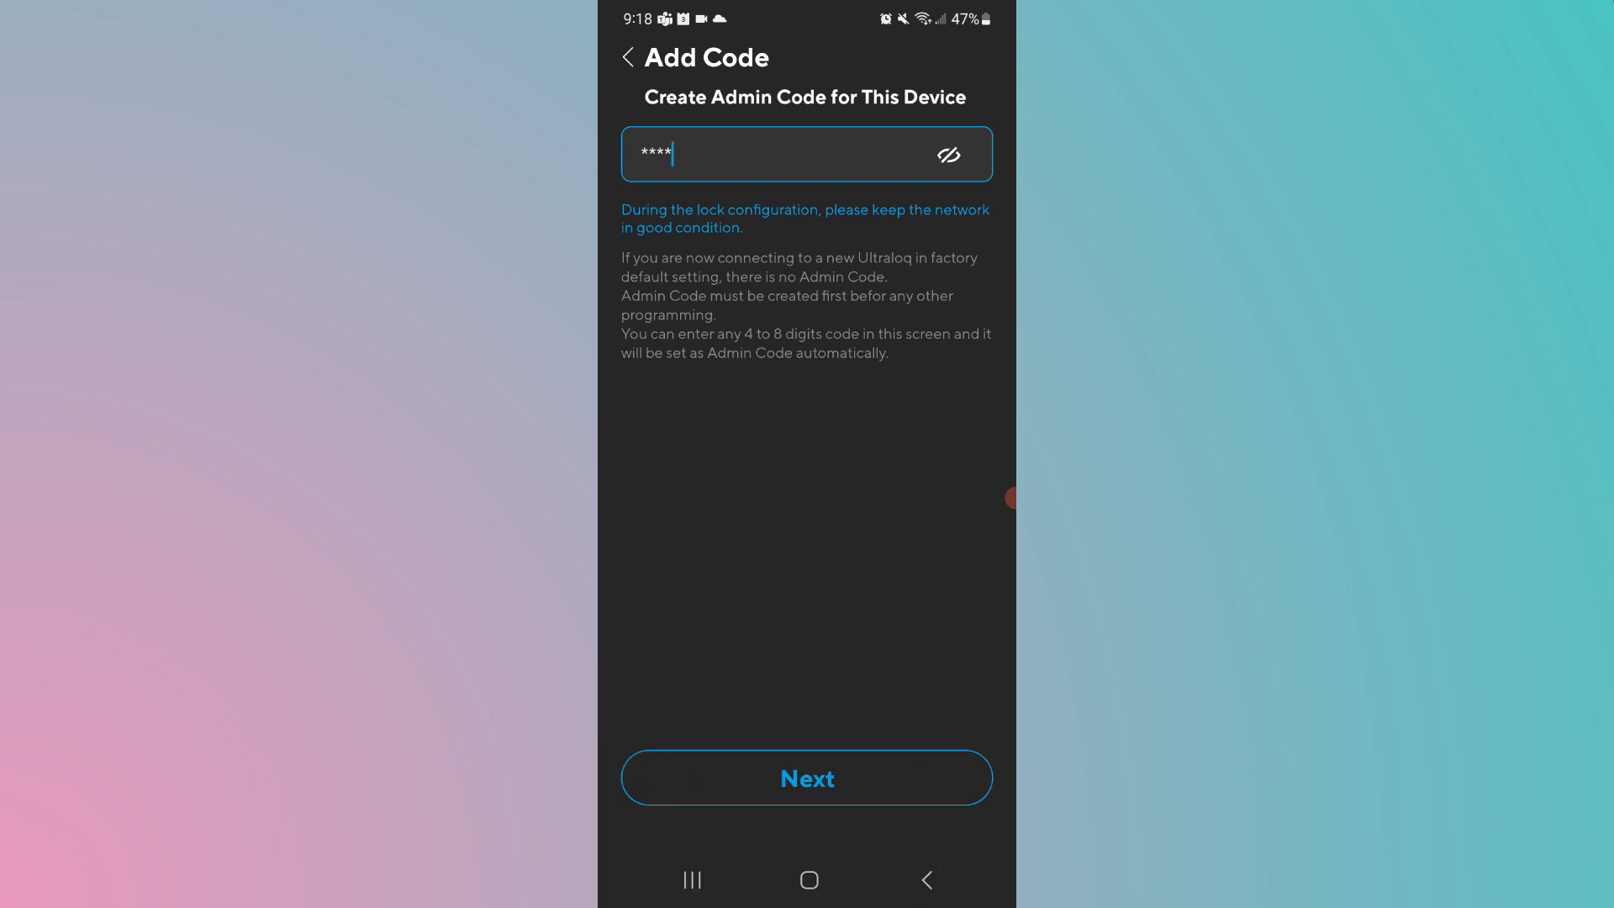
pyautogui.click(805, 776)
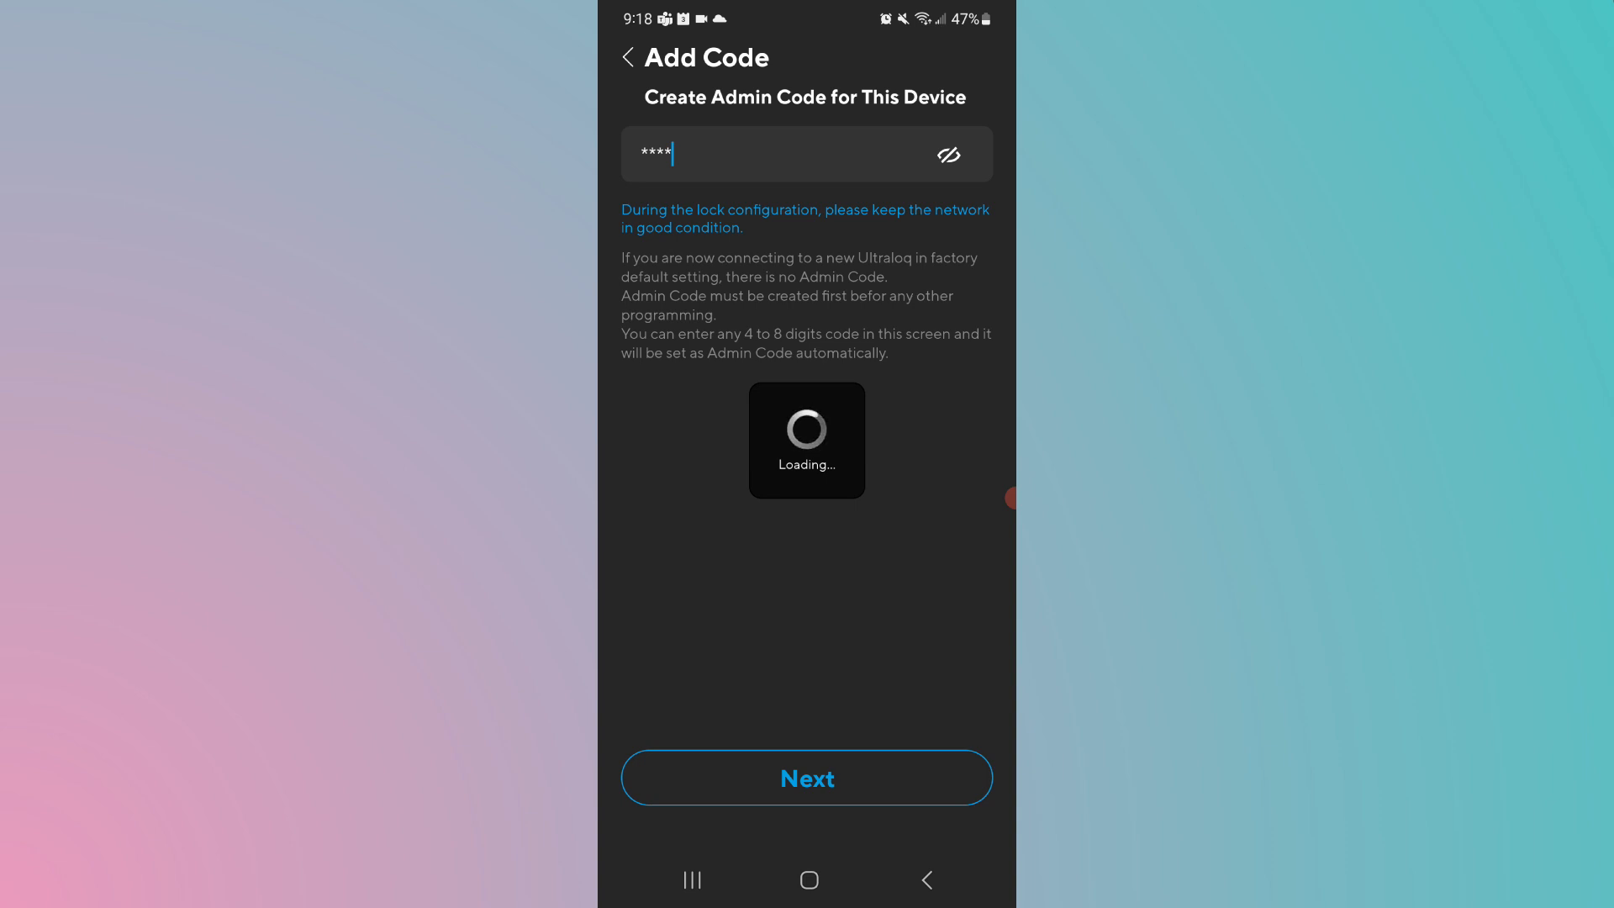
pyautogui.click(807, 777)
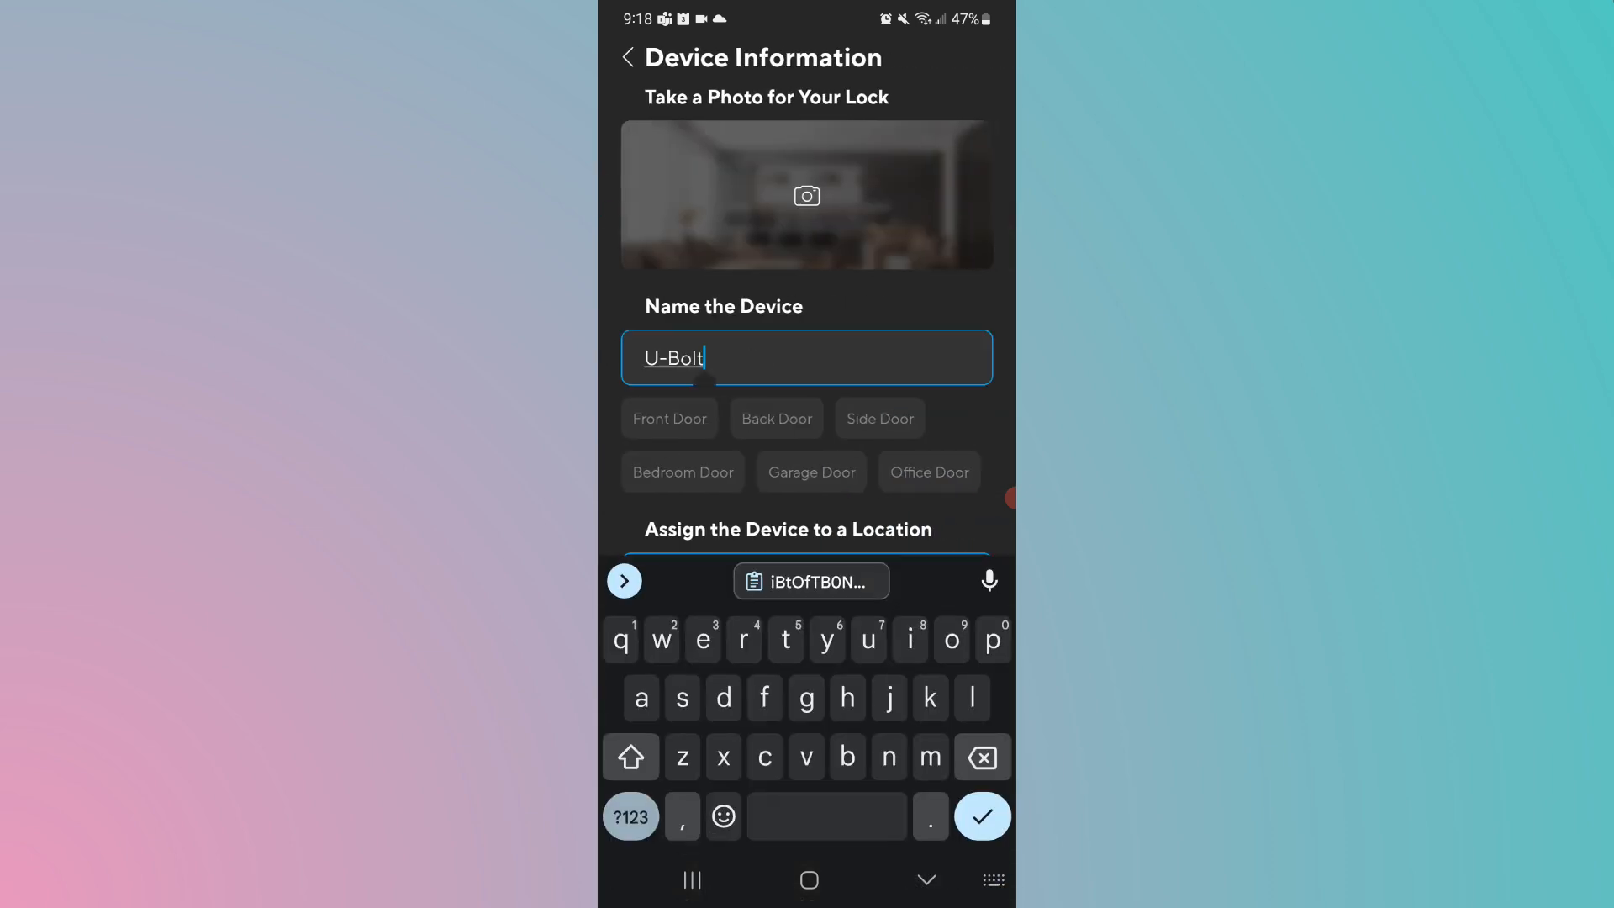
# Step: Name the lock Back Door, keep Default Location and save the device information
pyautogui.click(979, 756)
pyautogui.write('Back Door')
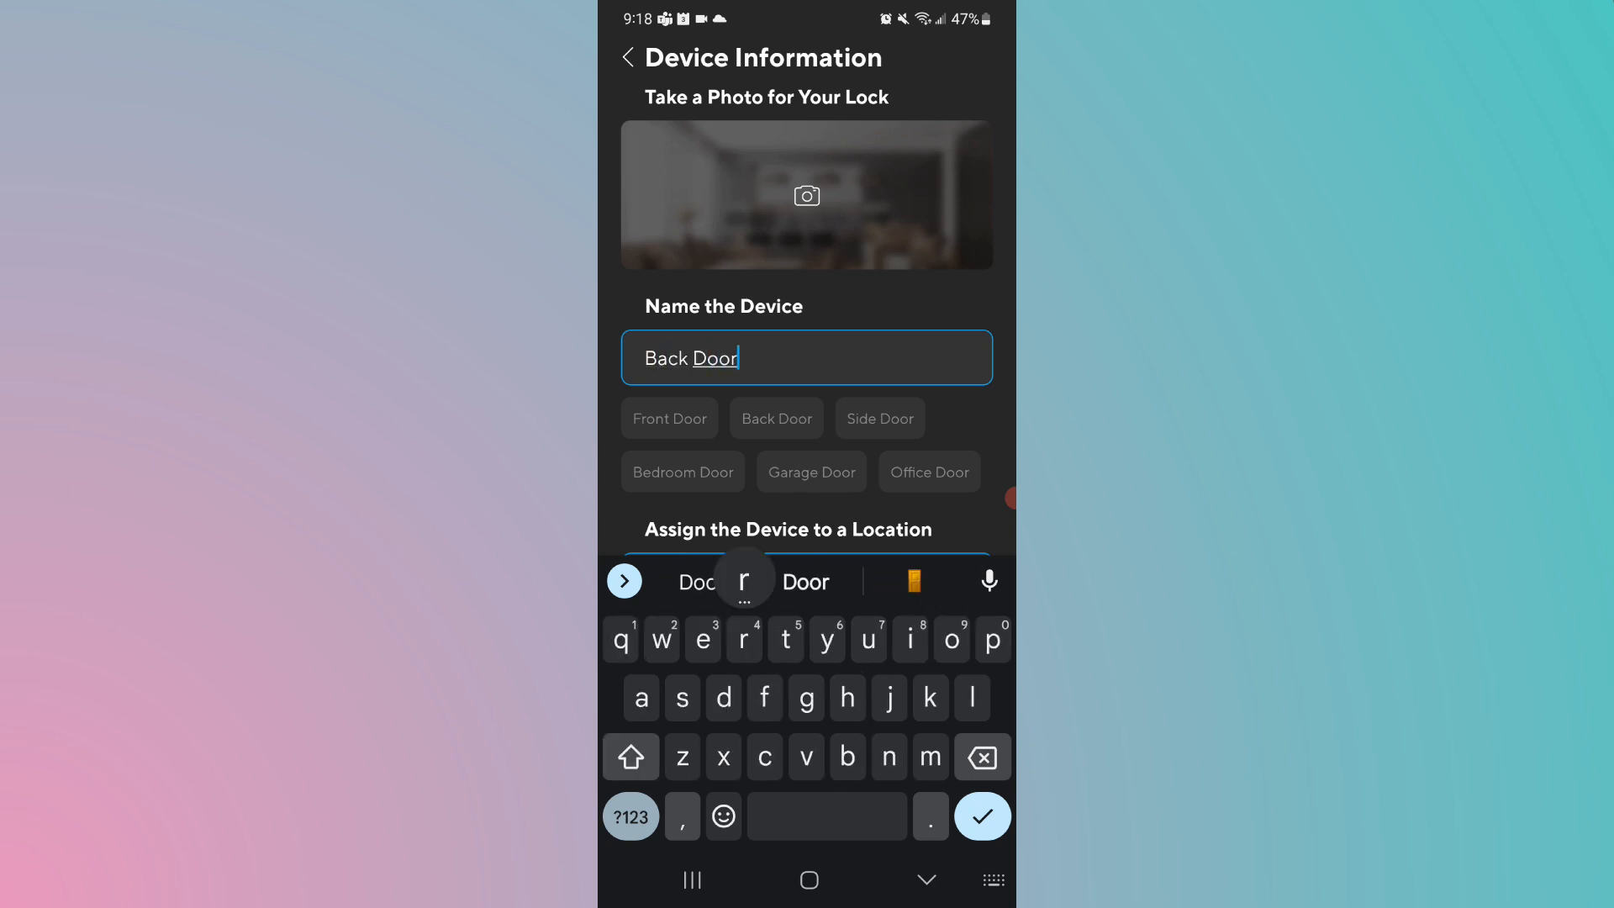
pyautogui.click(776, 418)
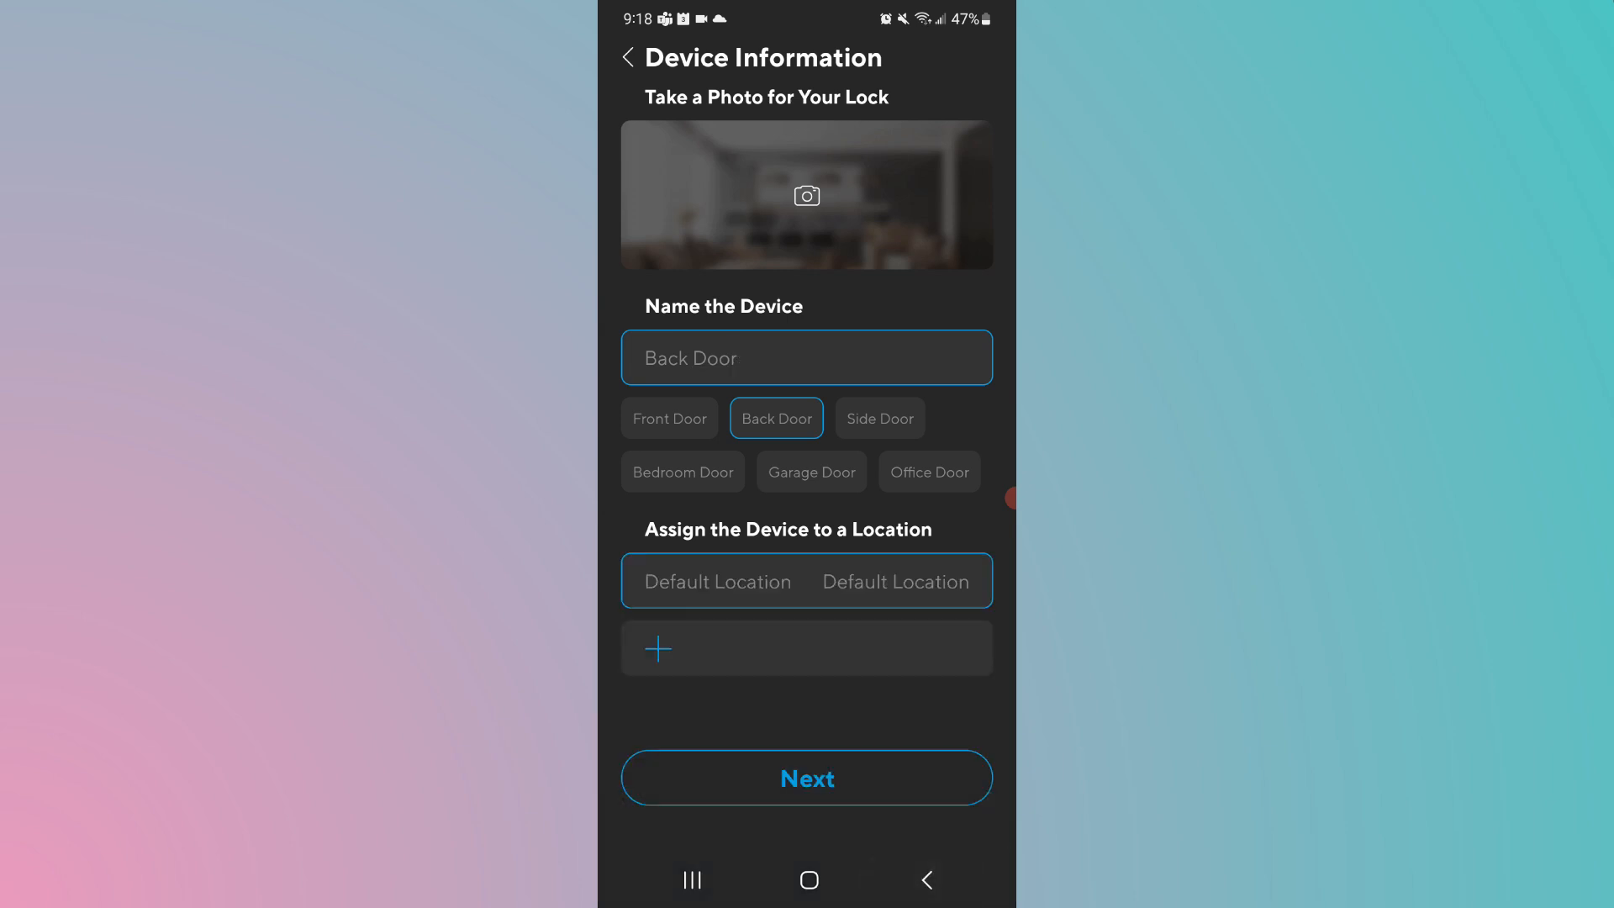
pyautogui.click(805, 356)
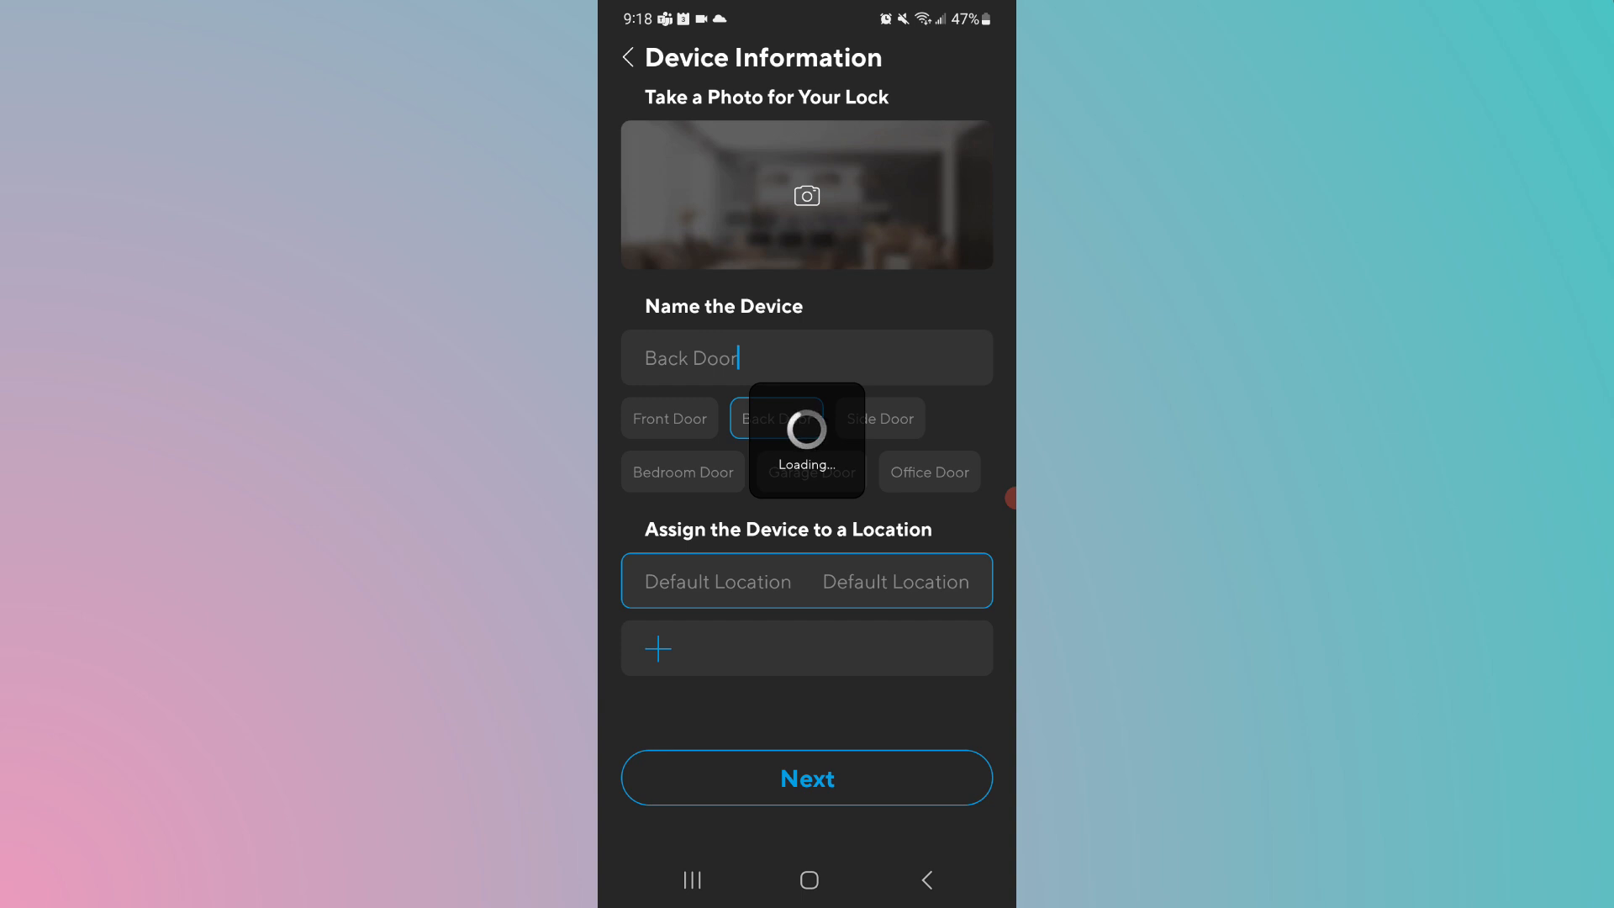
pyautogui.click(805, 777)
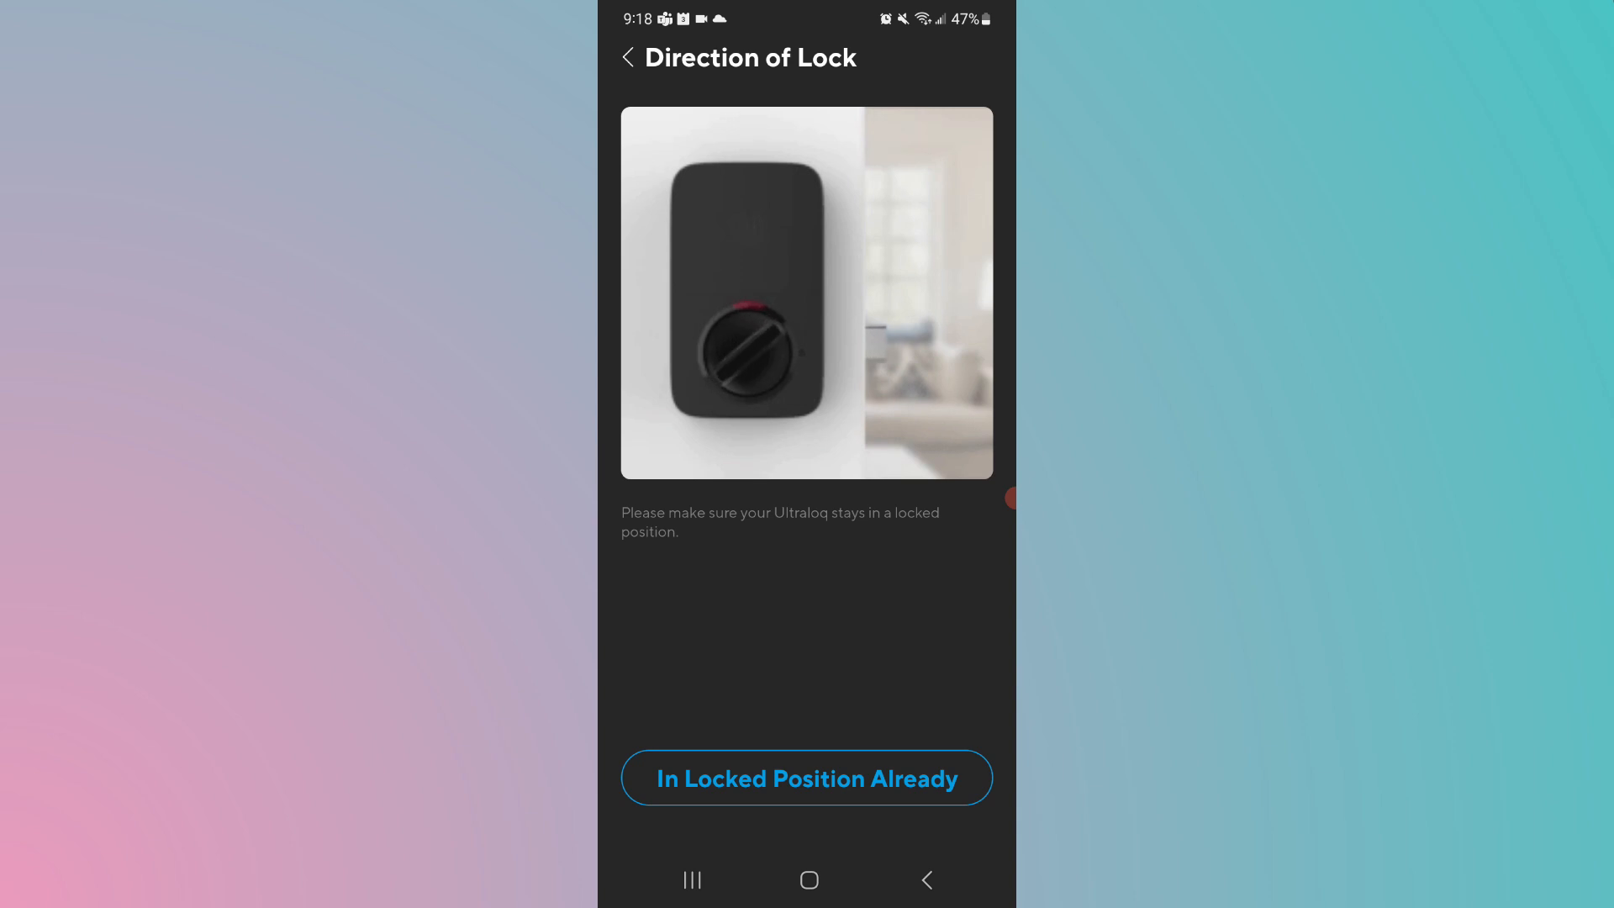
# Step: Confirm the lock is already locked, accept the deadbolt direction and skip the door sensor
pyautogui.click(805, 776)
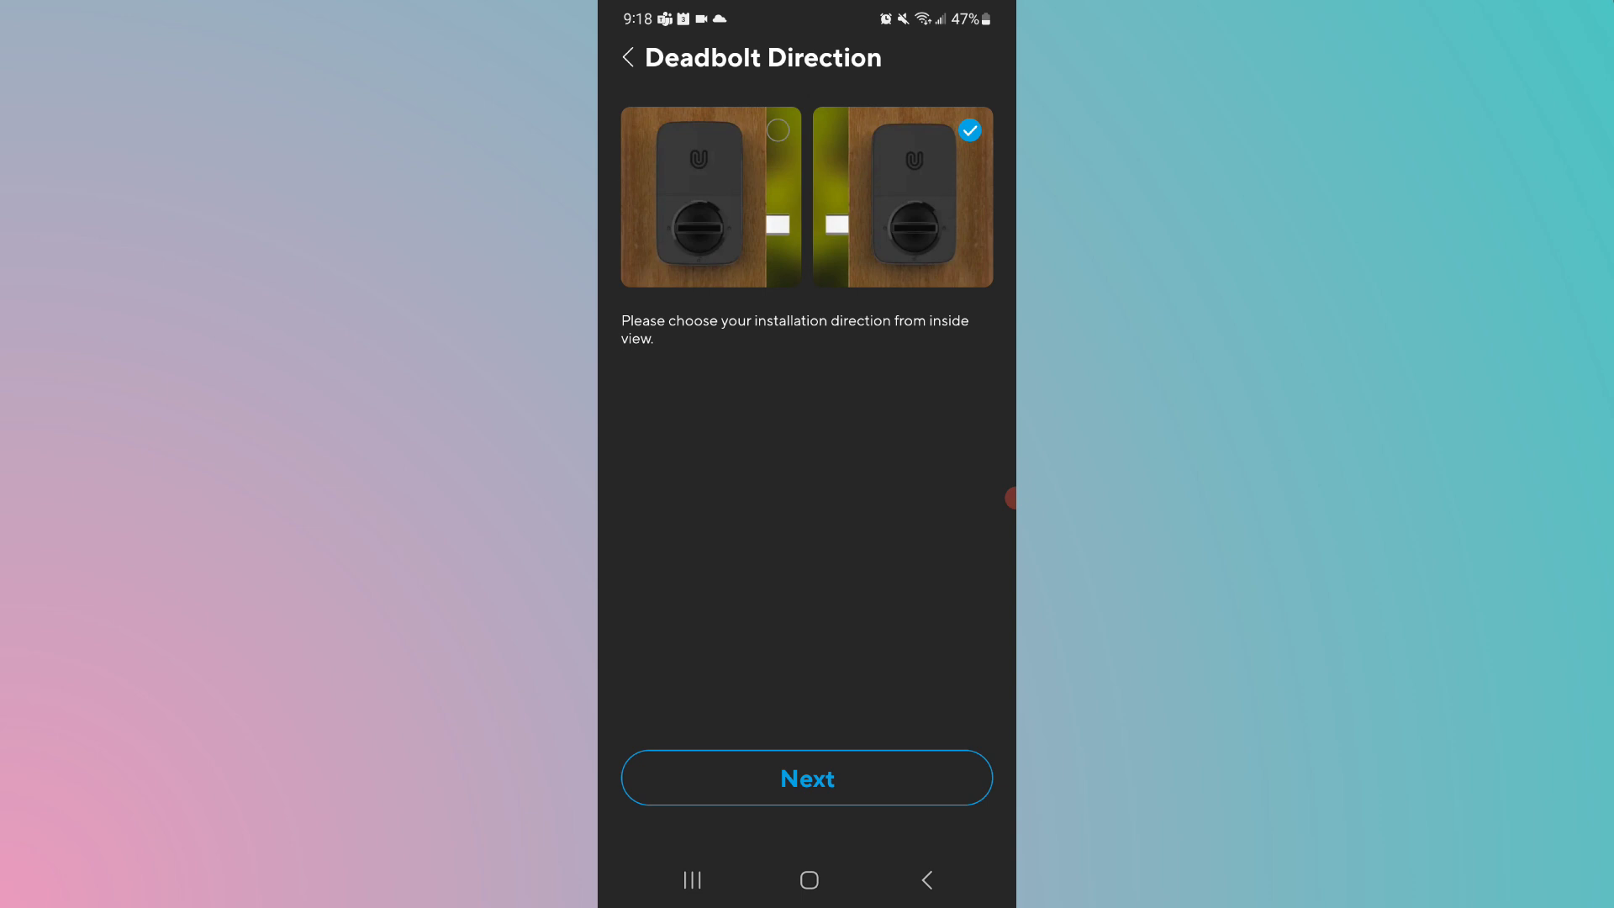
pyautogui.click(805, 776)
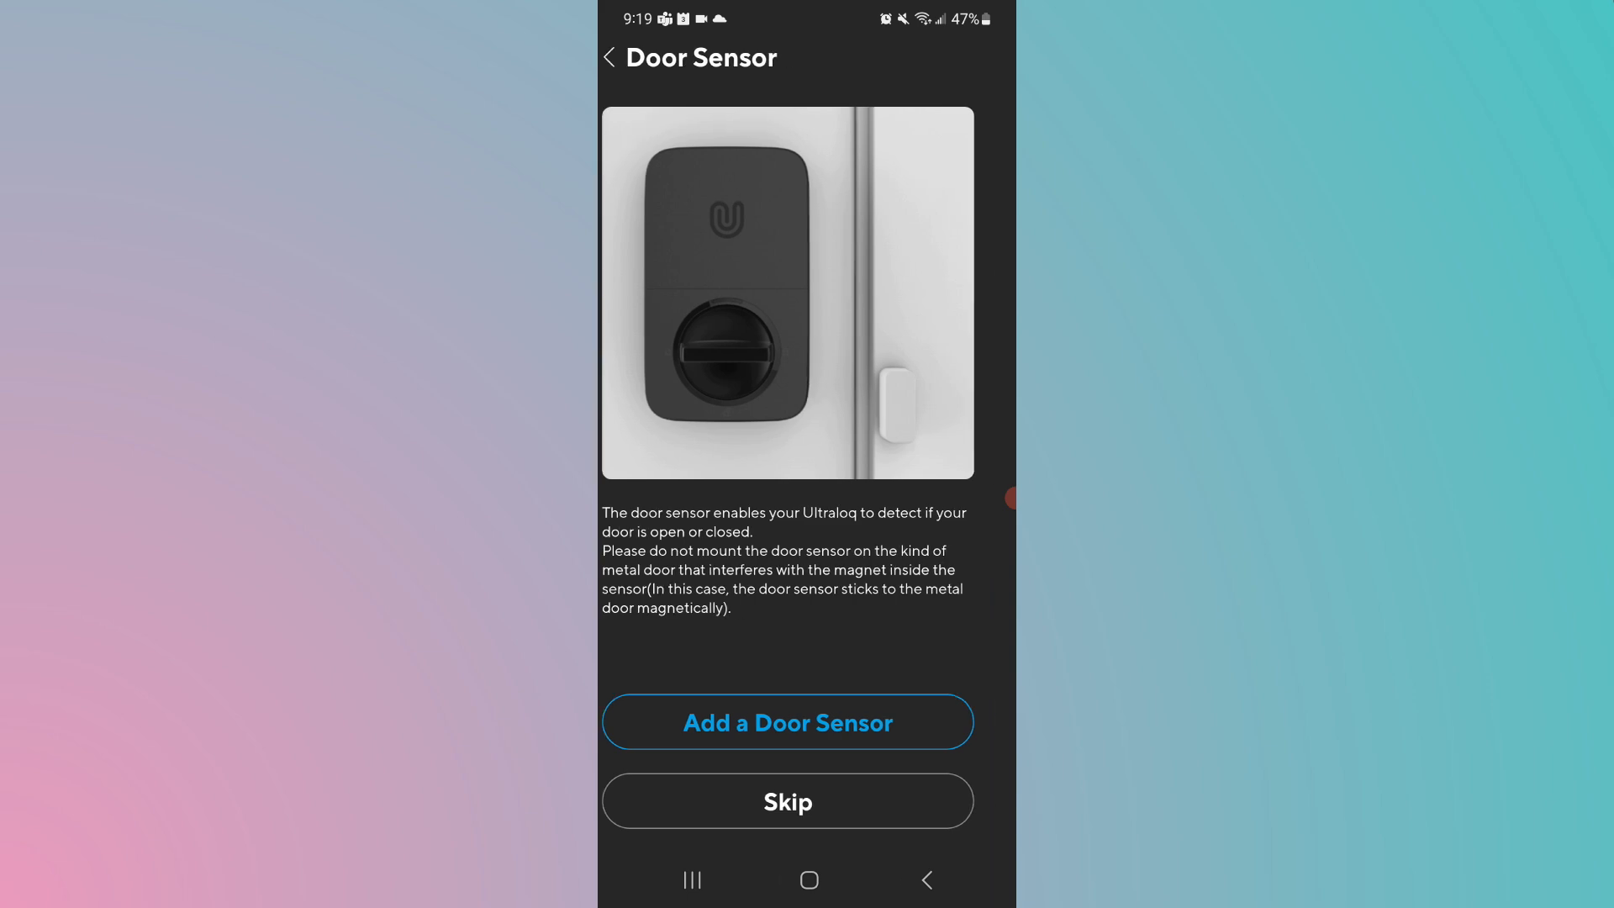
pyautogui.click(786, 800)
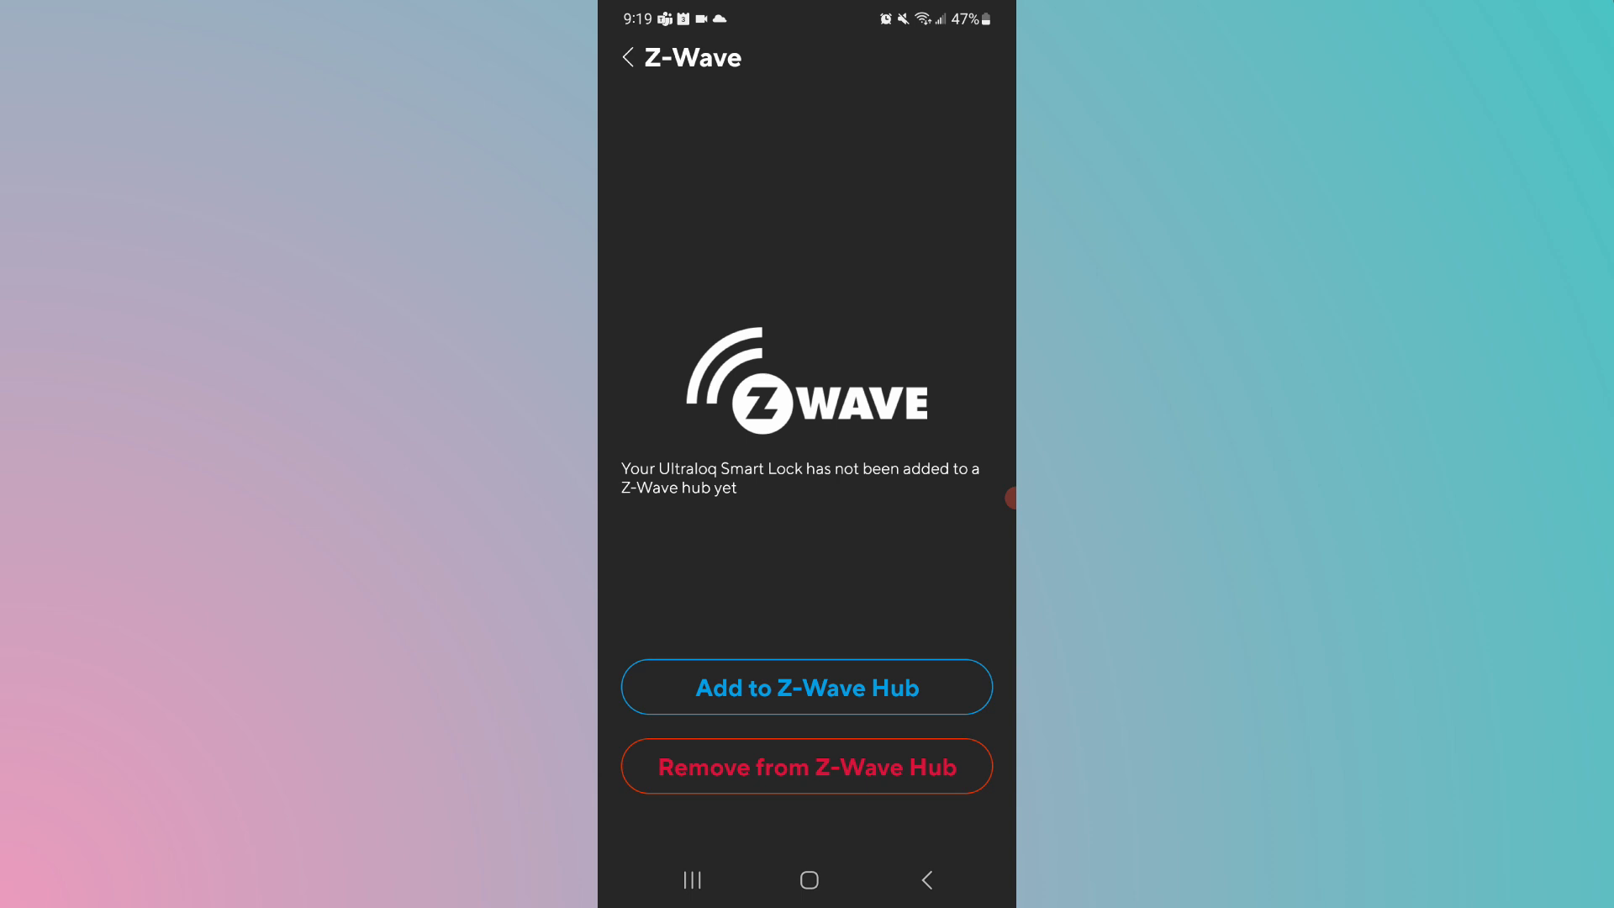
# Step: Choose Add to Z-Wave Hub to put the lock into pairing mode
pyautogui.click(807, 686)
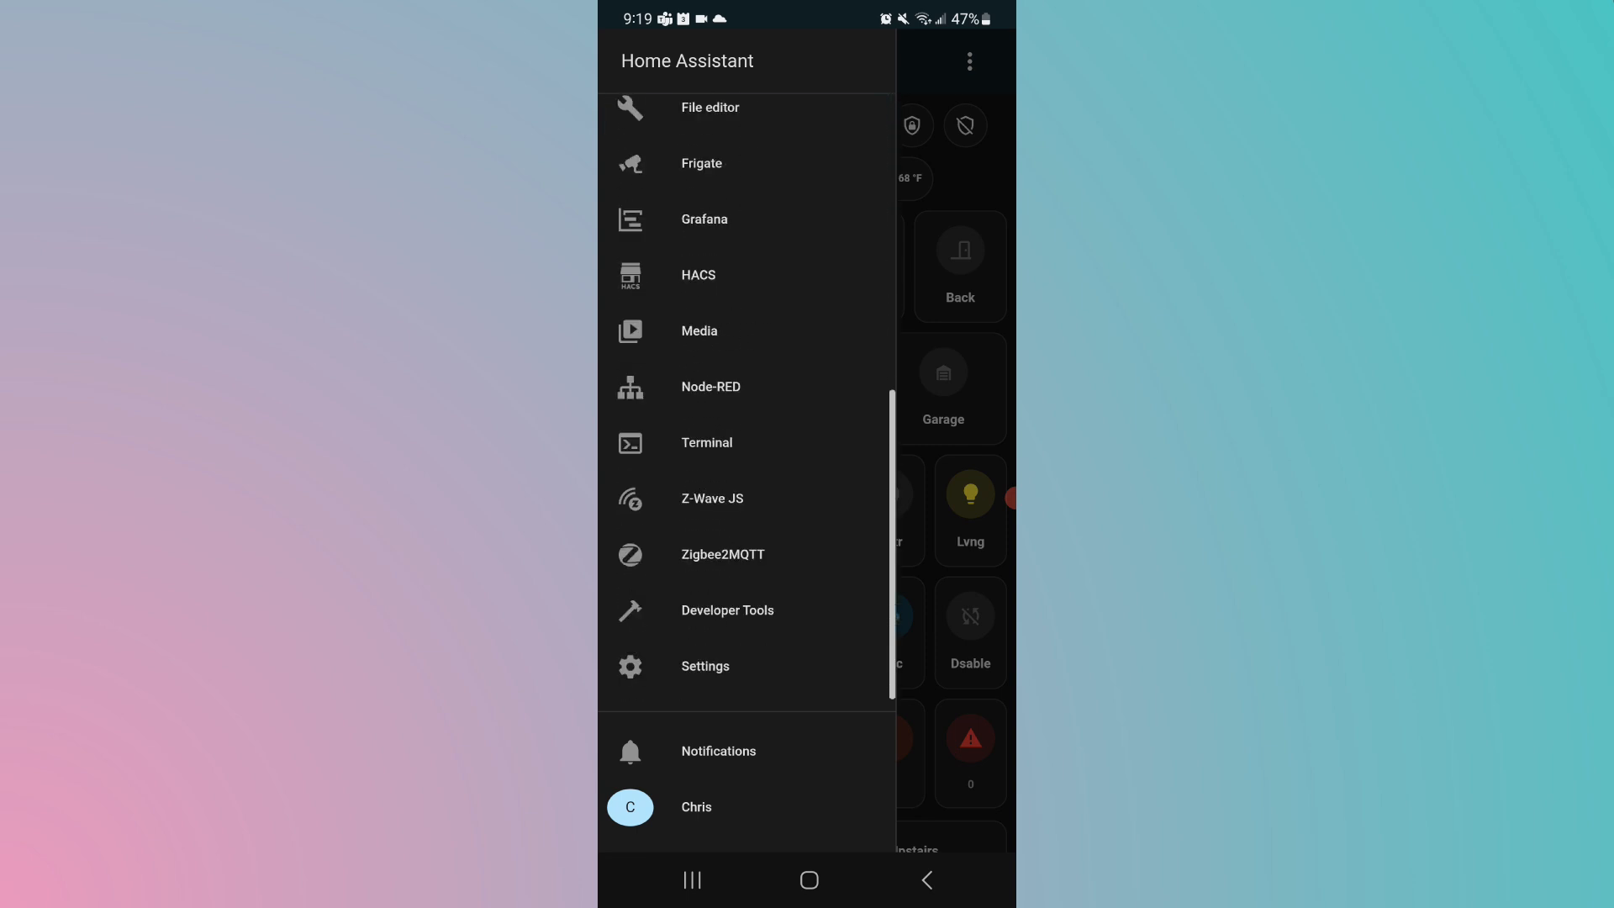
# Step: In Z-Wave JS Nodes Manager choose Inclusion and name the new node Back Door Lock
pyautogui.click(711, 498)
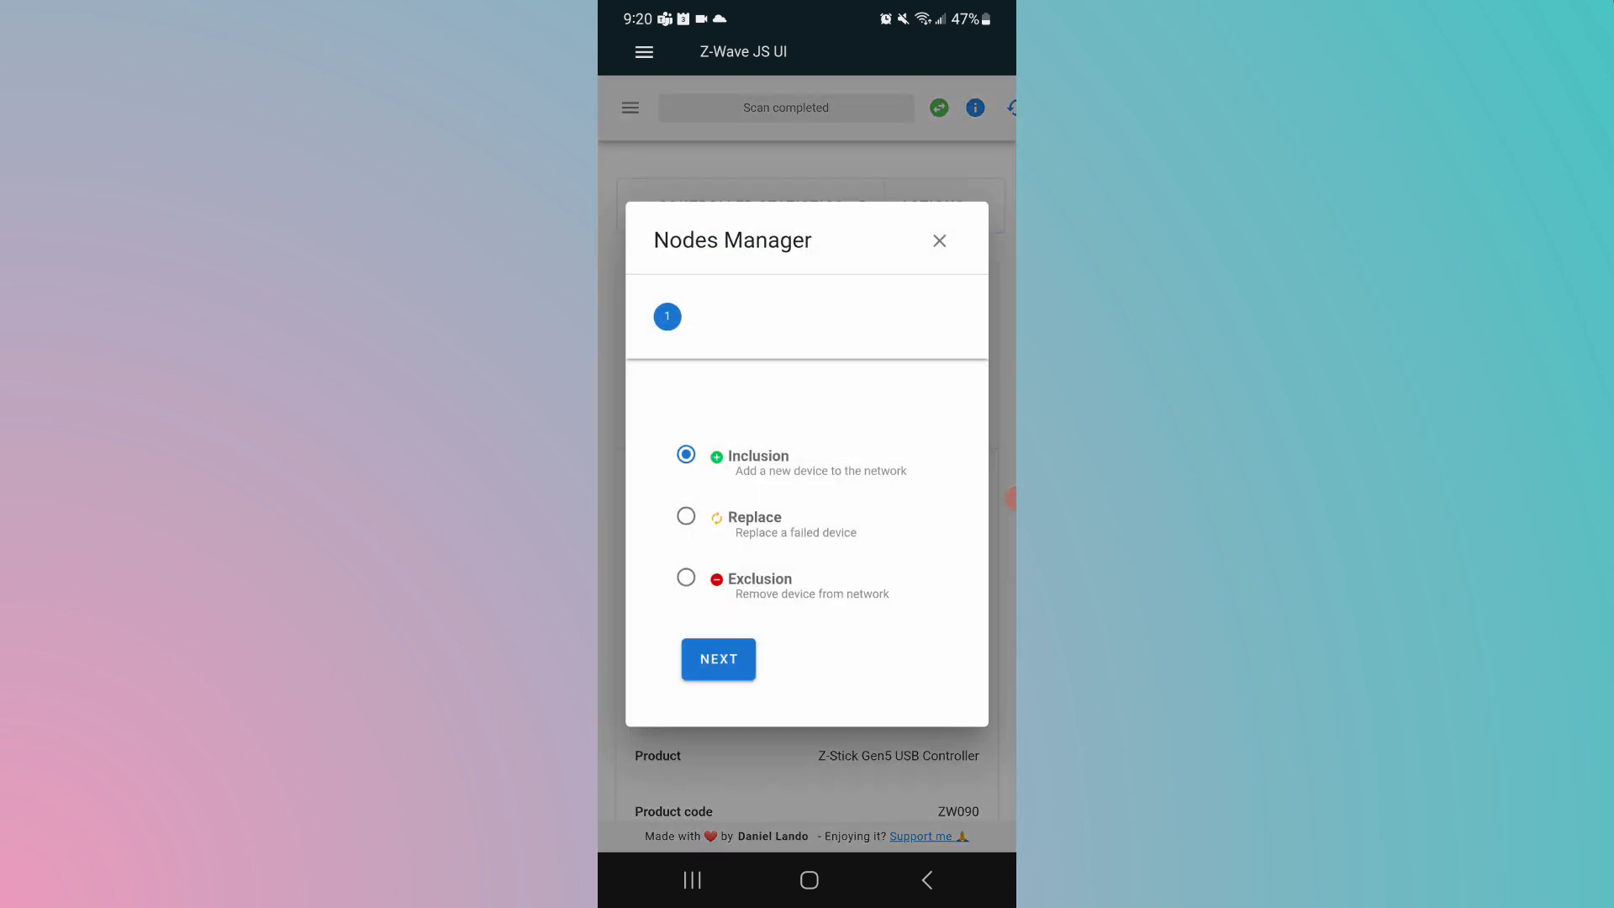
pyautogui.click(718, 659)
pyautogui.write('B')
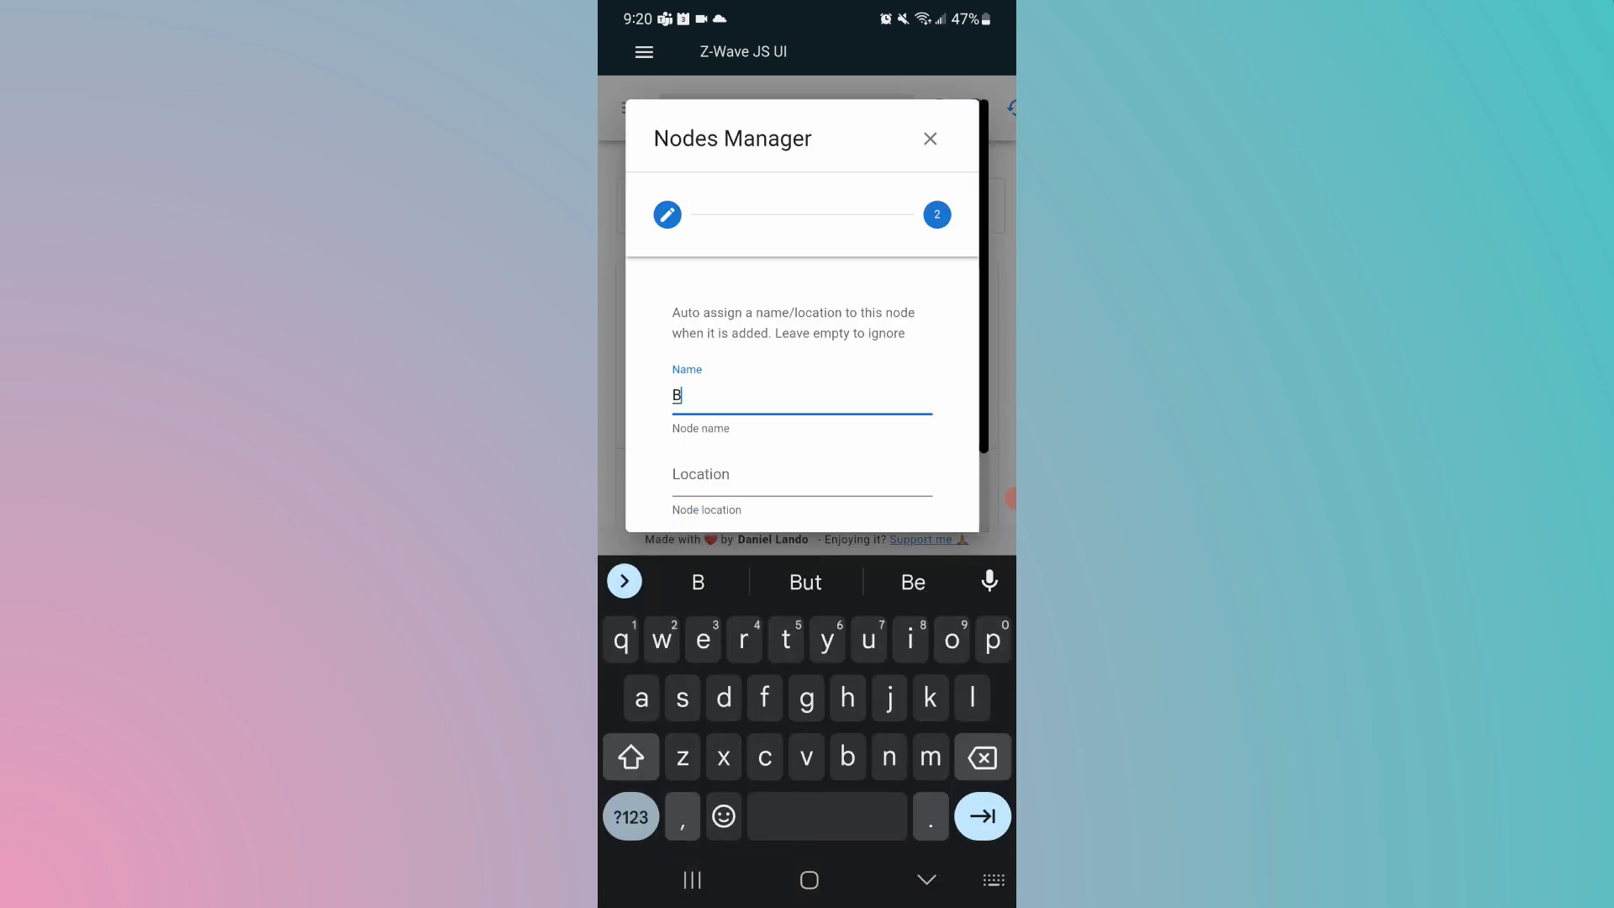
pyautogui.write('ack')
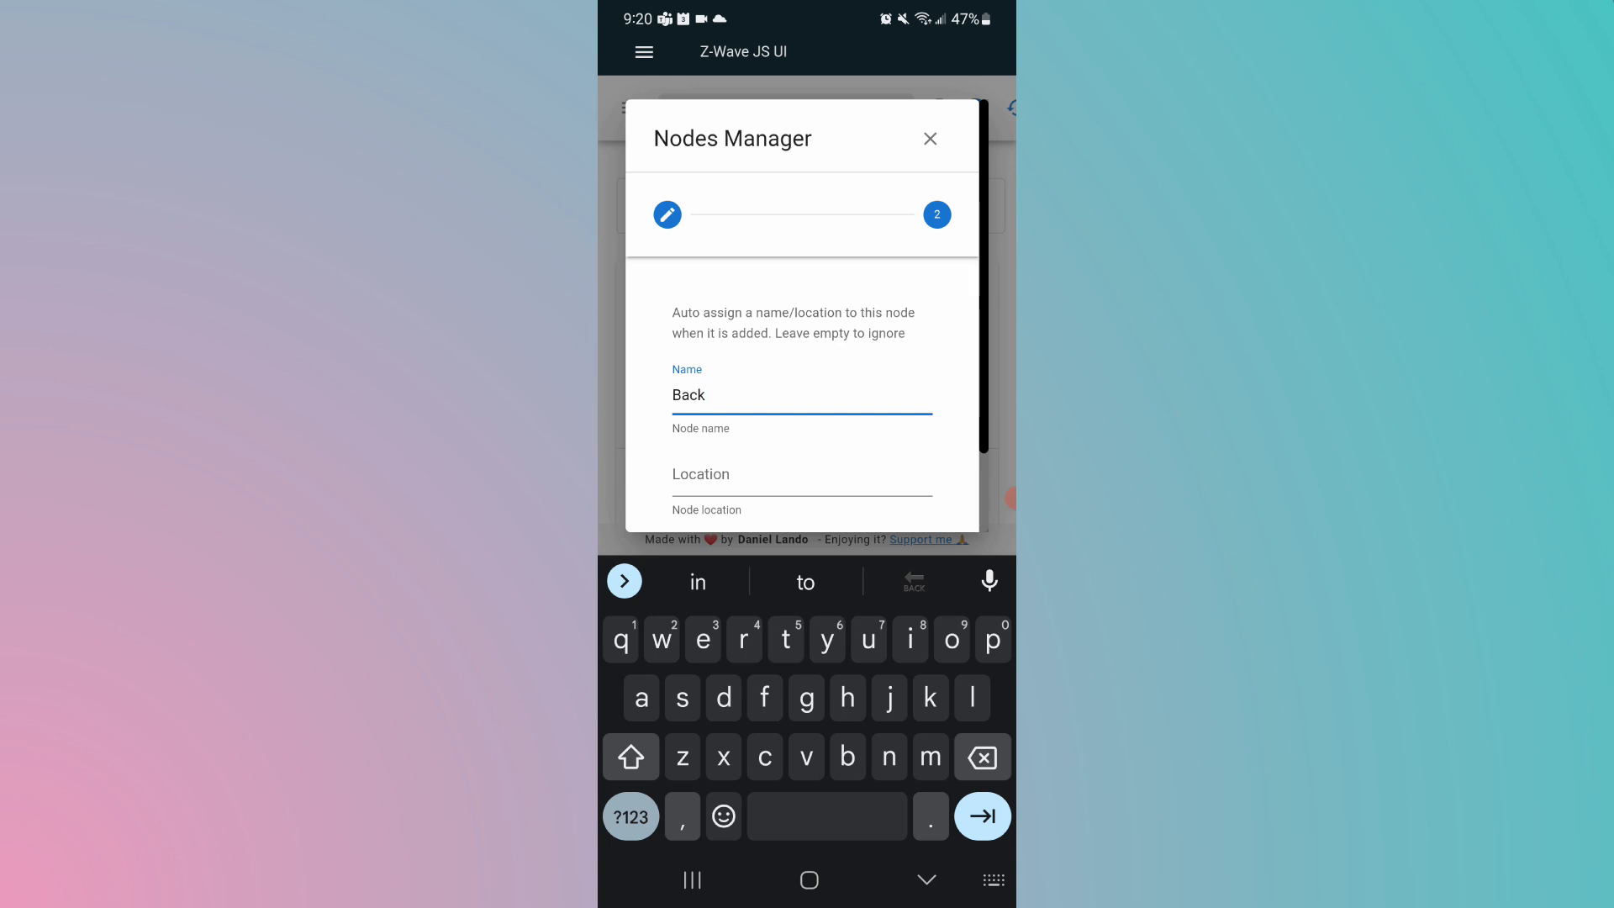
pyautogui.write('Door')
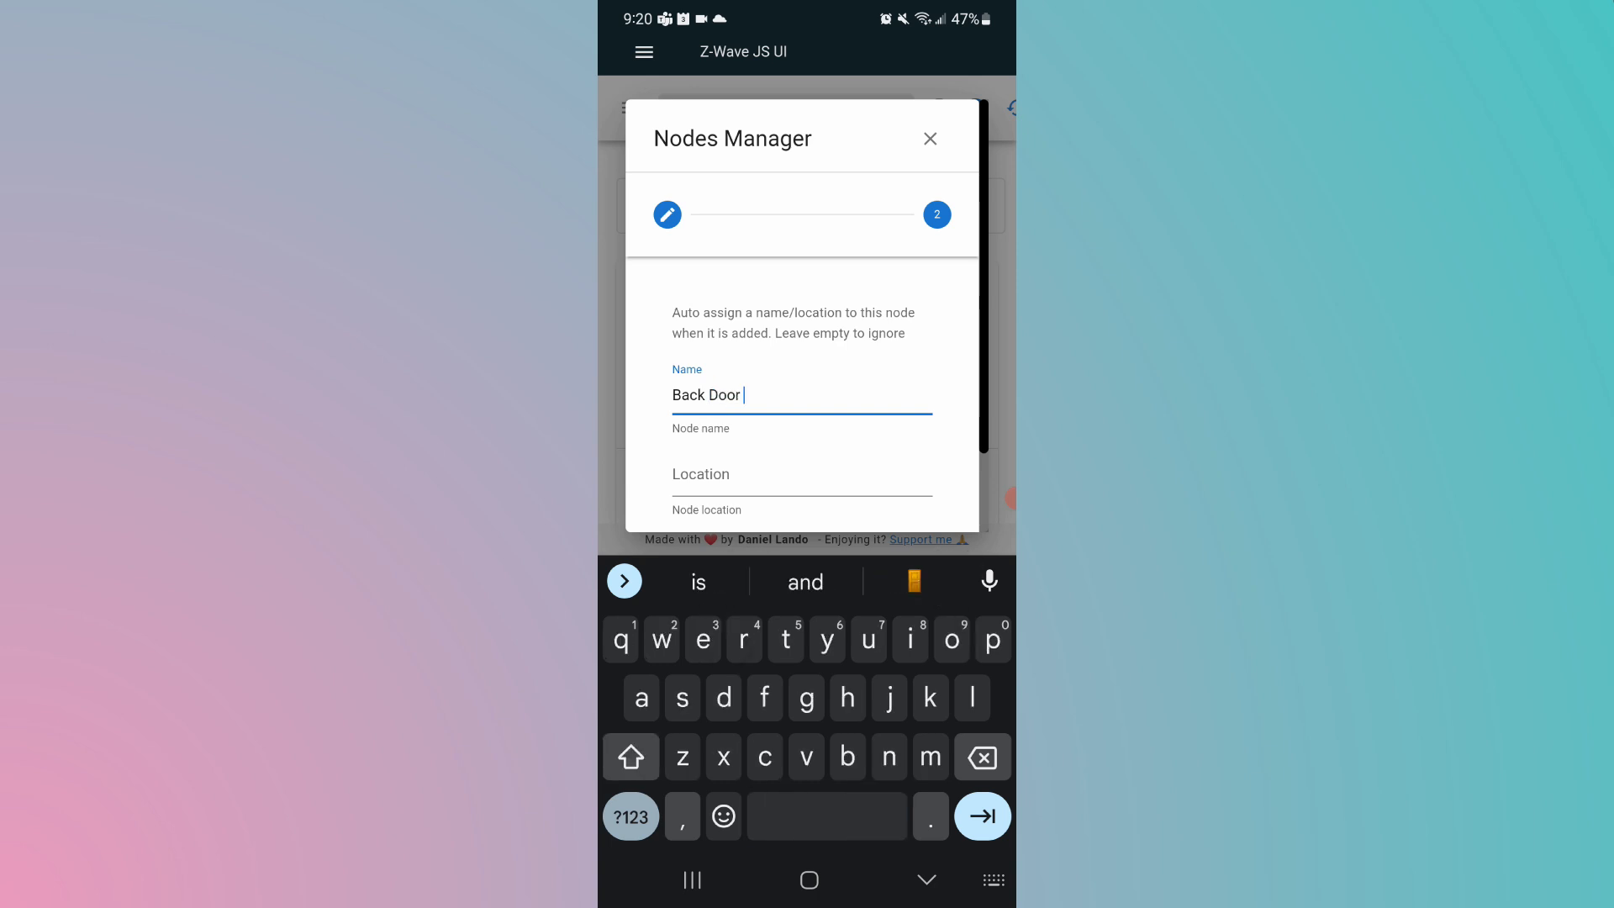
pyautogui.write('Lock')
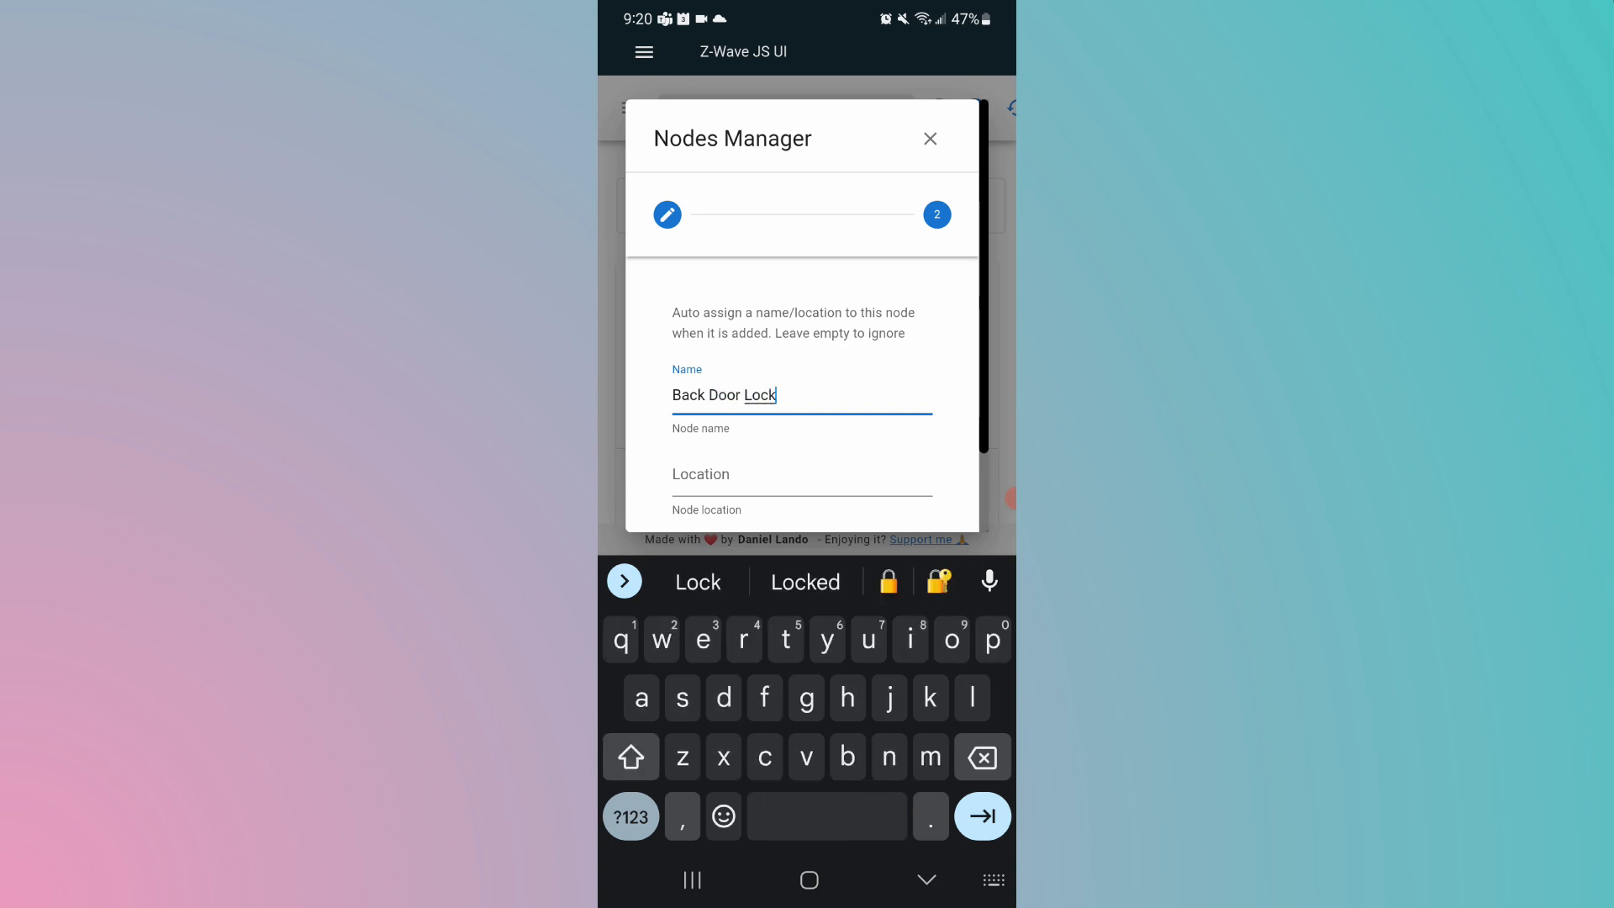
pyautogui.write('2')
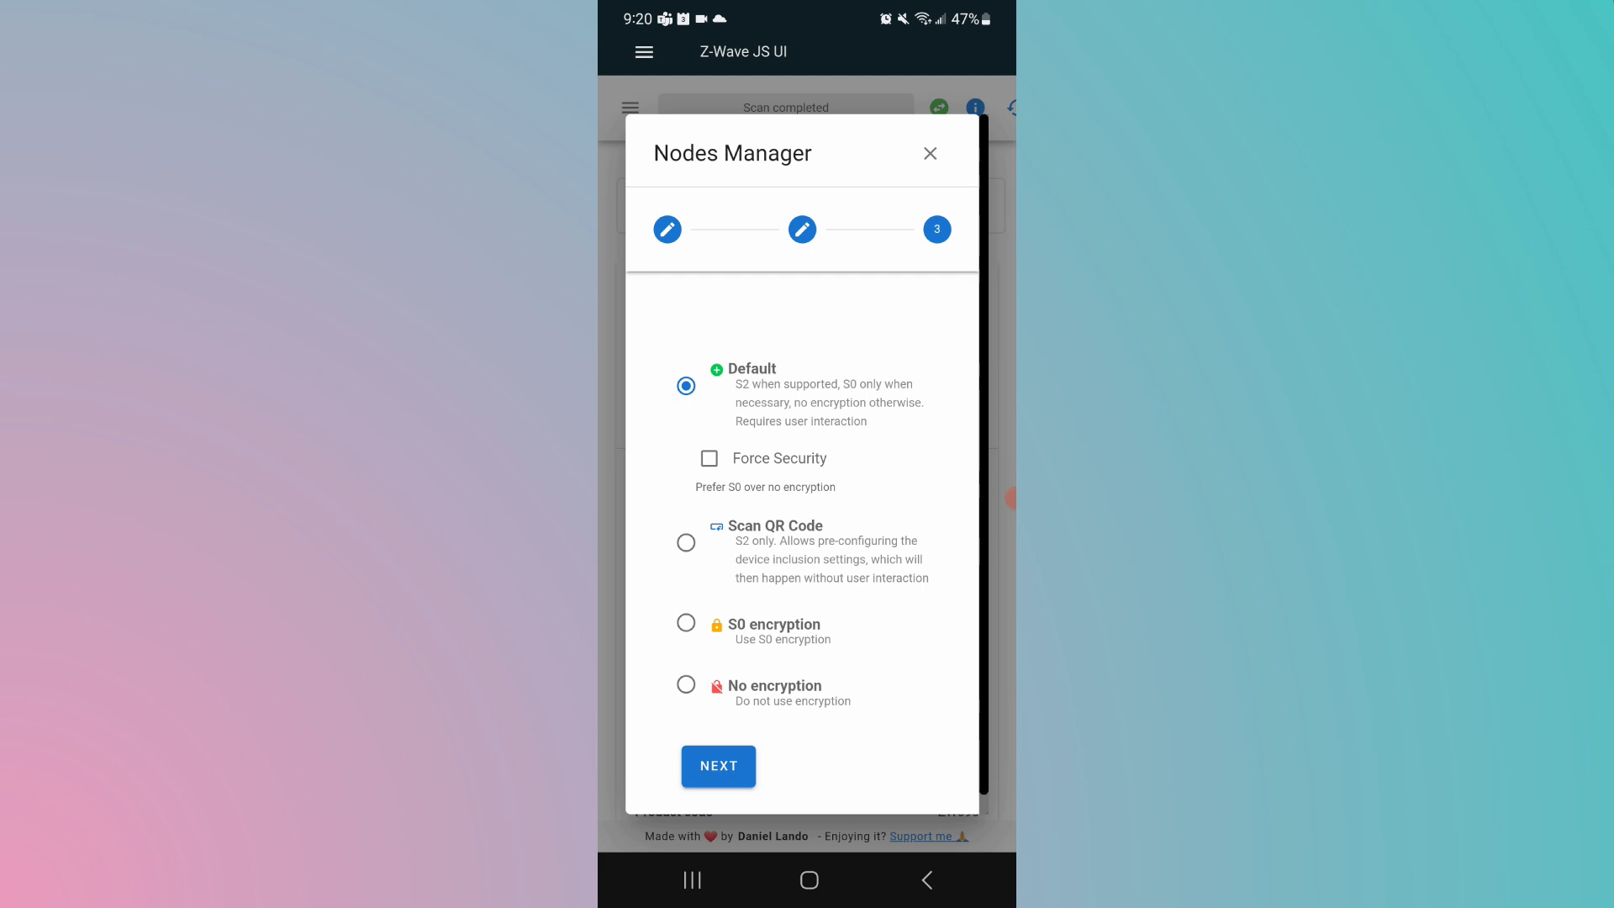
# Step: Include with Default security, granting S2 Access Control and S0 legacy classes
pyautogui.click(717, 766)
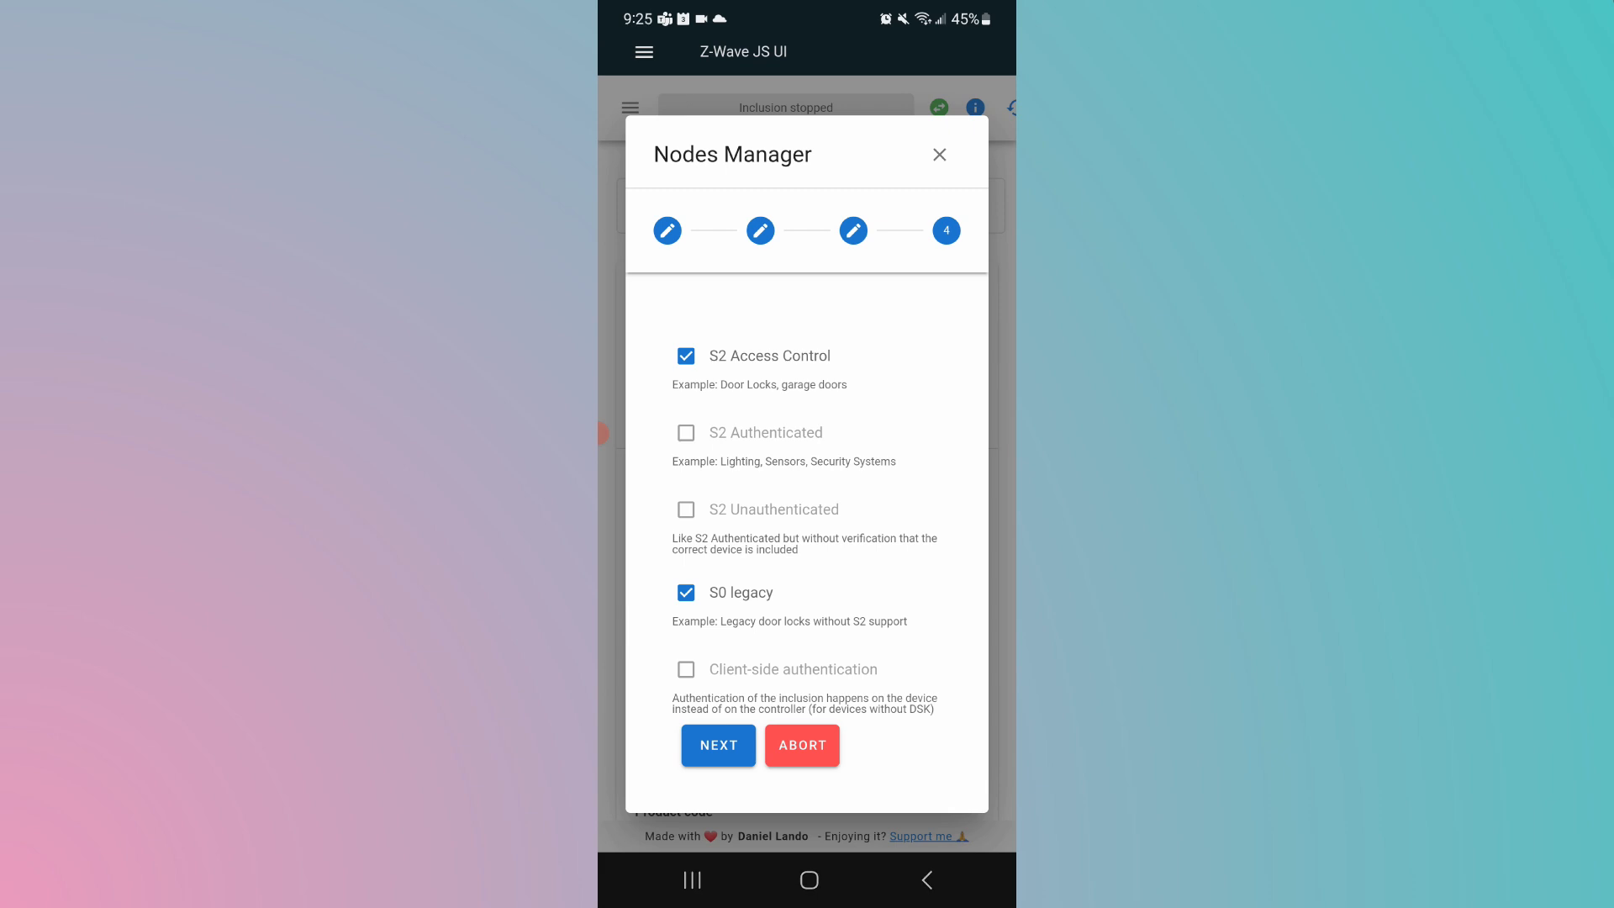
pyautogui.click(718, 744)
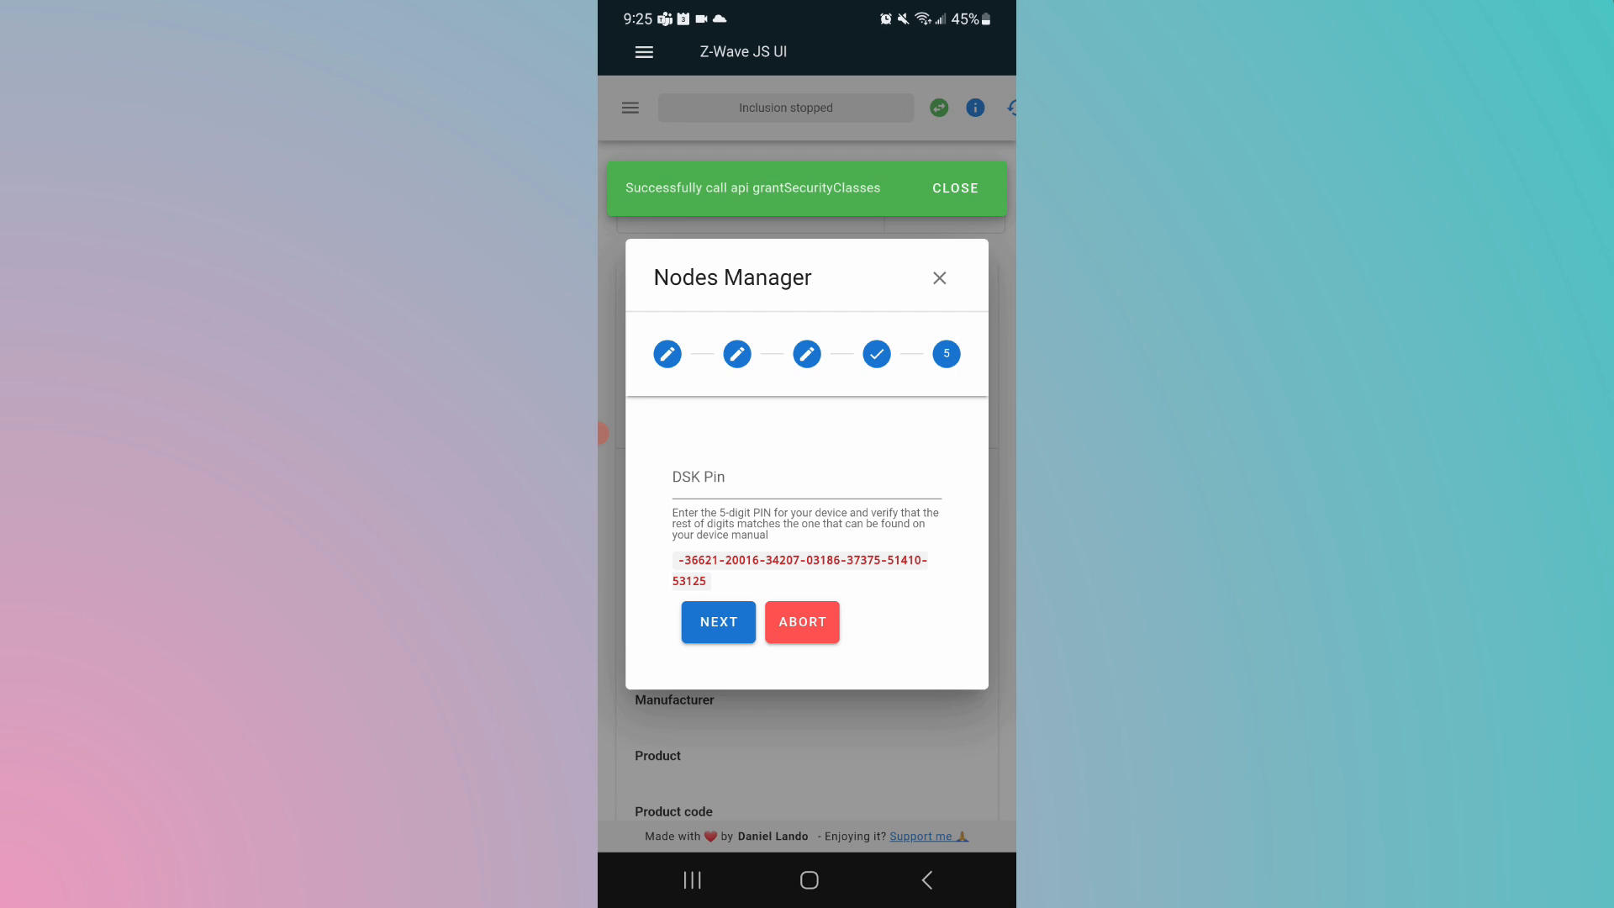
# Step: Dismiss the success notice and paste the lock's 5-digit DSK PIN
pyautogui.click(953, 187)
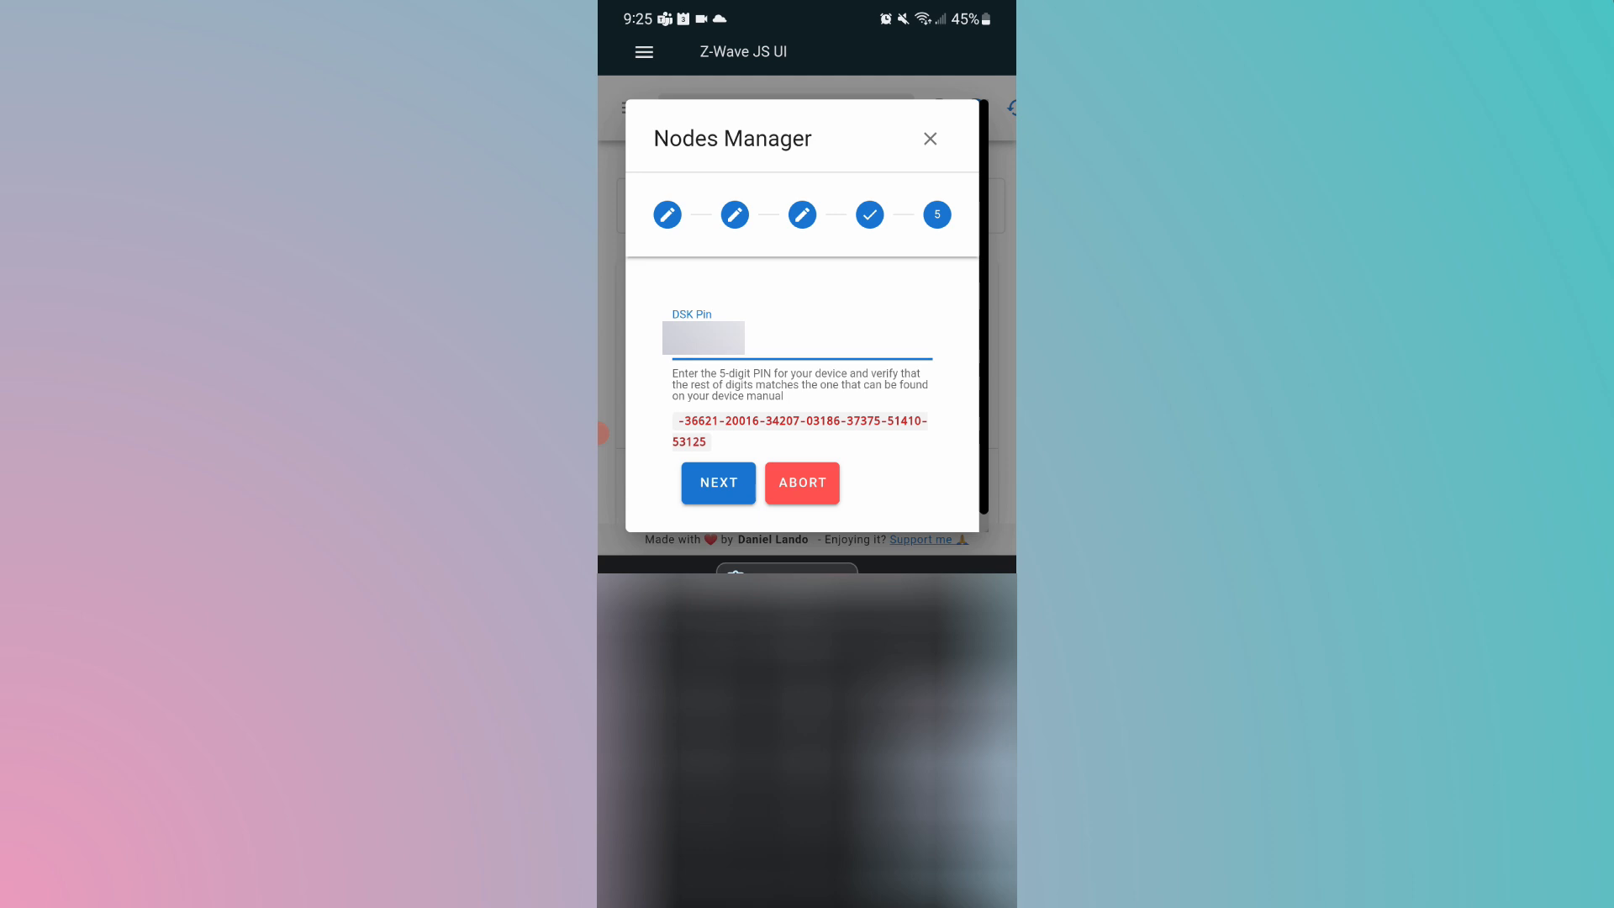
pyautogui.click(703, 338)
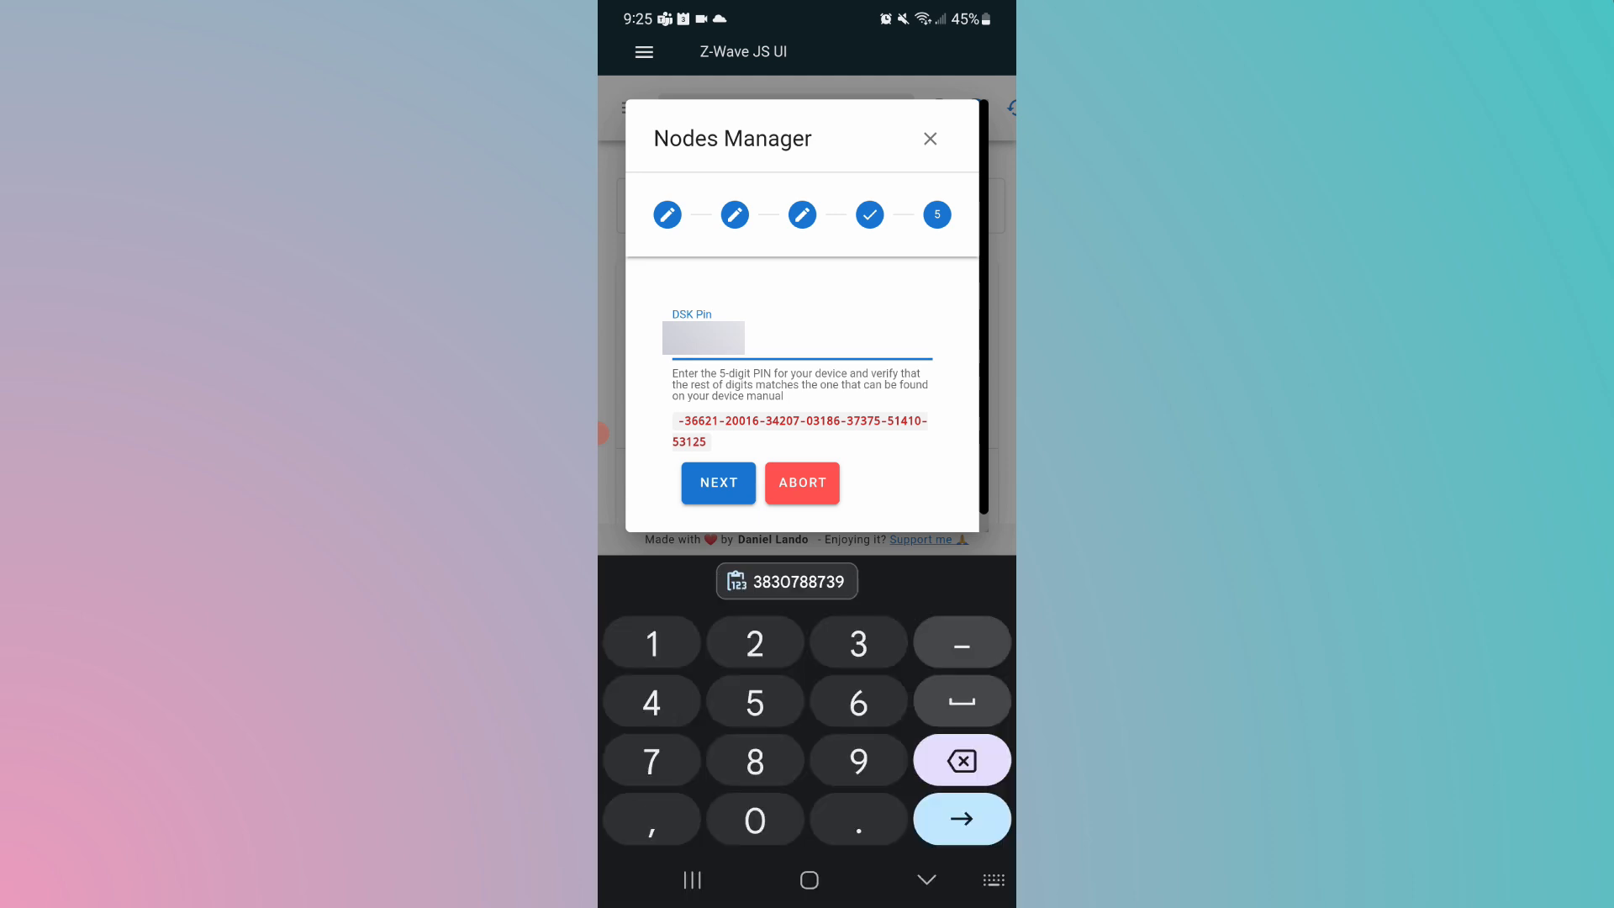
pyautogui.click(718, 482)
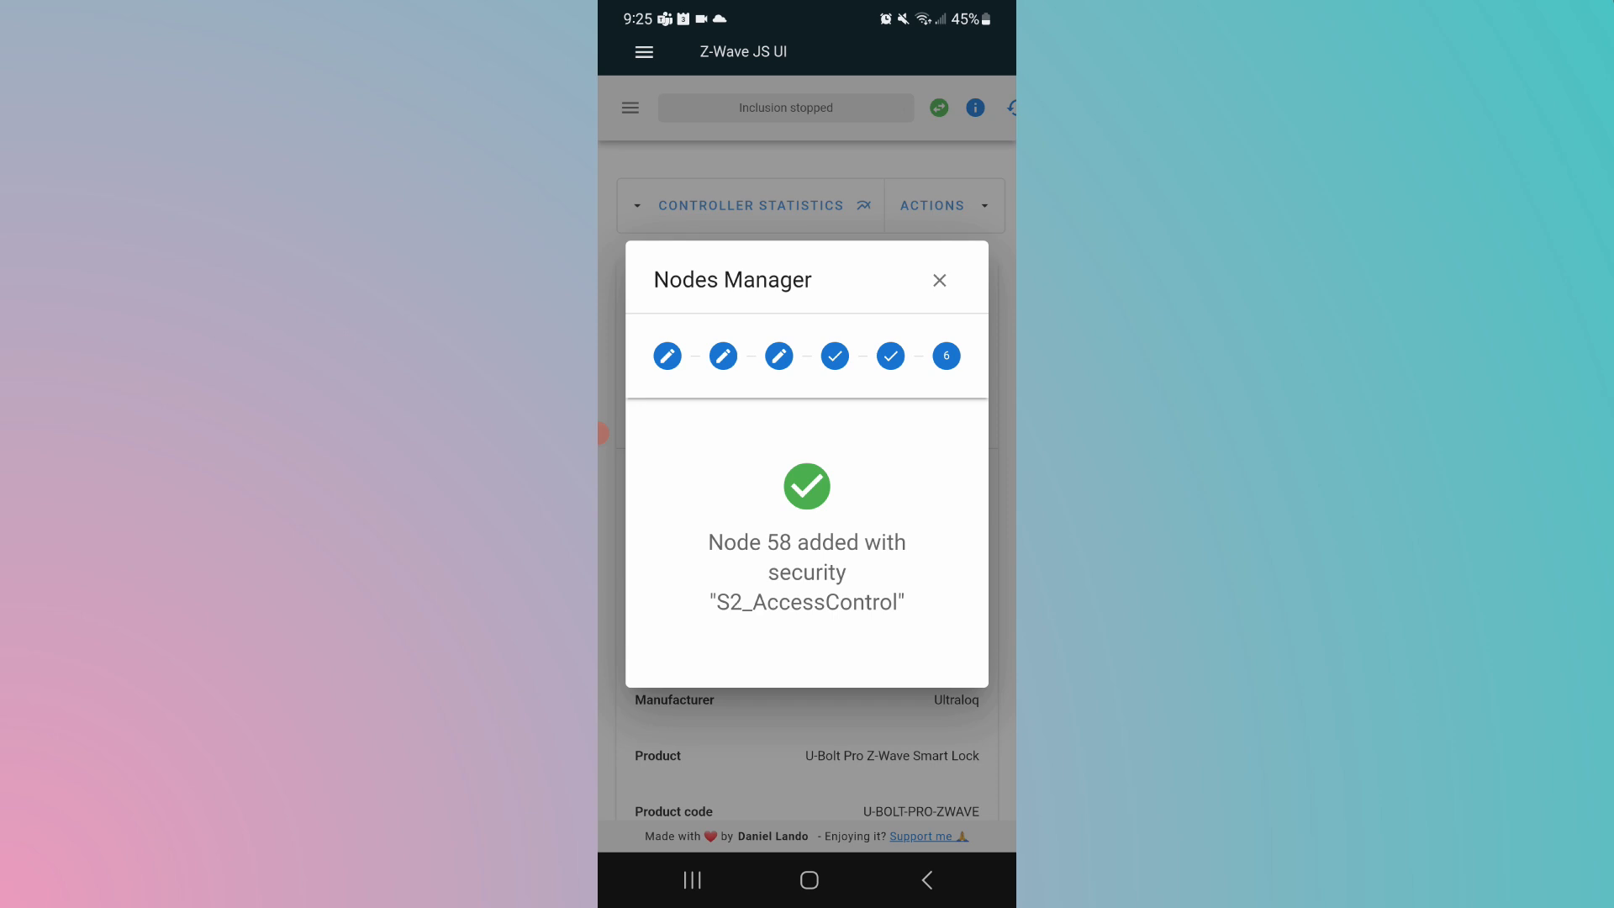
# Step: Close the inclusion result and scroll the nodes table to node 58, the U-Bolt Pro
pyautogui.click(938, 281)
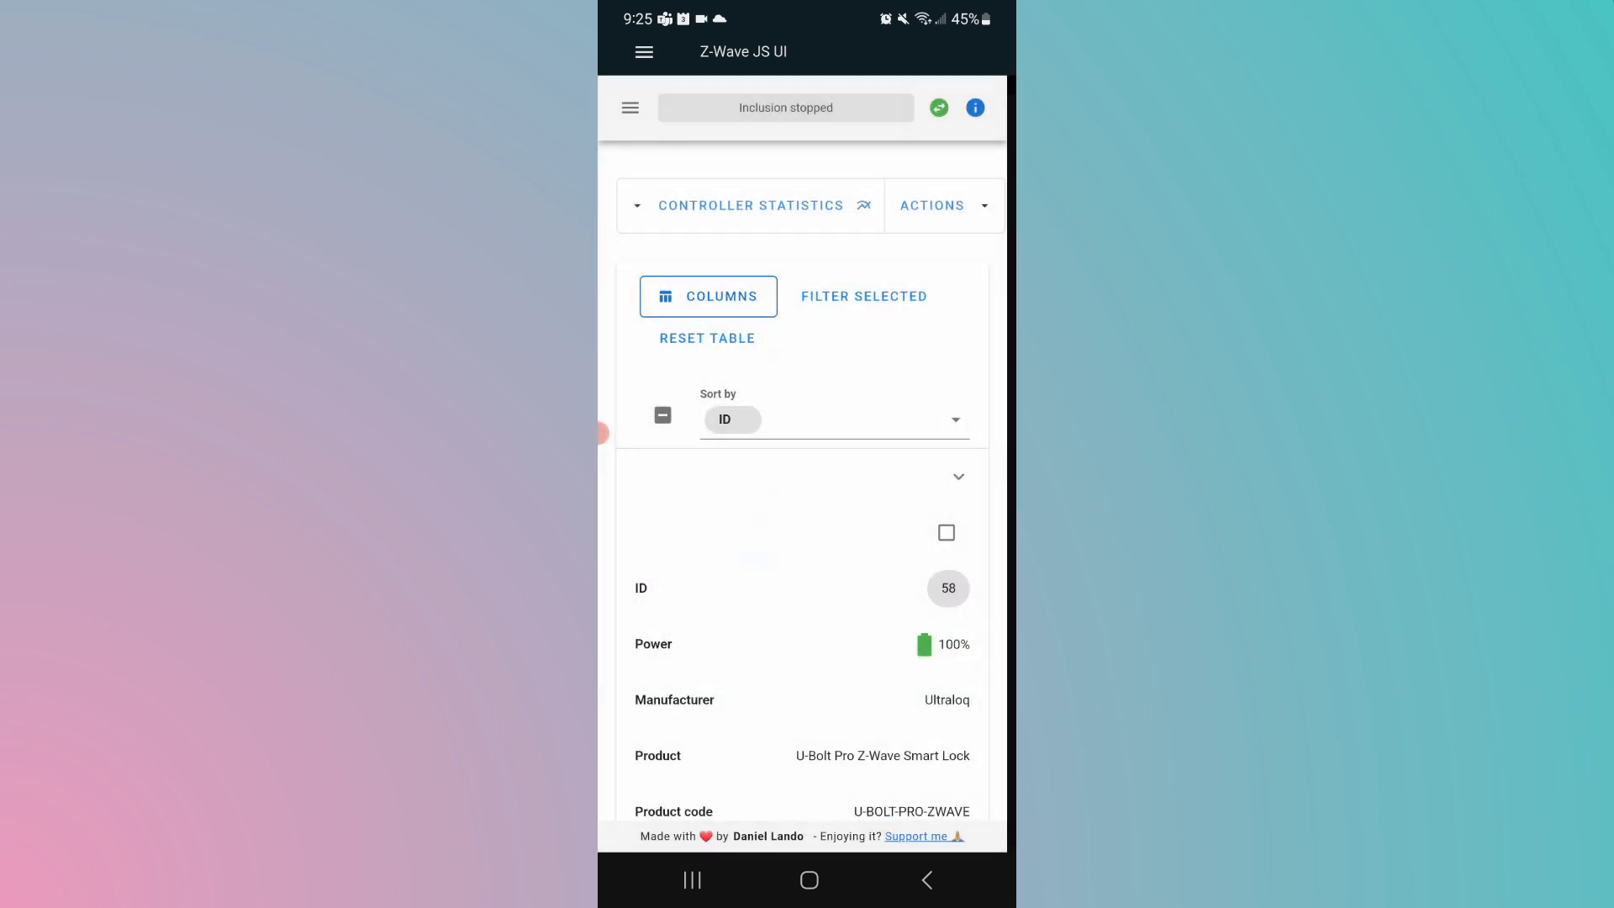
pyautogui.scroll(-3)
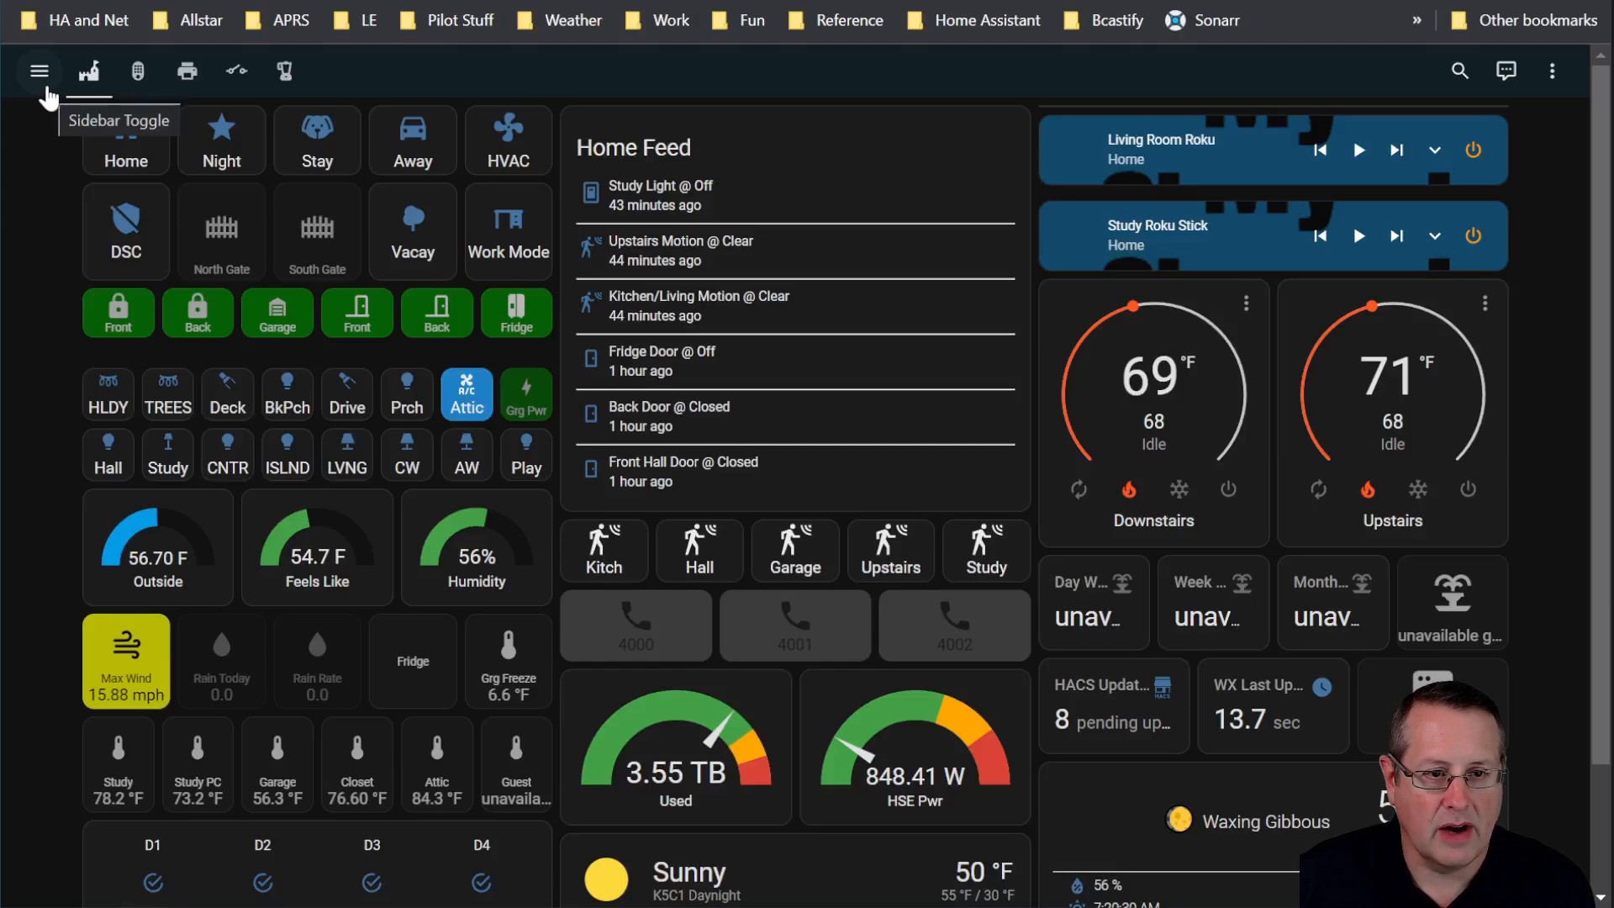
# Step: Reach Developer Tools States via the command palette and filter the entity list for the U-Bolt lock
pyautogui.write('>dev')
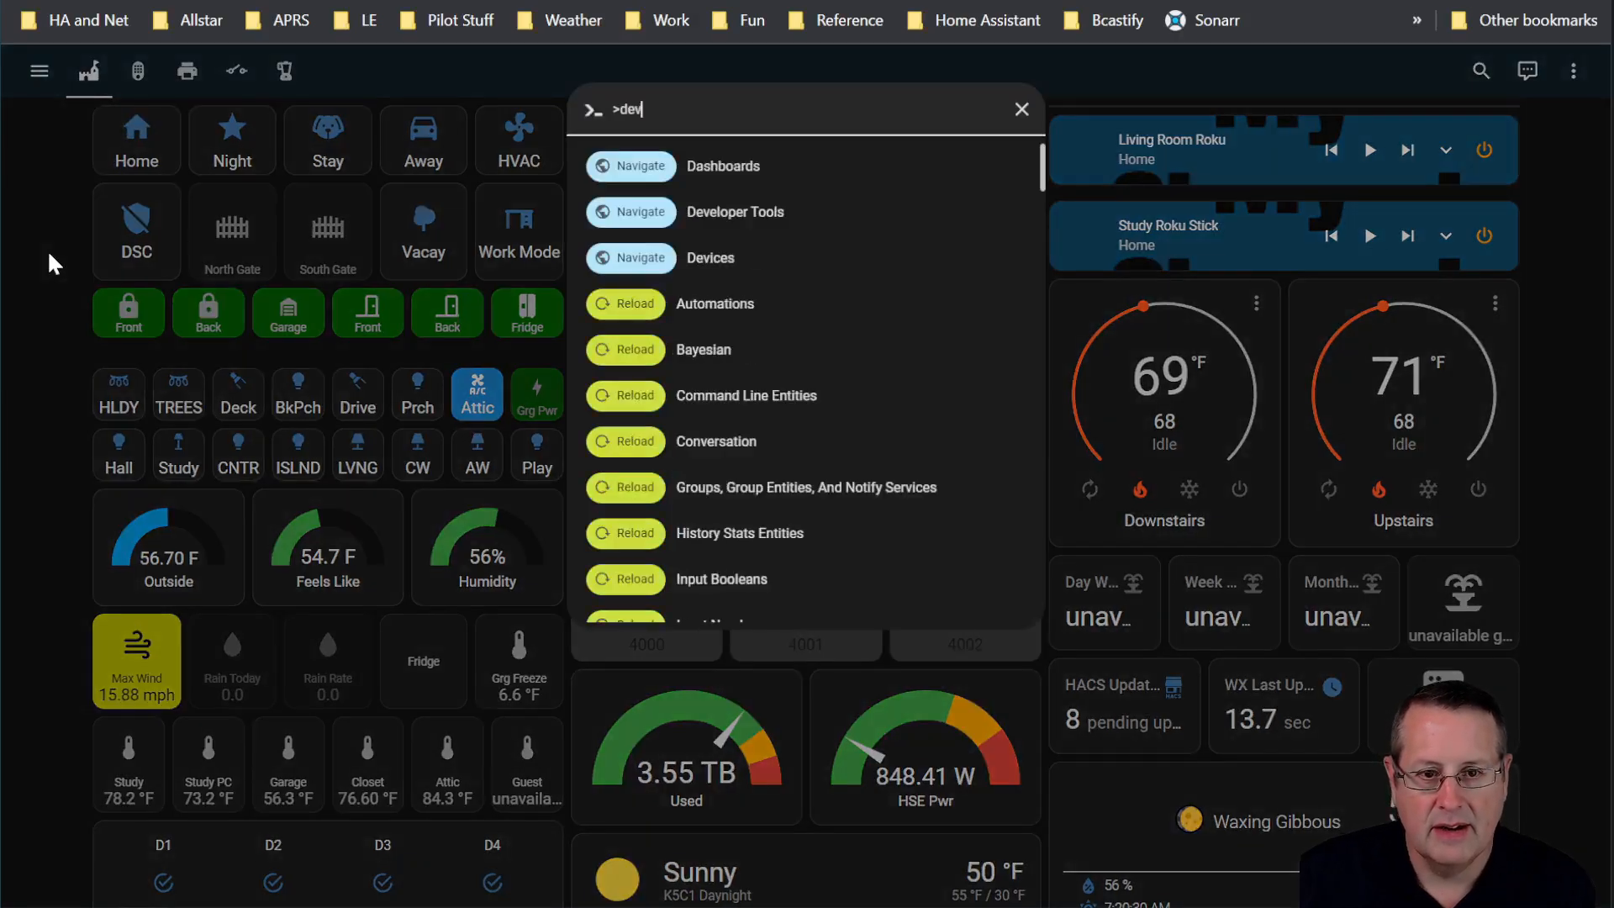
pyautogui.write('e')
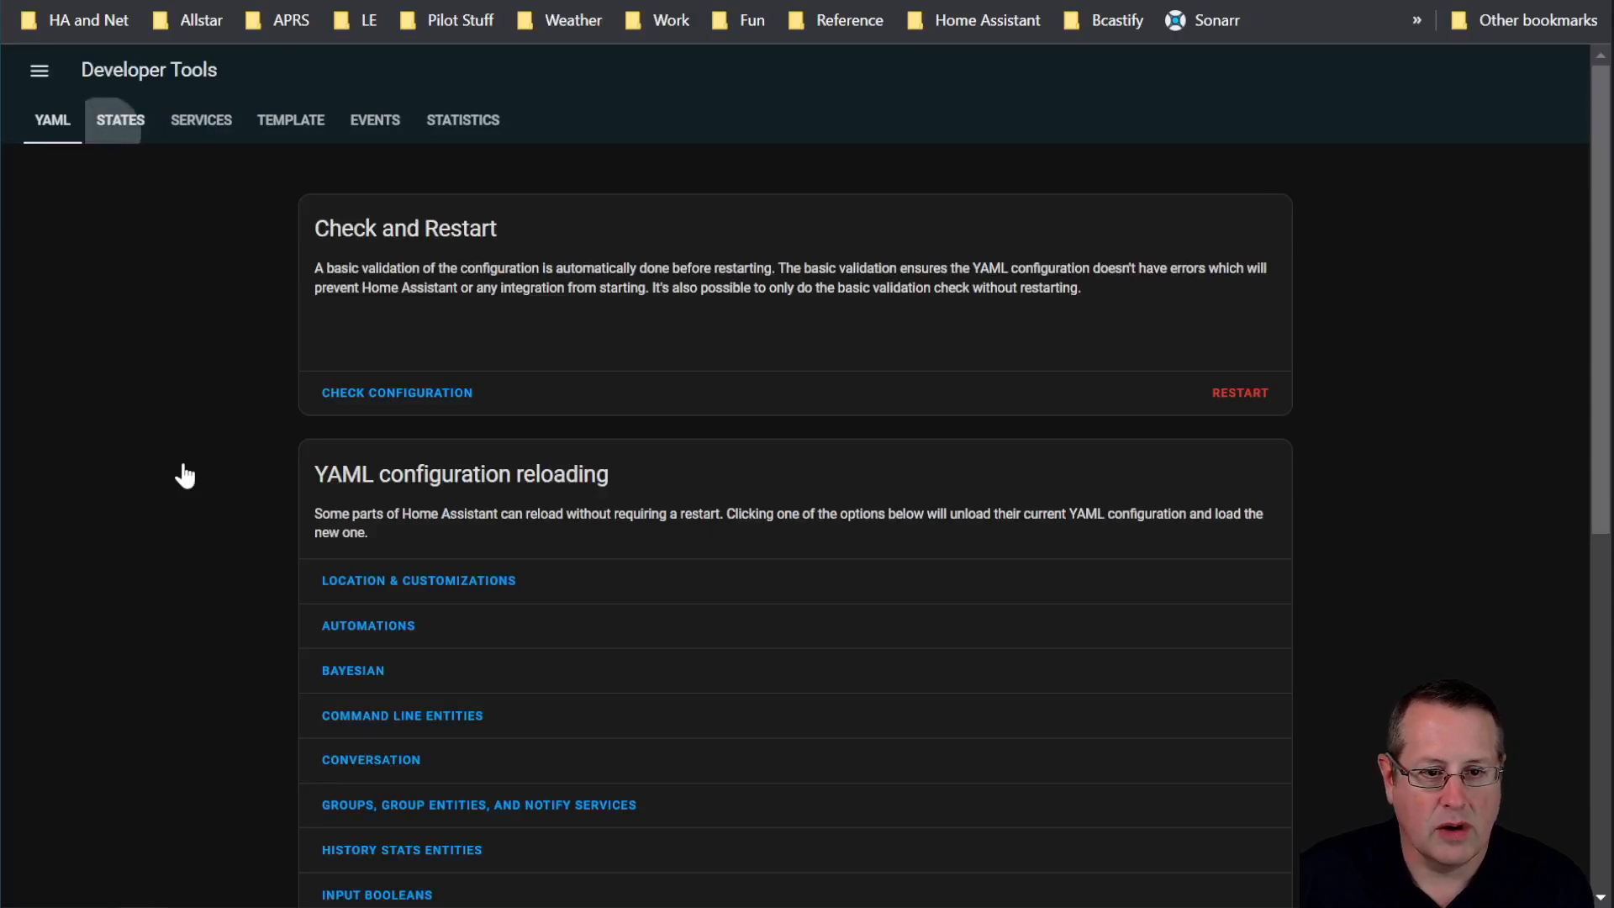
pyautogui.click(119, 120)
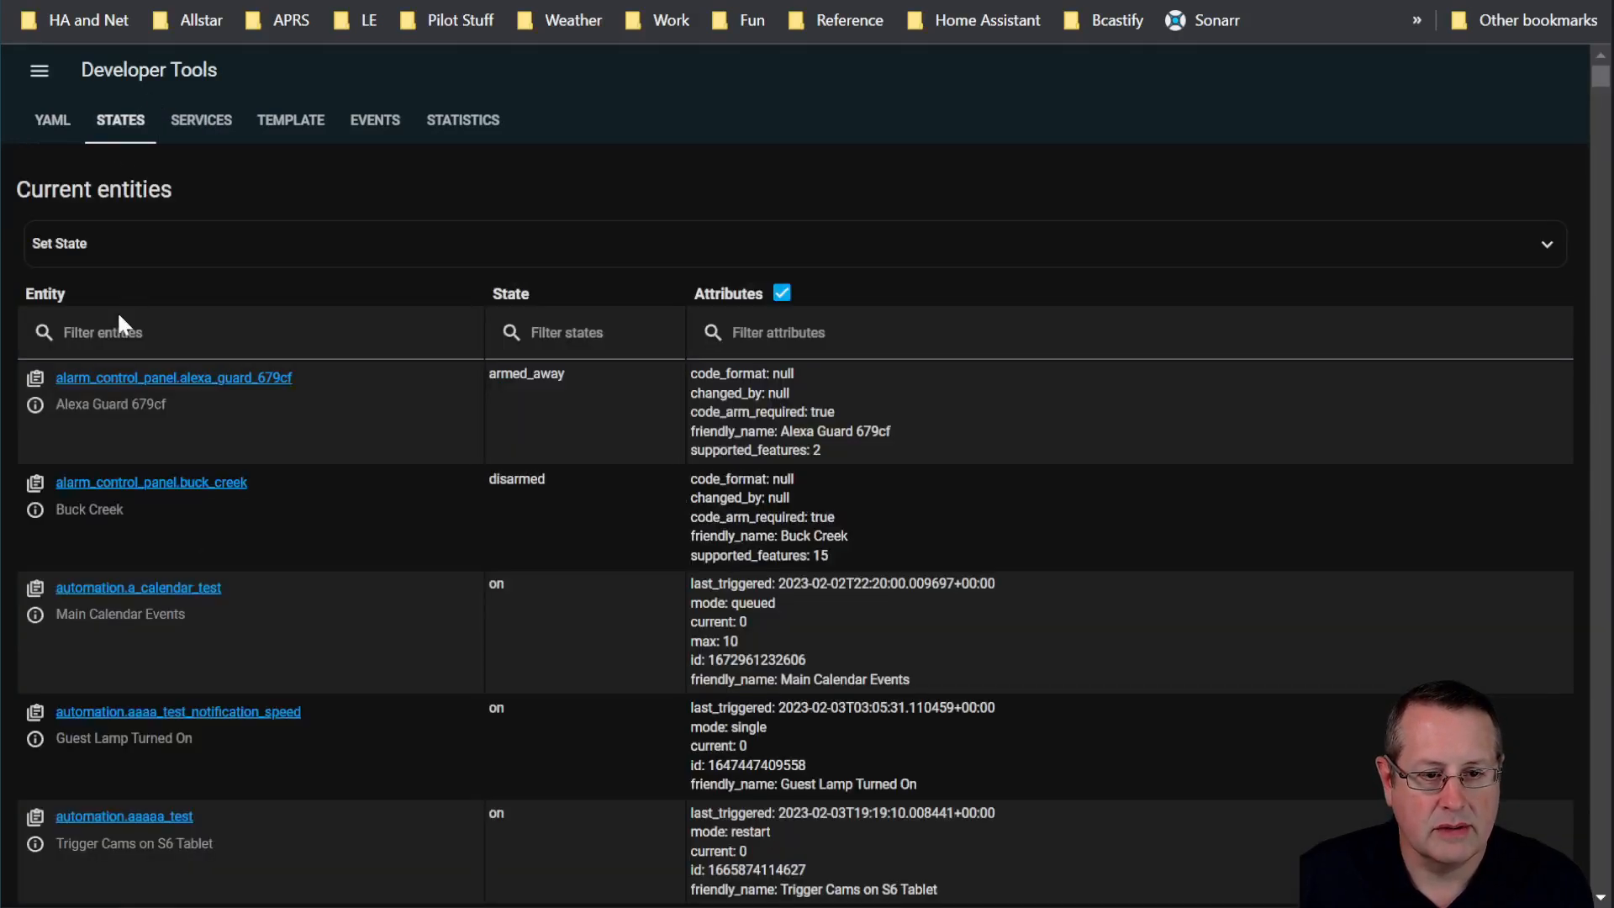
pyautogui.write('u-bl')
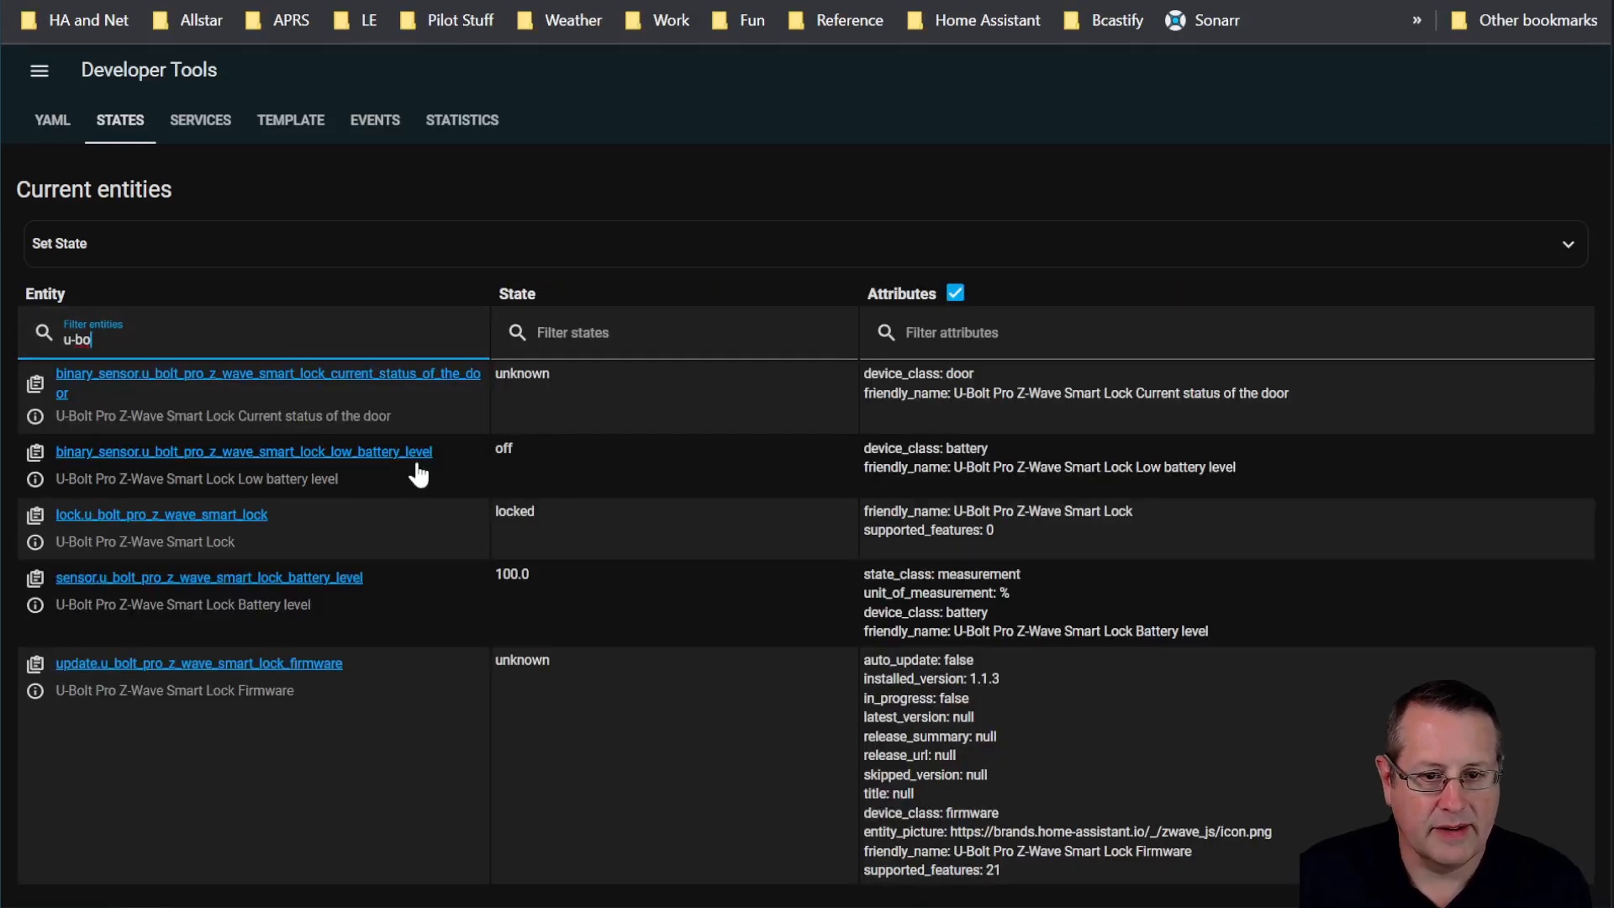
pyautogui.moveTo(39, 564)
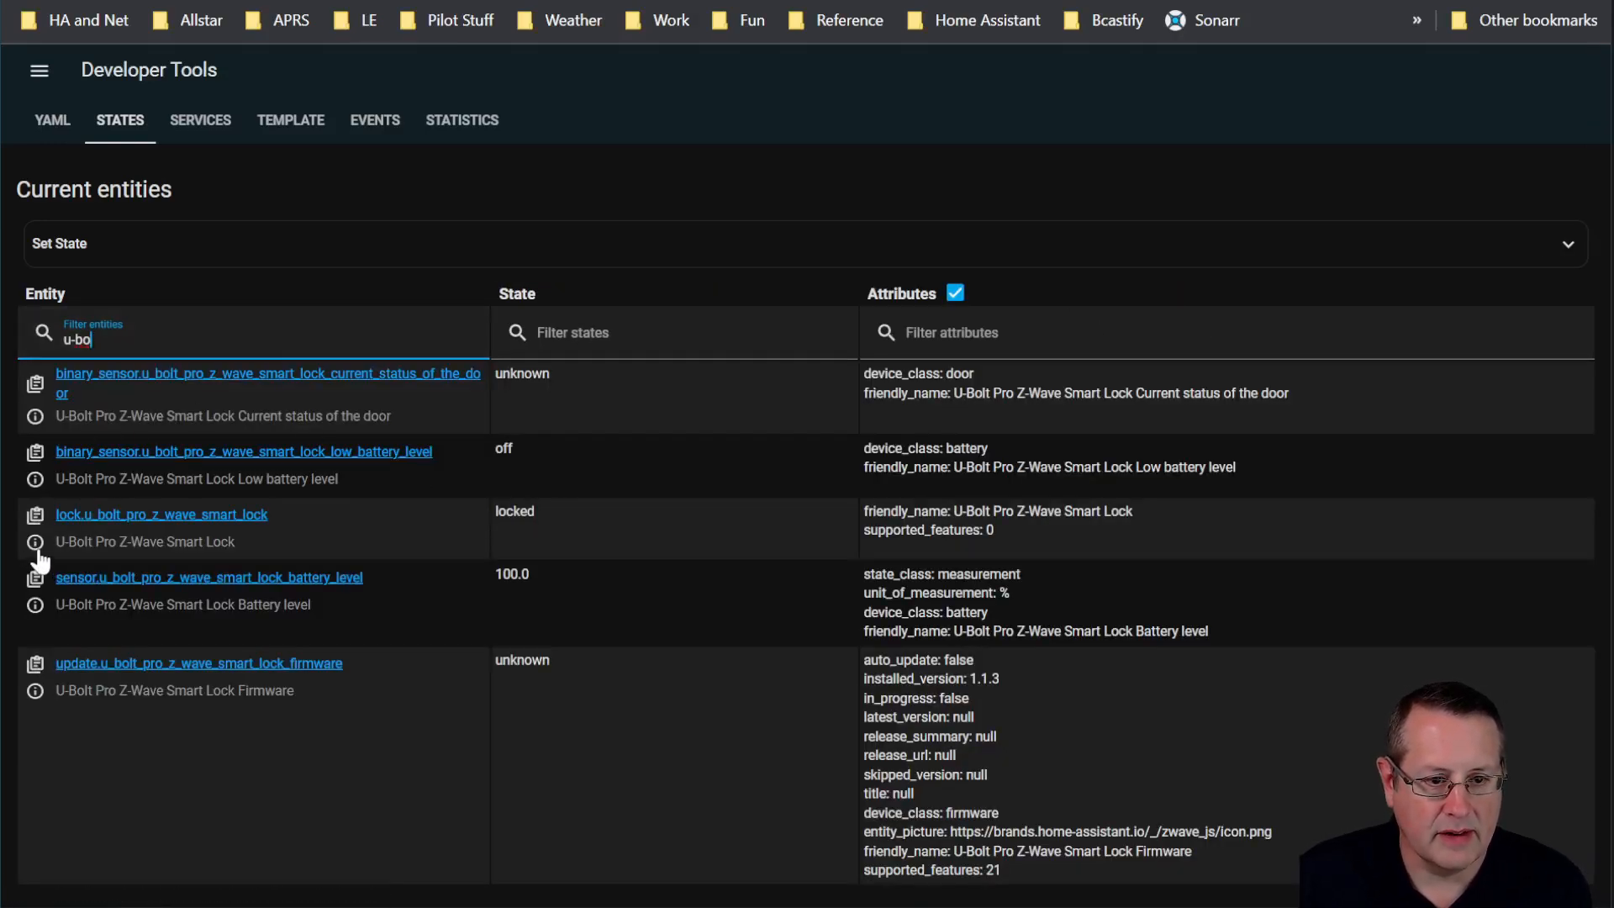
# Step: Show the U-Bolt lock entity's details and its Related integration, device and entities
pyautogui.click(162, 514)
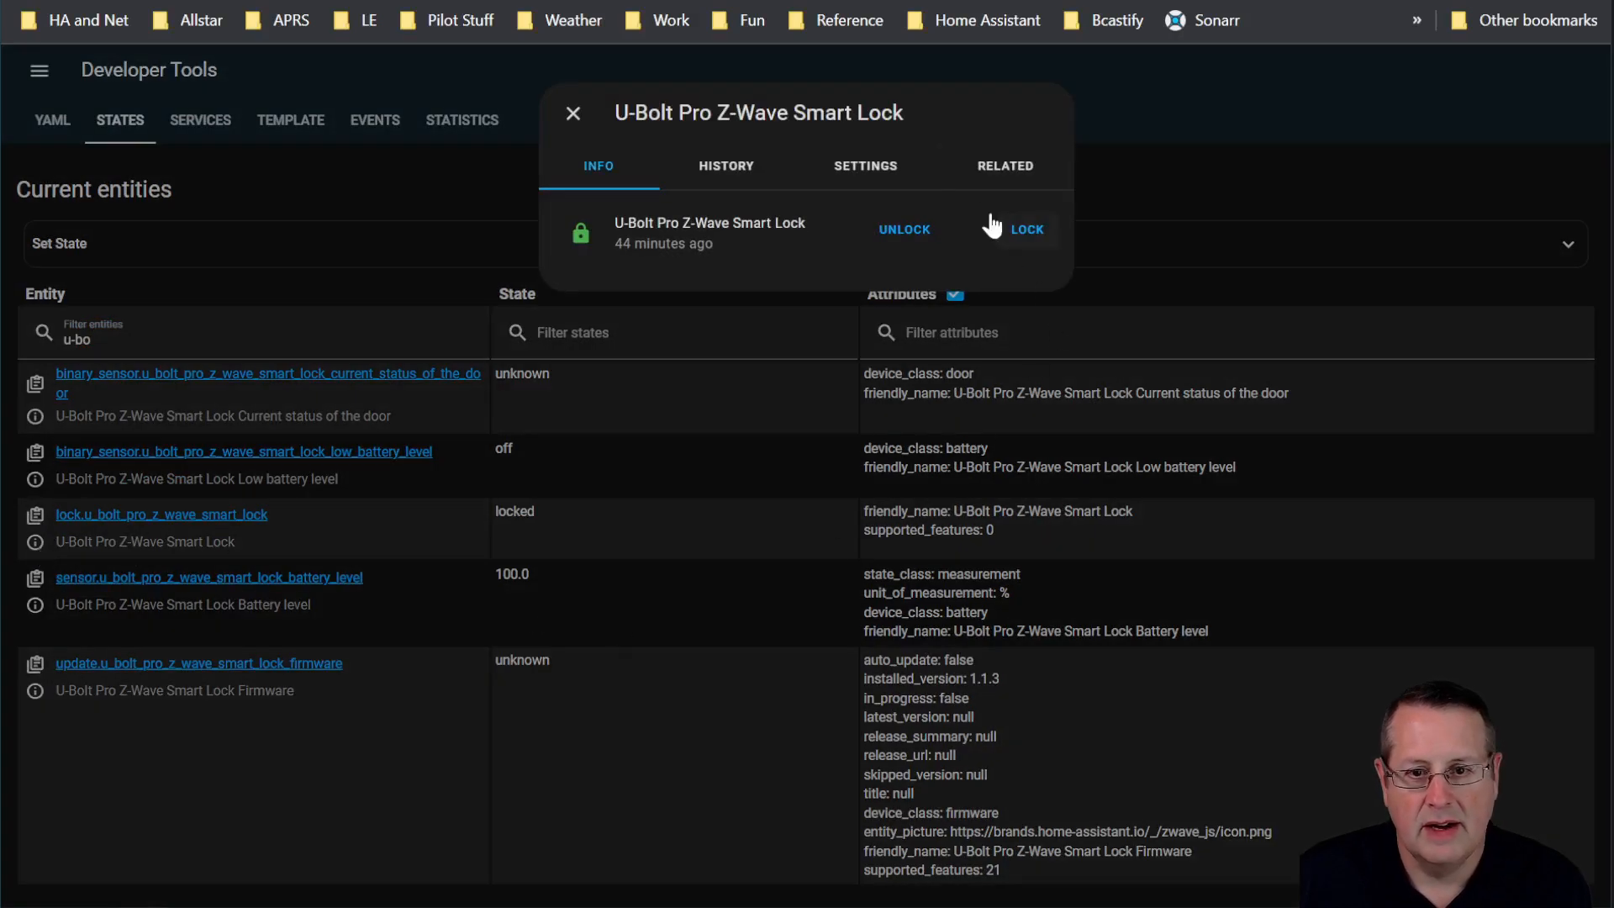
pyautogui.click(1003, 166)
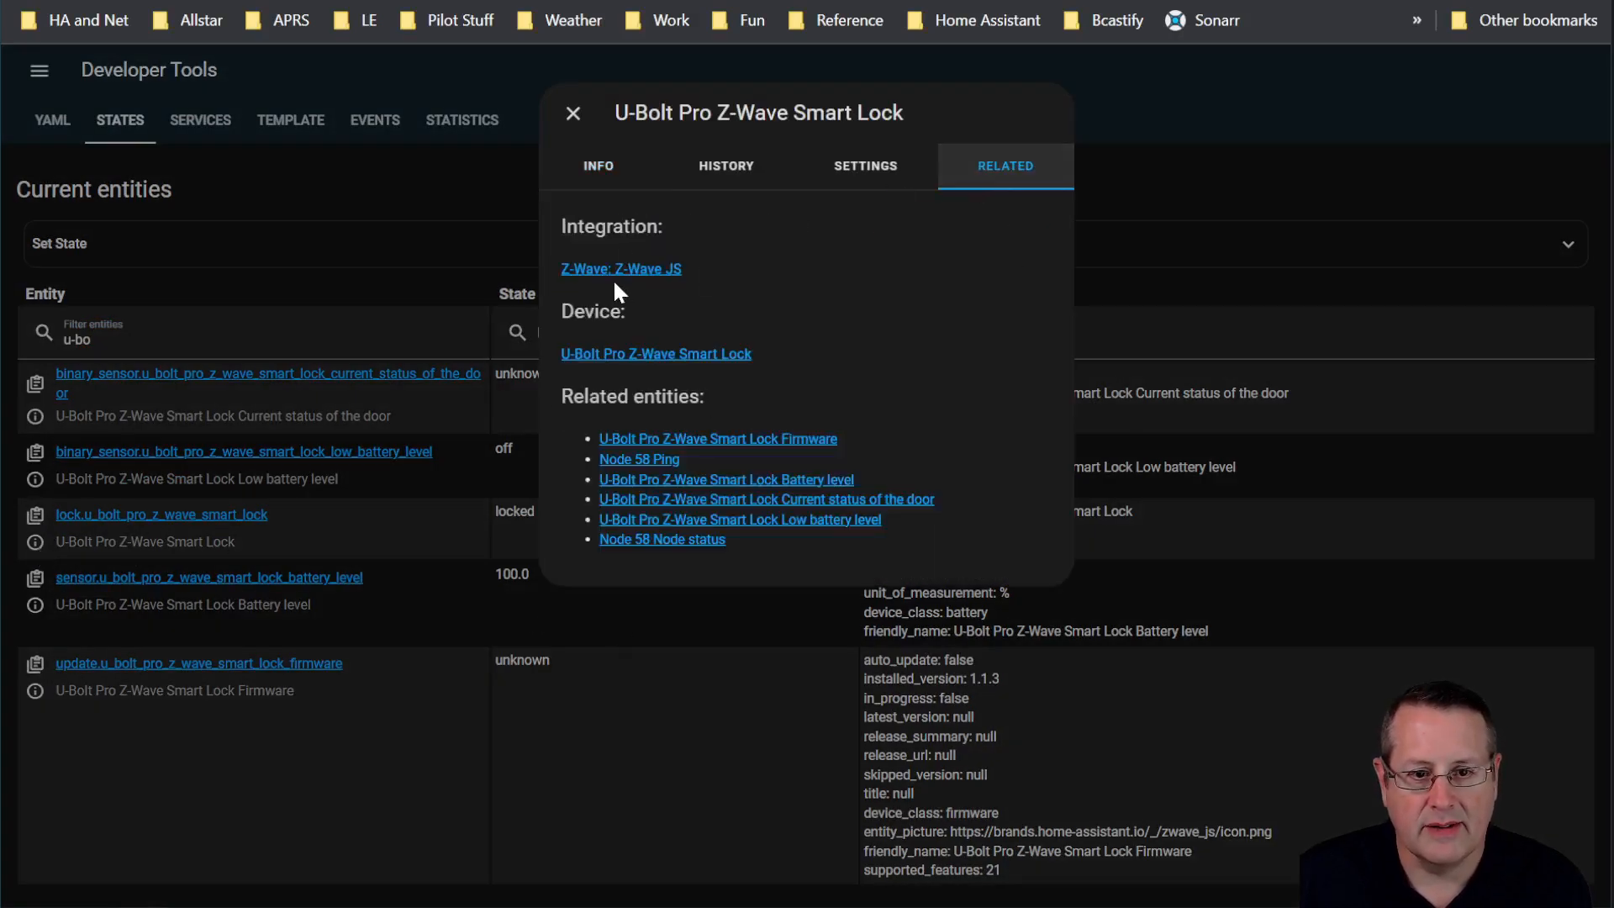
pyautogui.moveTo(684, 295)
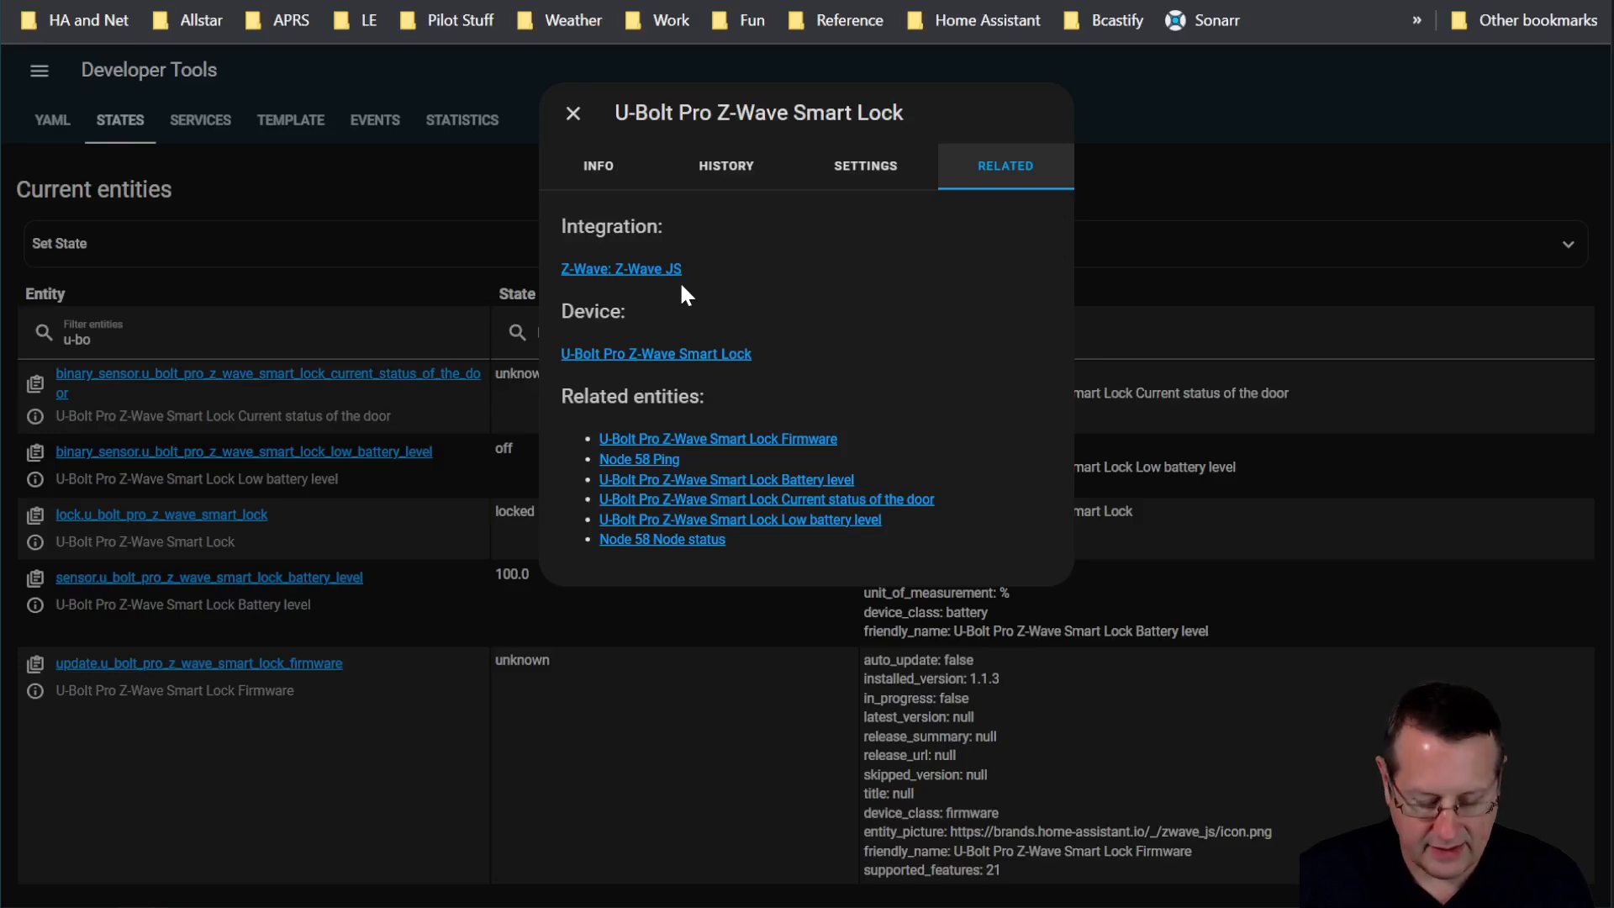
pyautogui.moveTo(699, 393)
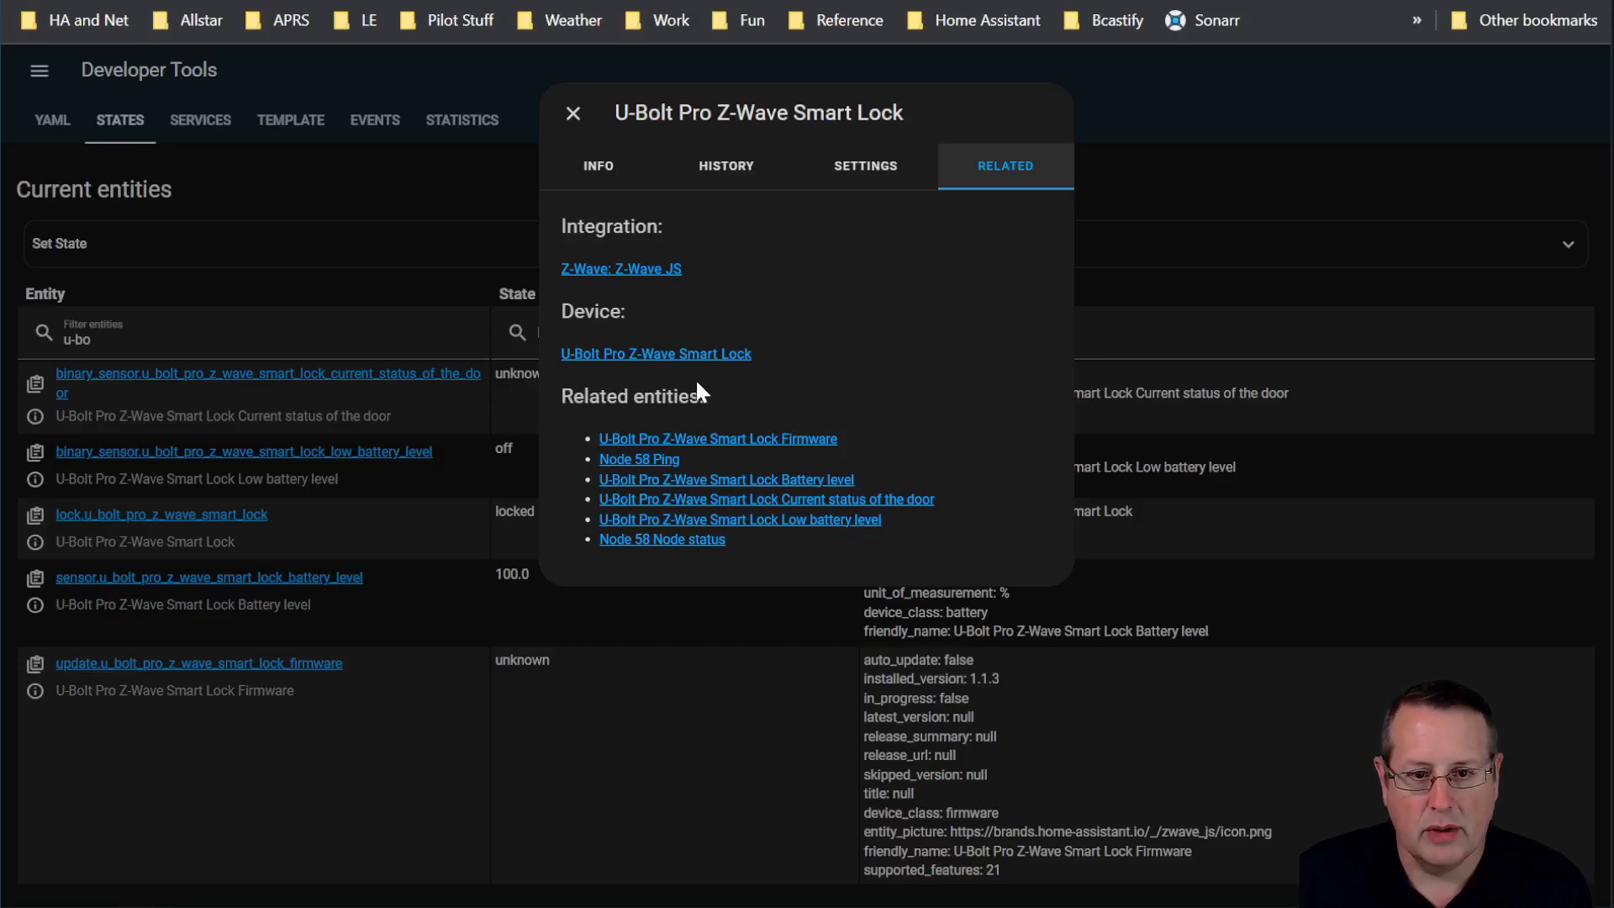
# Step: View the U-Bolt Pro device page down to its Z-Wave Info, ID 58 with S2 Access Control
pyautogui.click(656, 353)
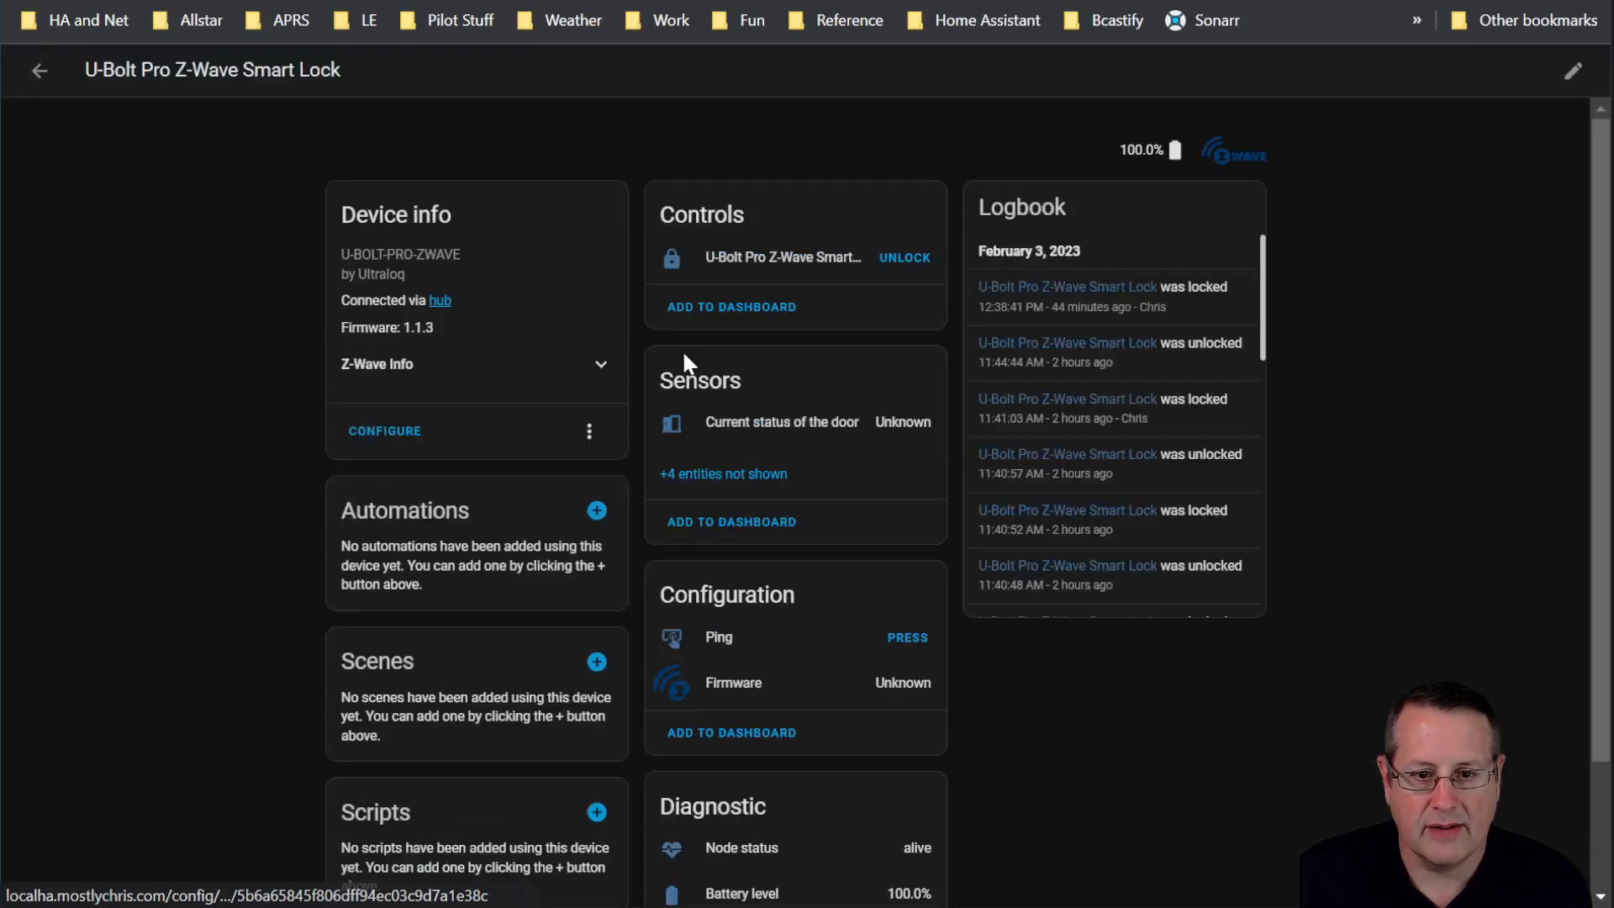
pyautogui.moveTo(315, 529)
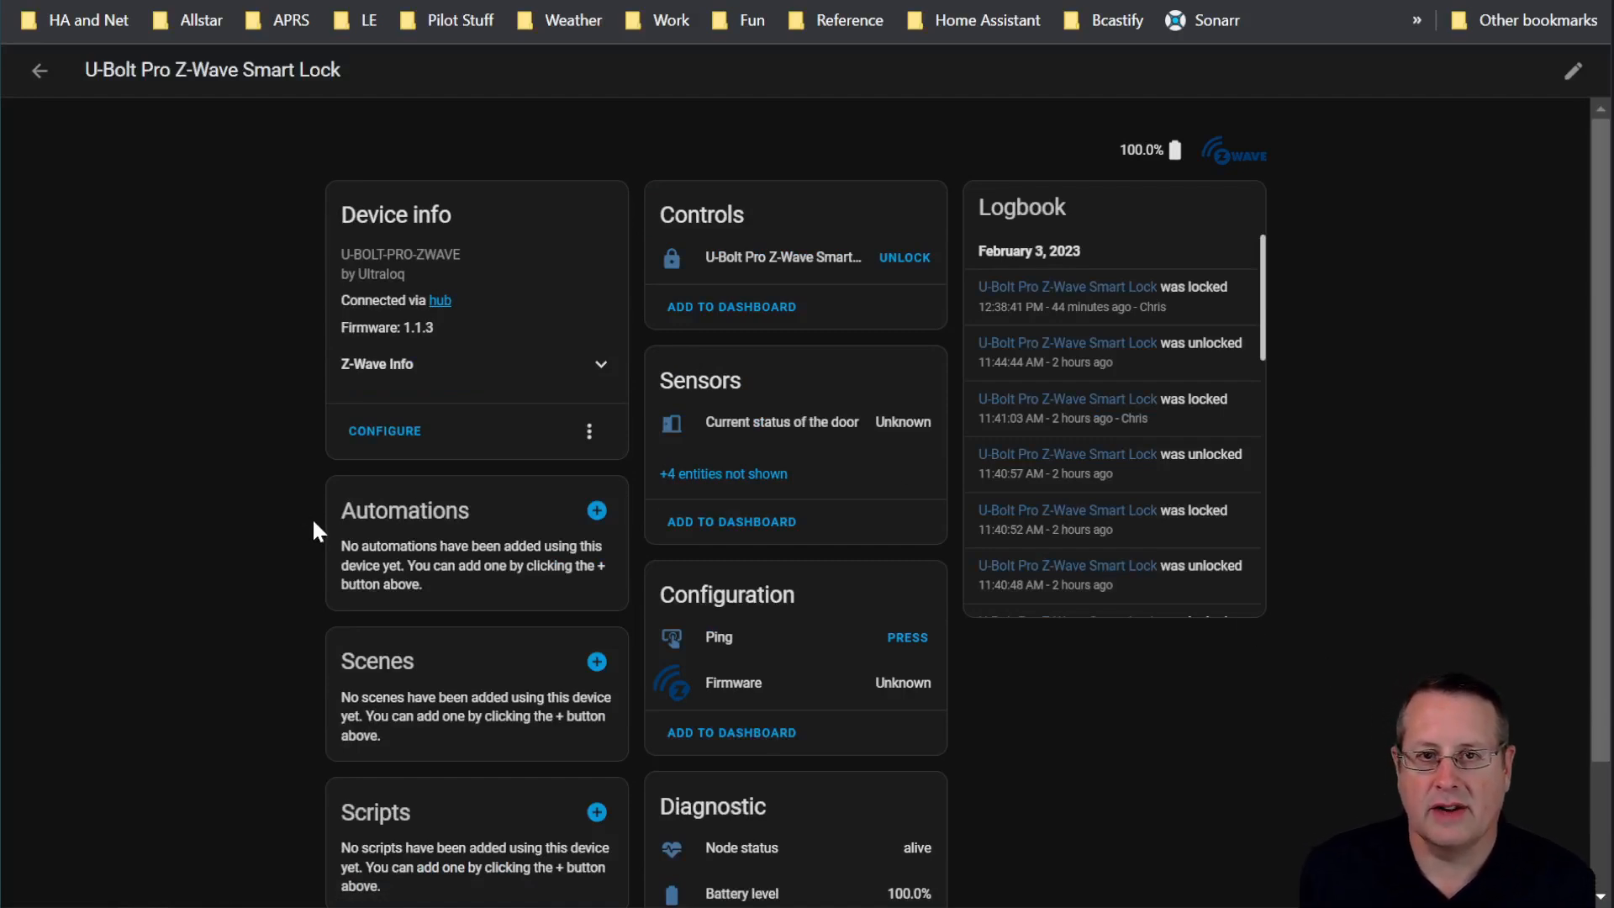
pyautogui.scroll(-3)
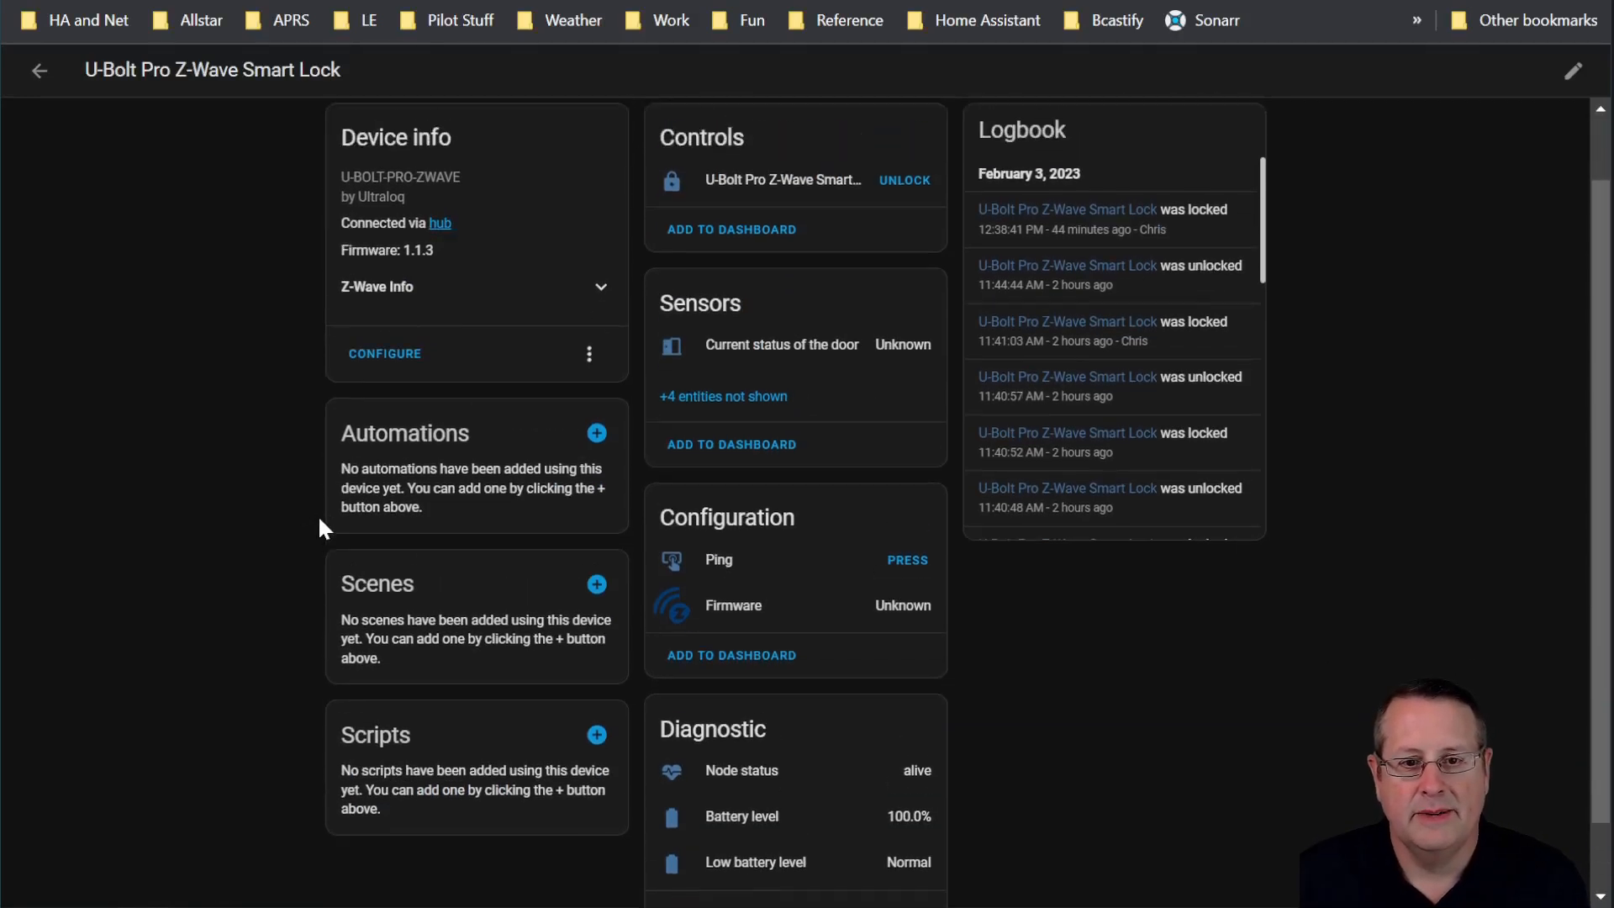
pyautogui.scroll(-3)
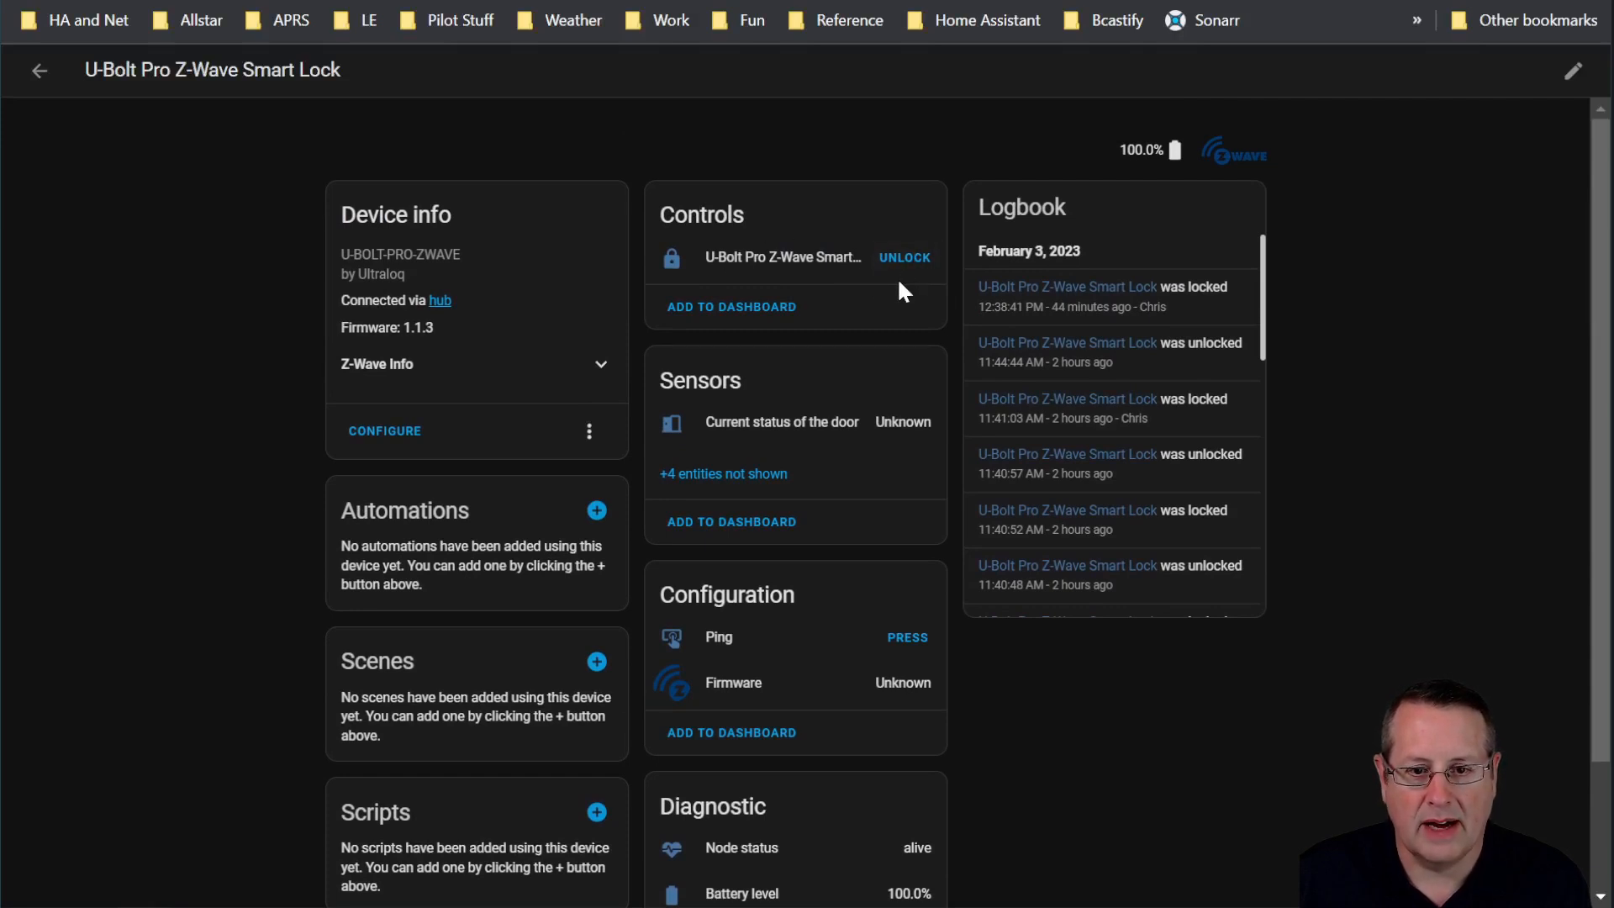
pyautogui.moveTo(887, 292)
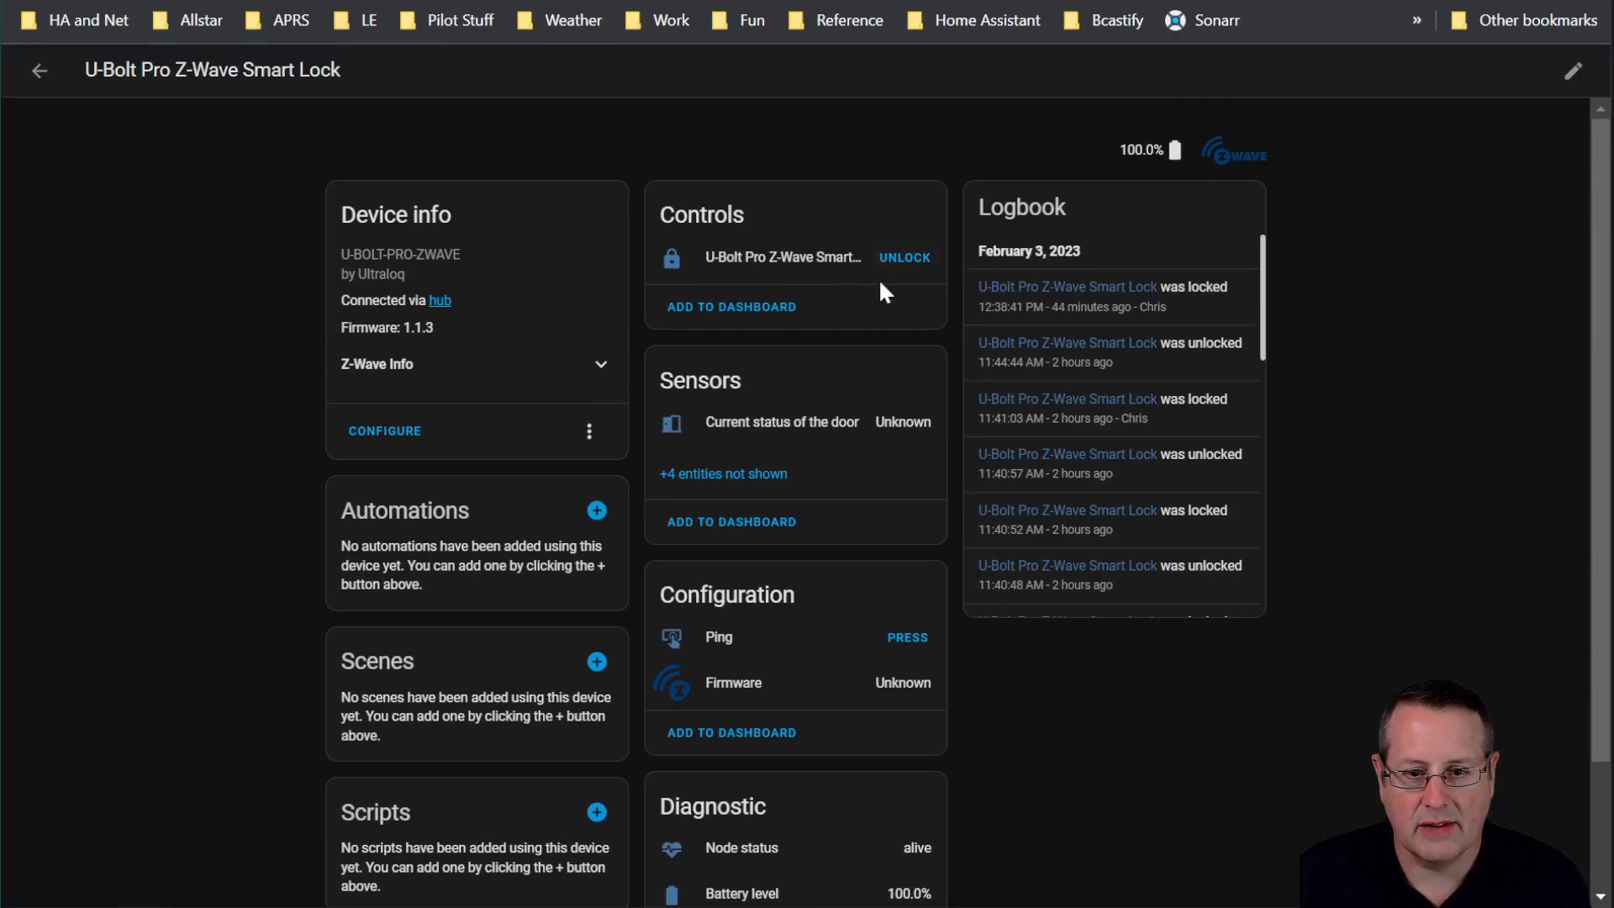
pyautogui.scroll(-3)
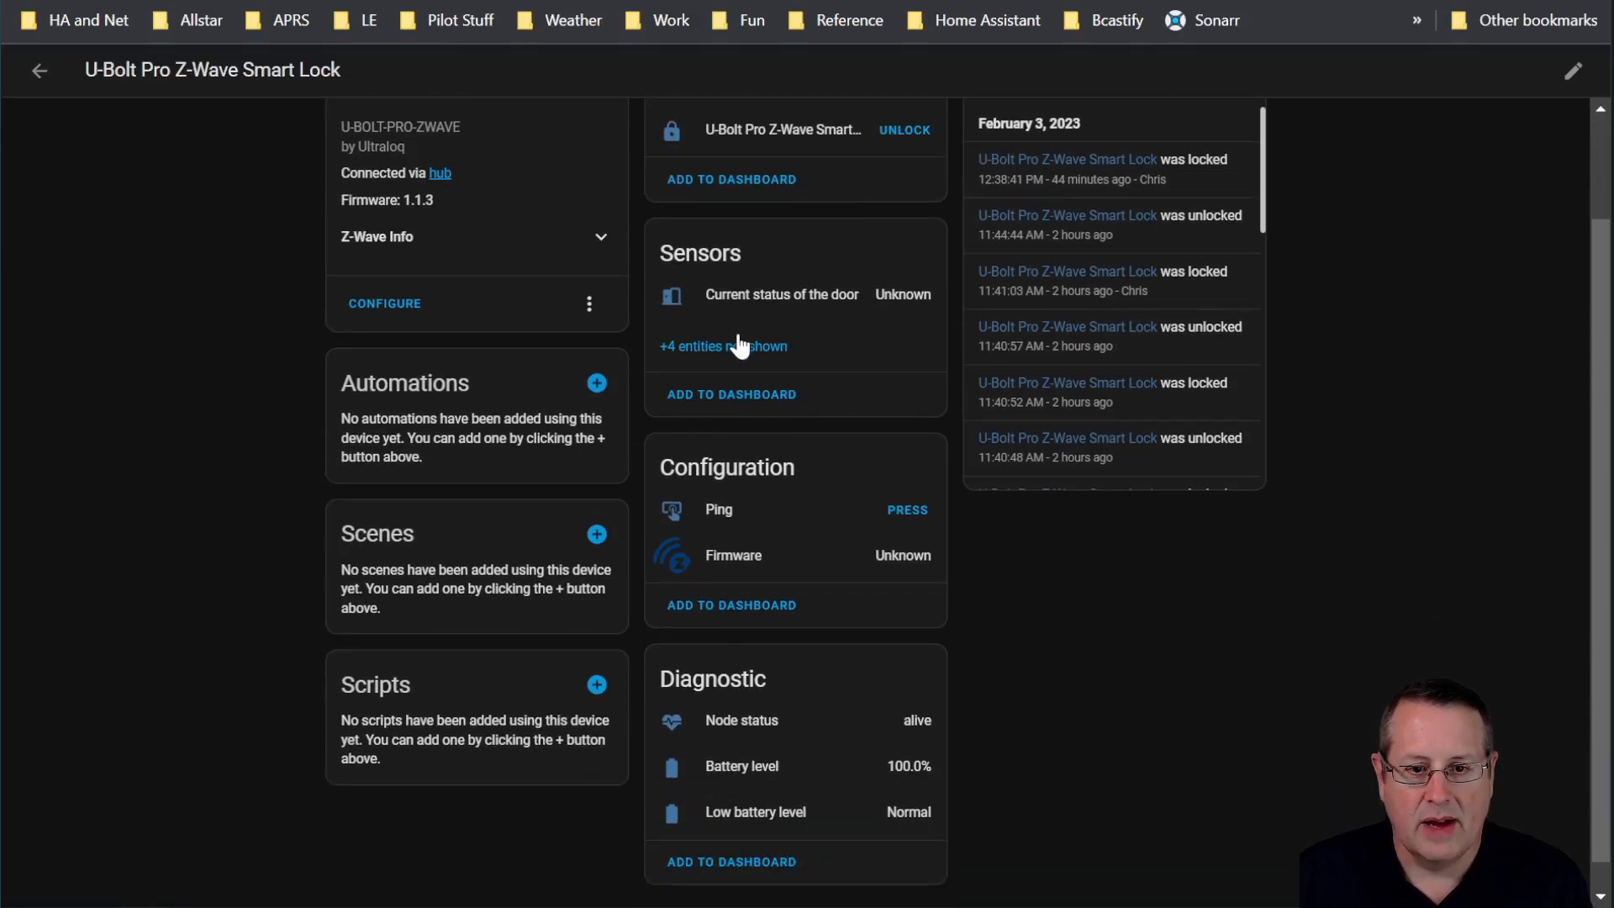
pyautogui.scroll(-3)
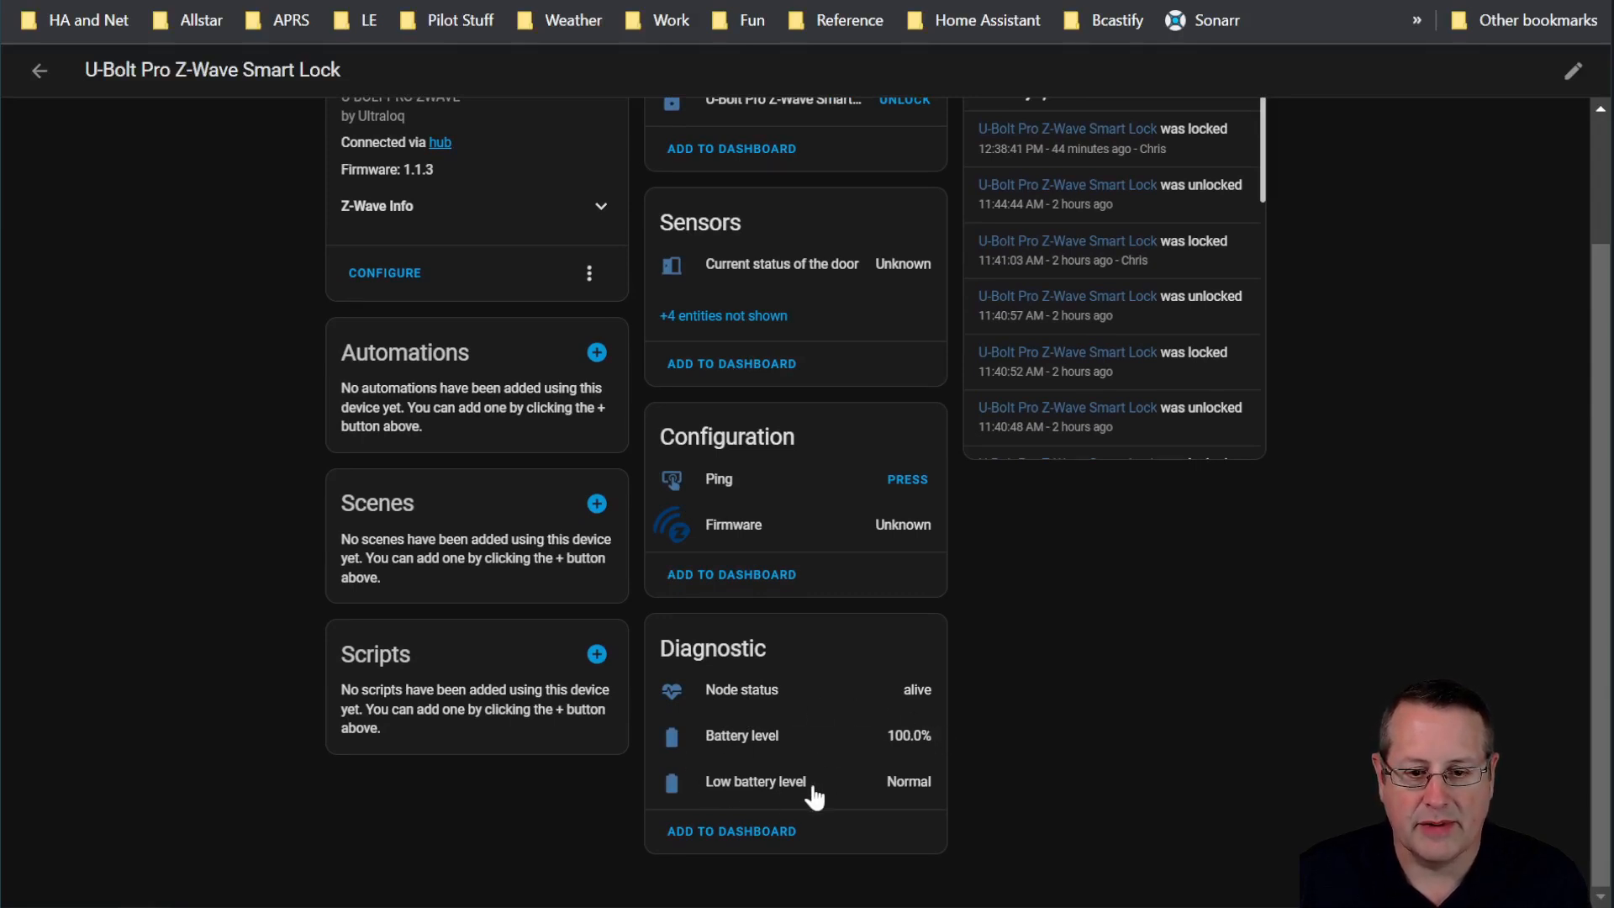
pyautogui.moveTo(954, 825)
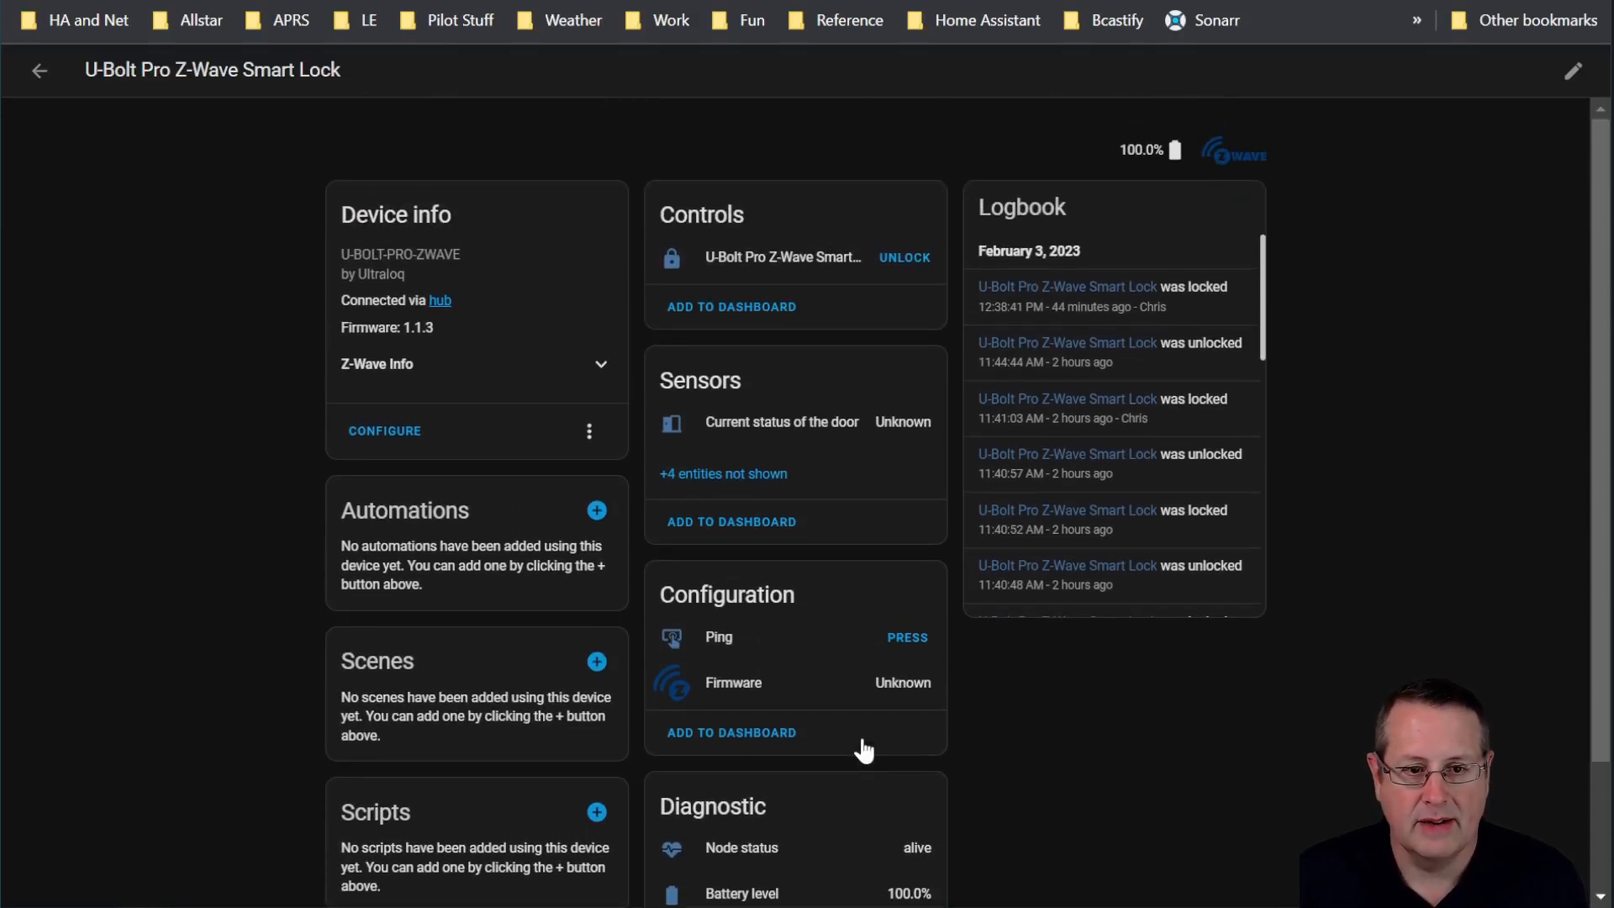
pyautogui.moveTo(617, 382)
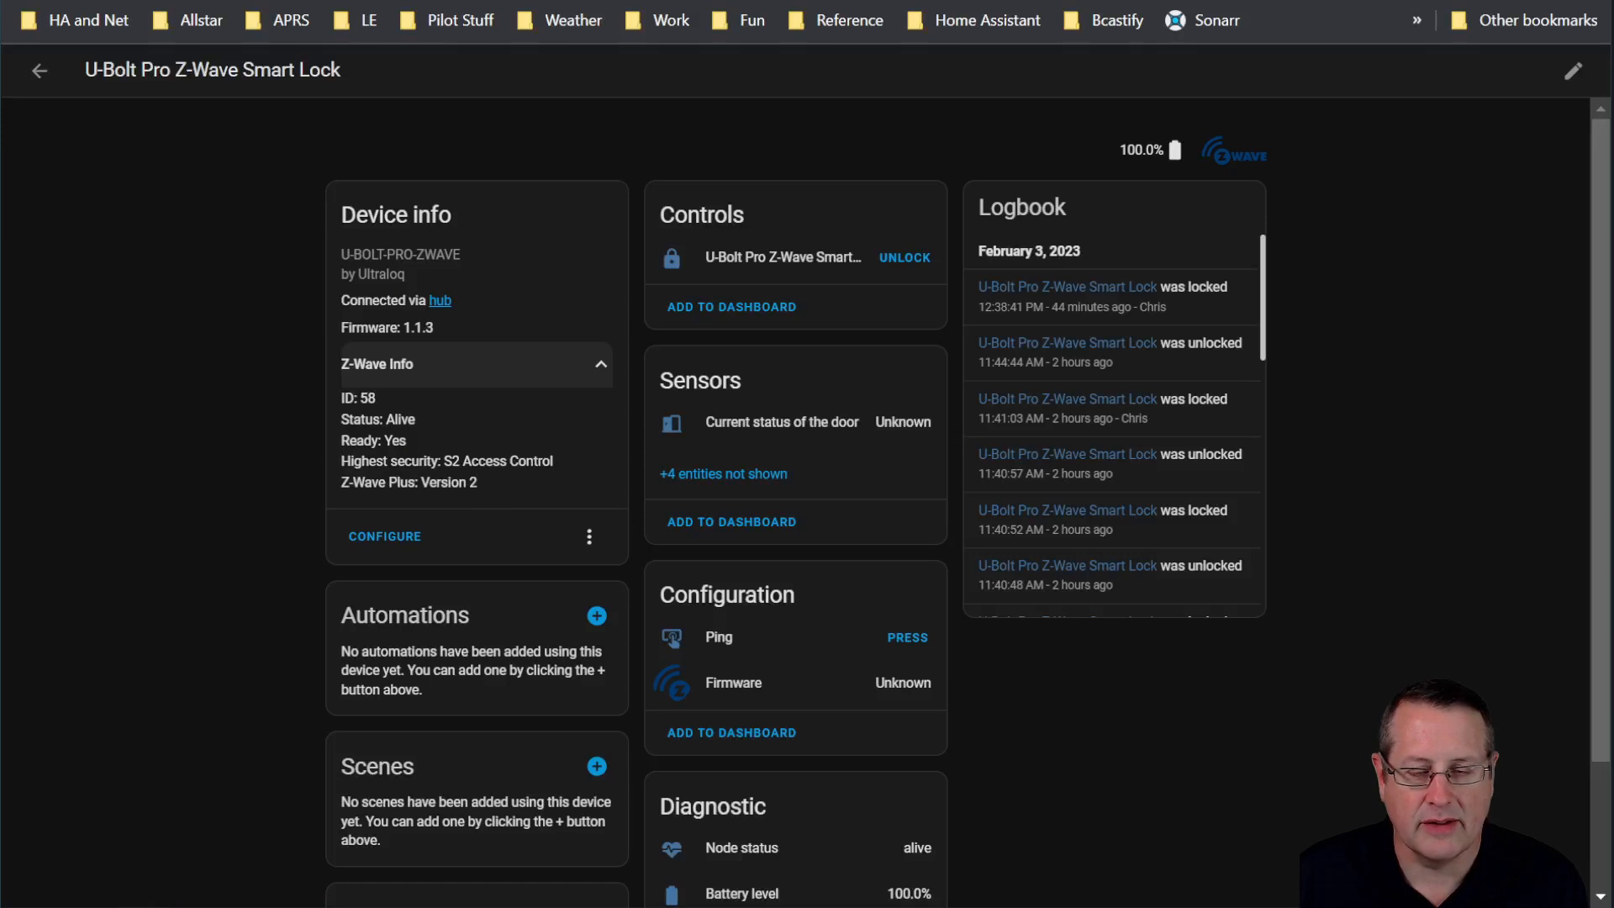
pyautogui.moveTo(548, 489)
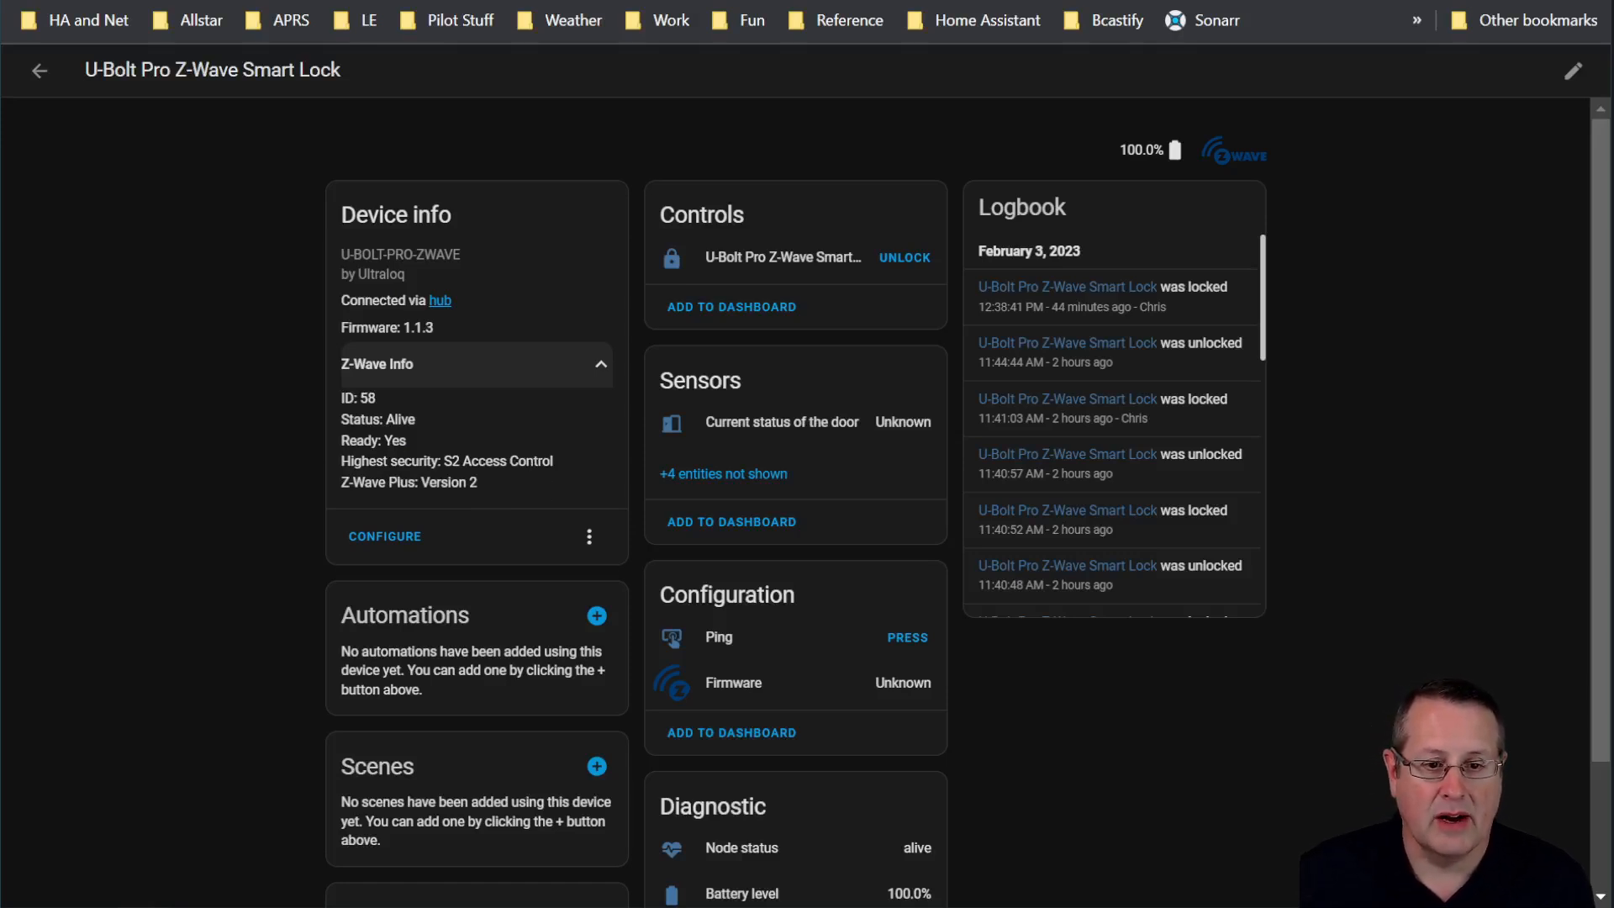
pyautogui.moveTo(440, 511)
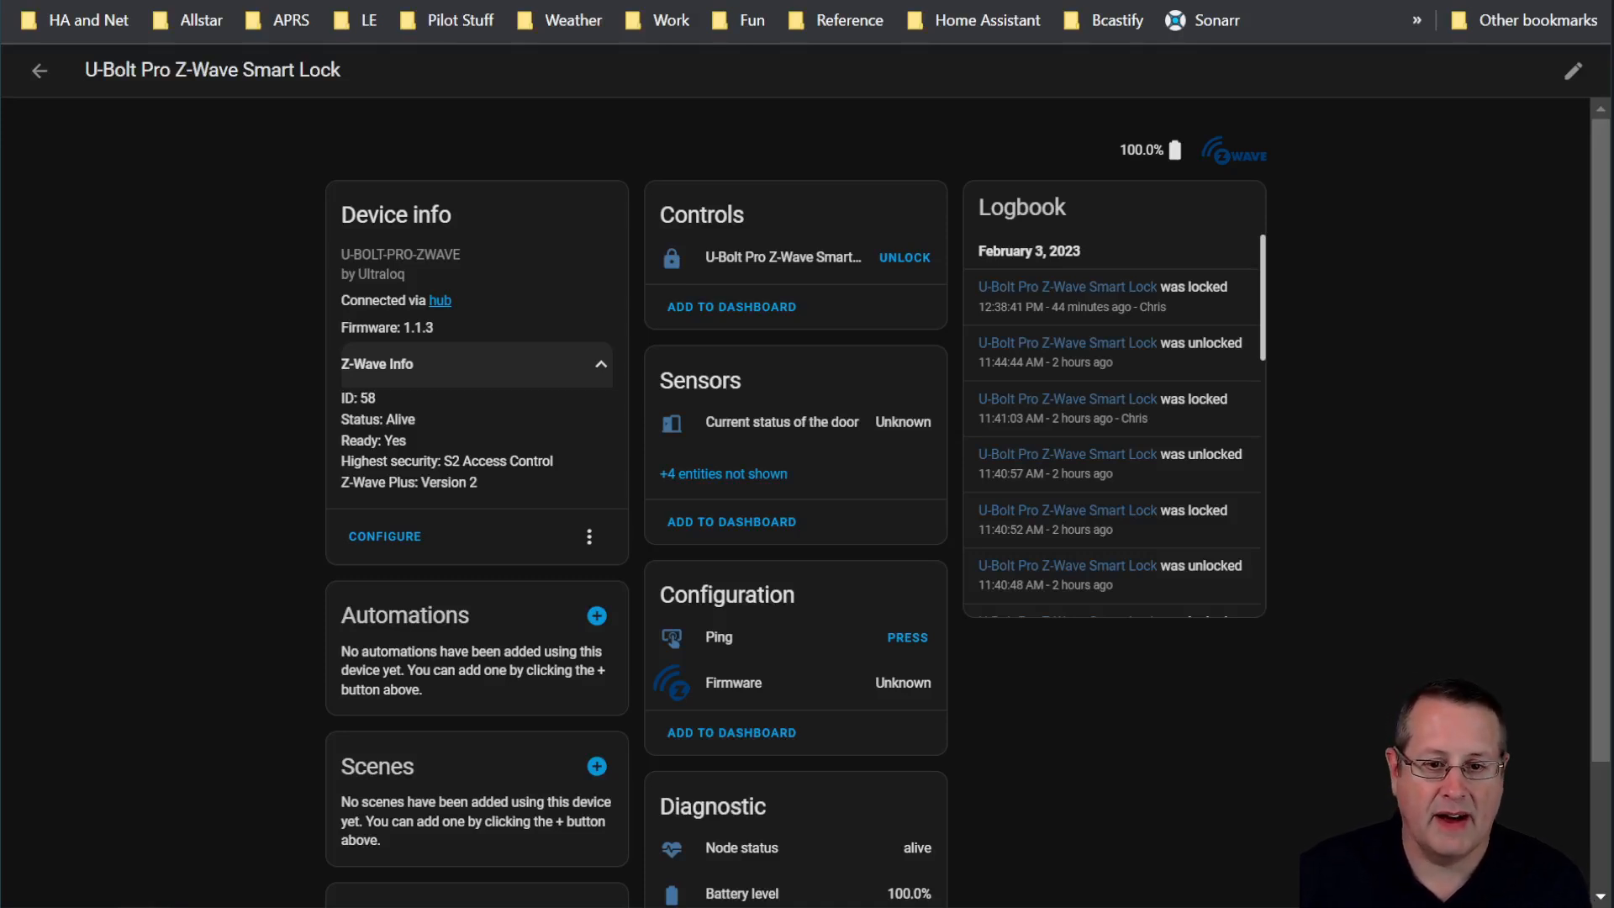
pyautogui.moveTo(910, 266)
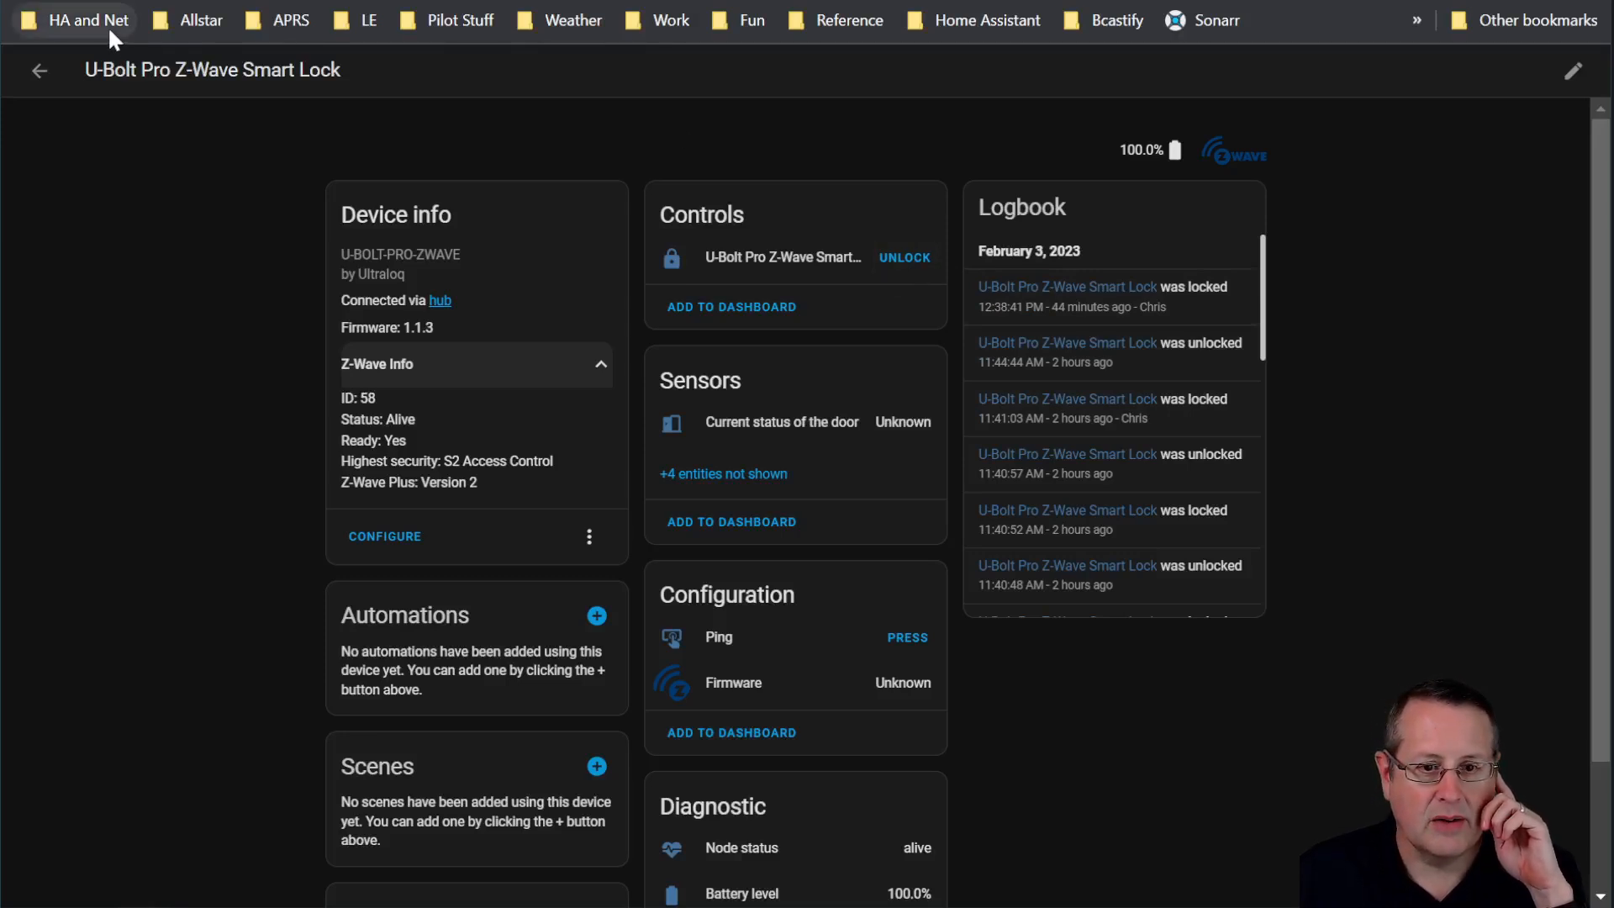
pyautogui.moveTo(39, 71)
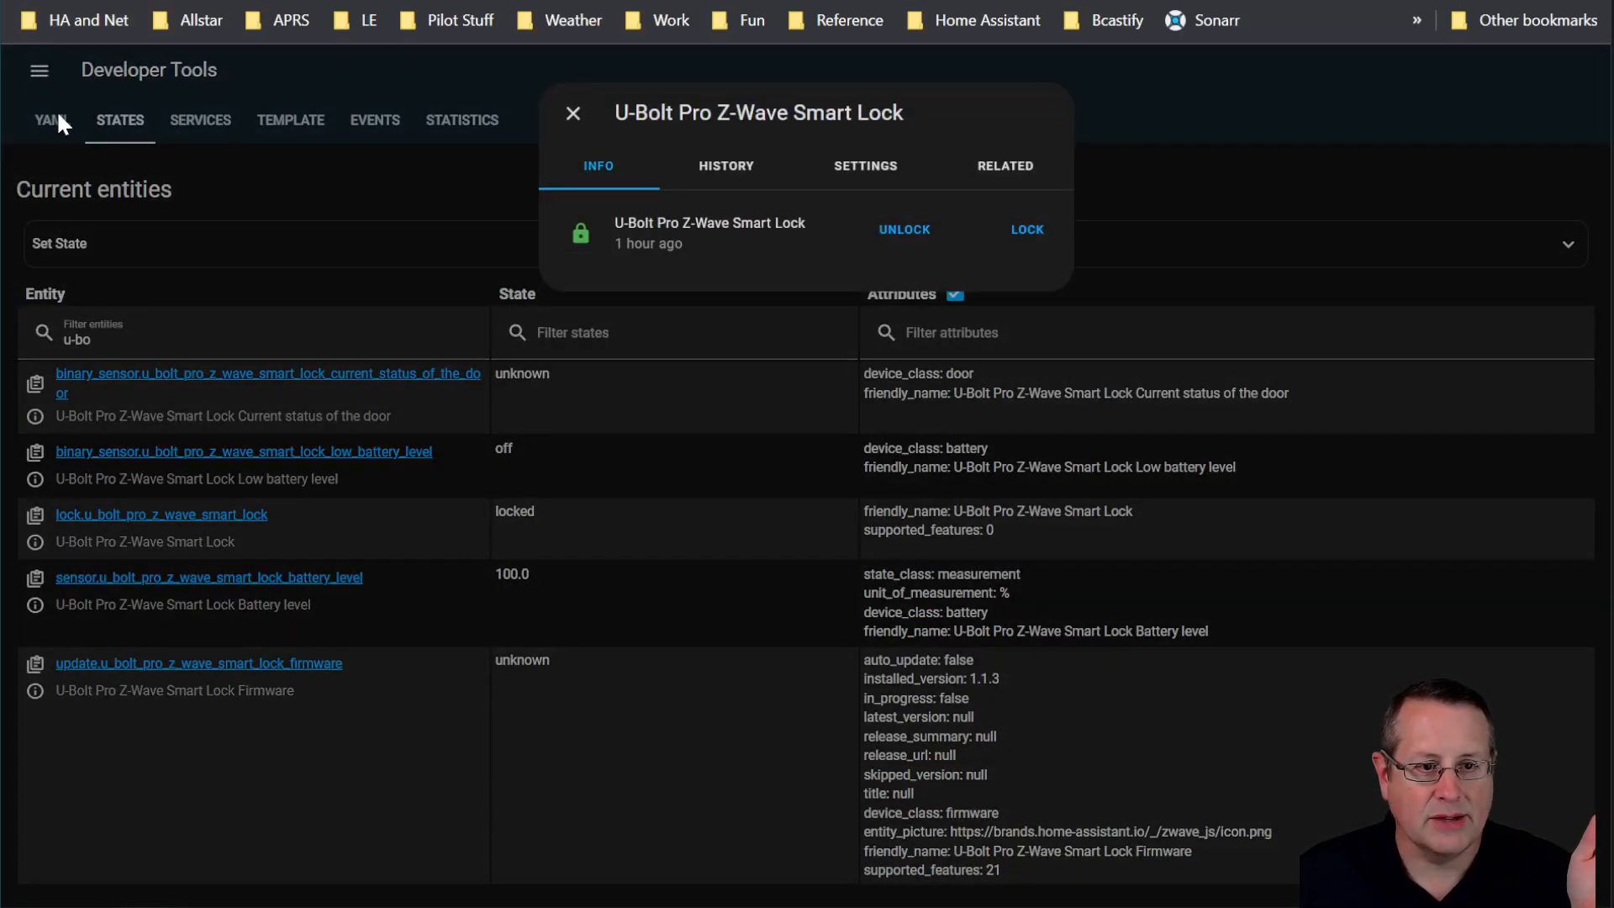
# Step: Leave the entity dialog, return to the dashboard and start Edit Dashboard from its menu
pyautogui.click(572, 113)
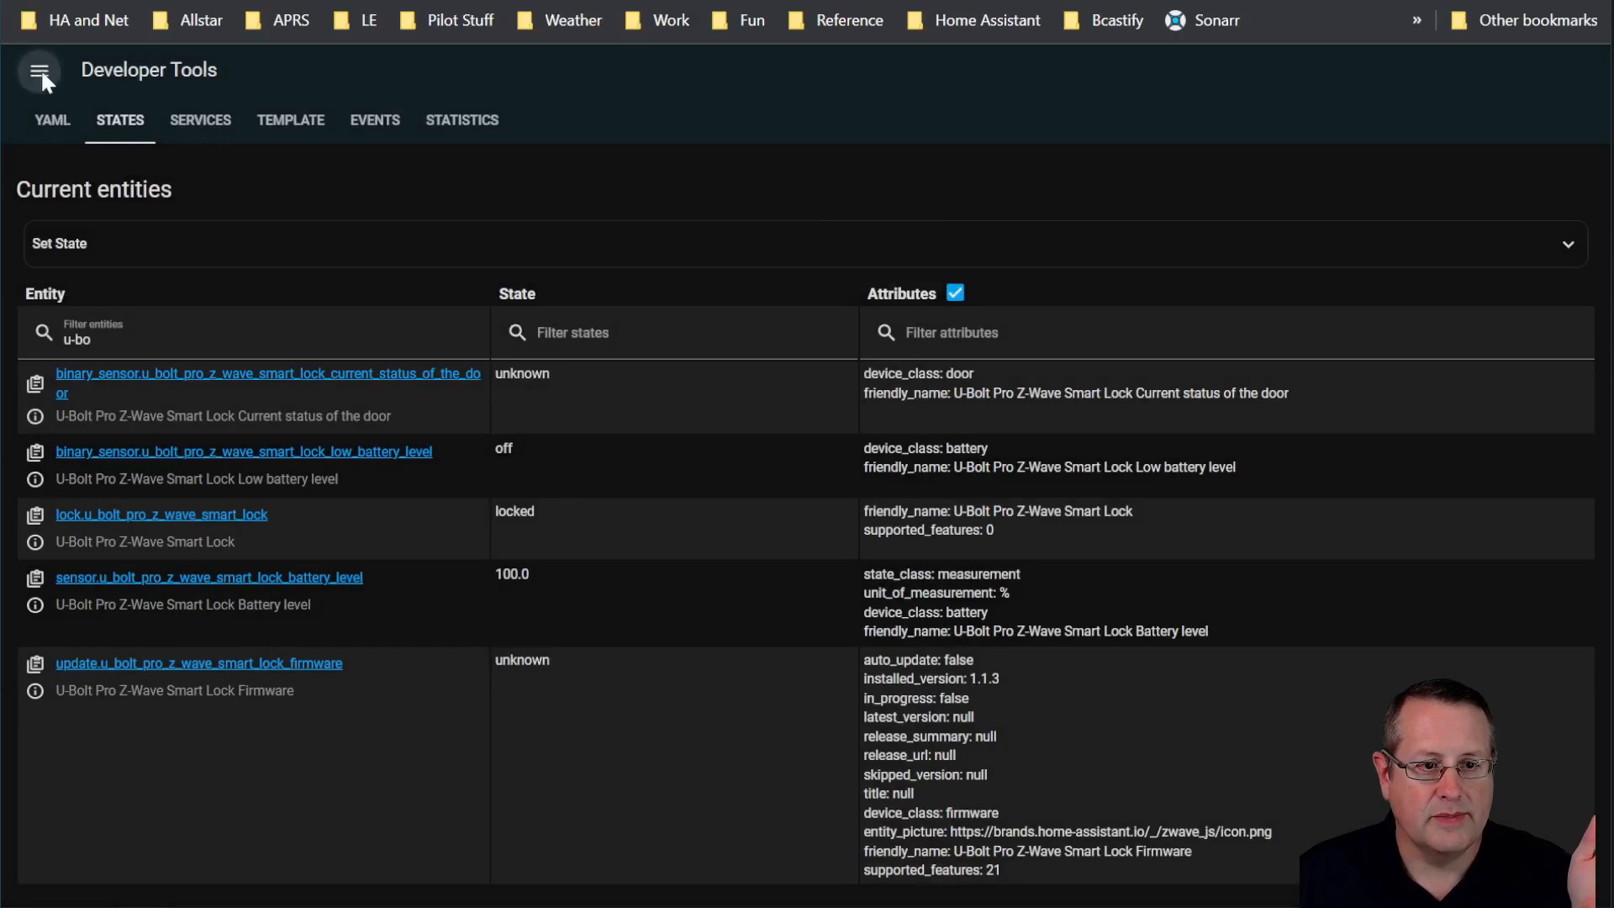
pyautogui.click(39, 70)
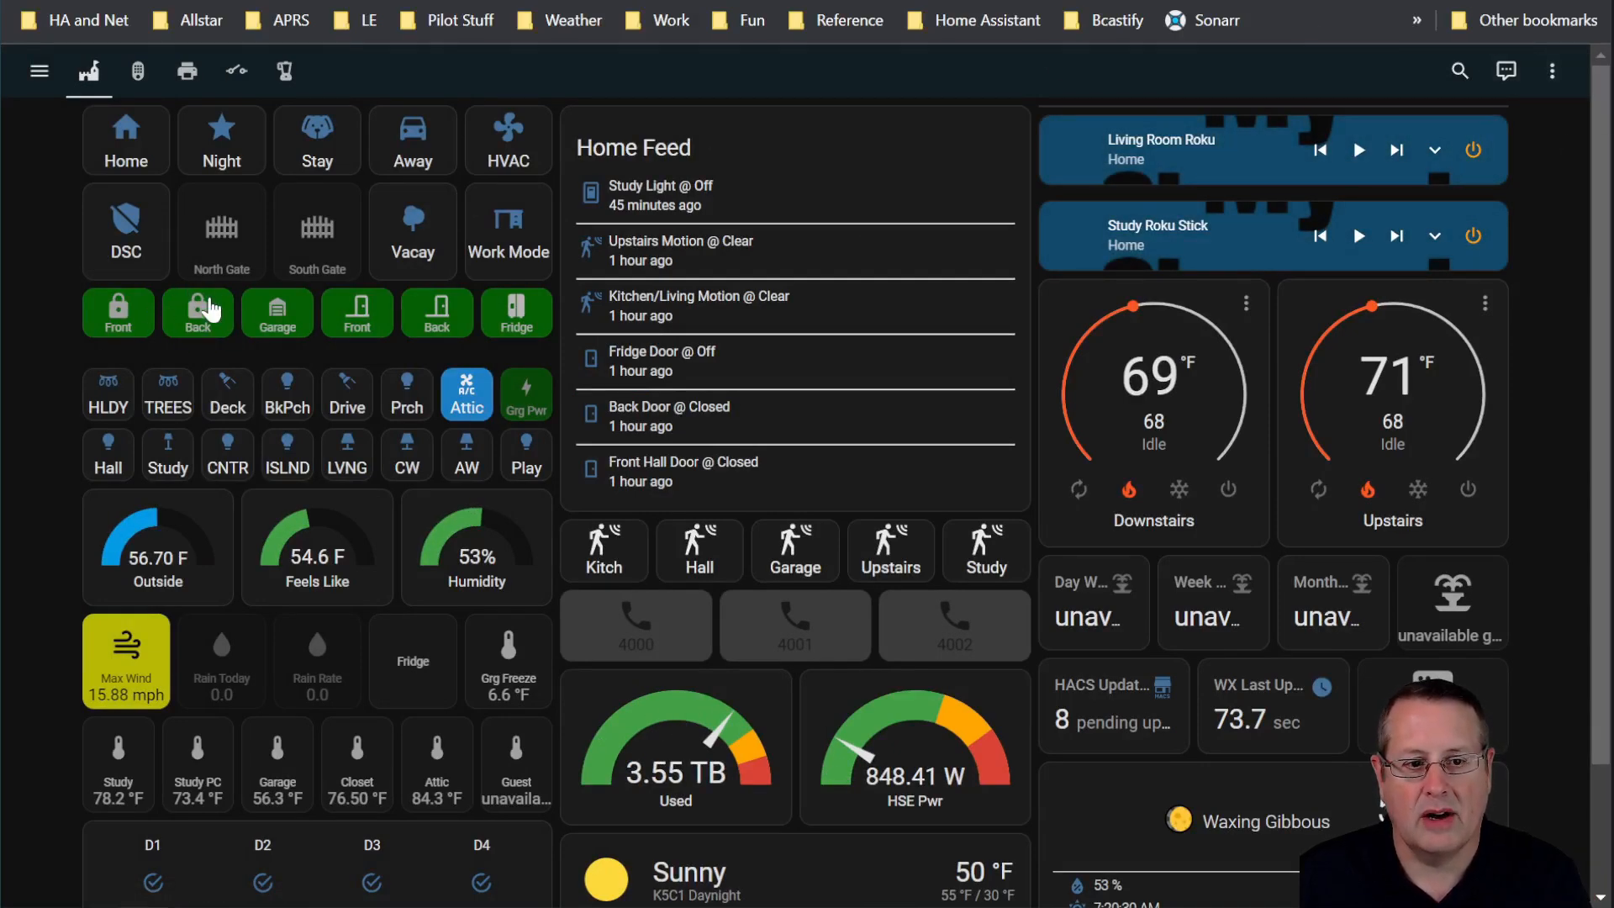
pyautogui.click(1552, 71)
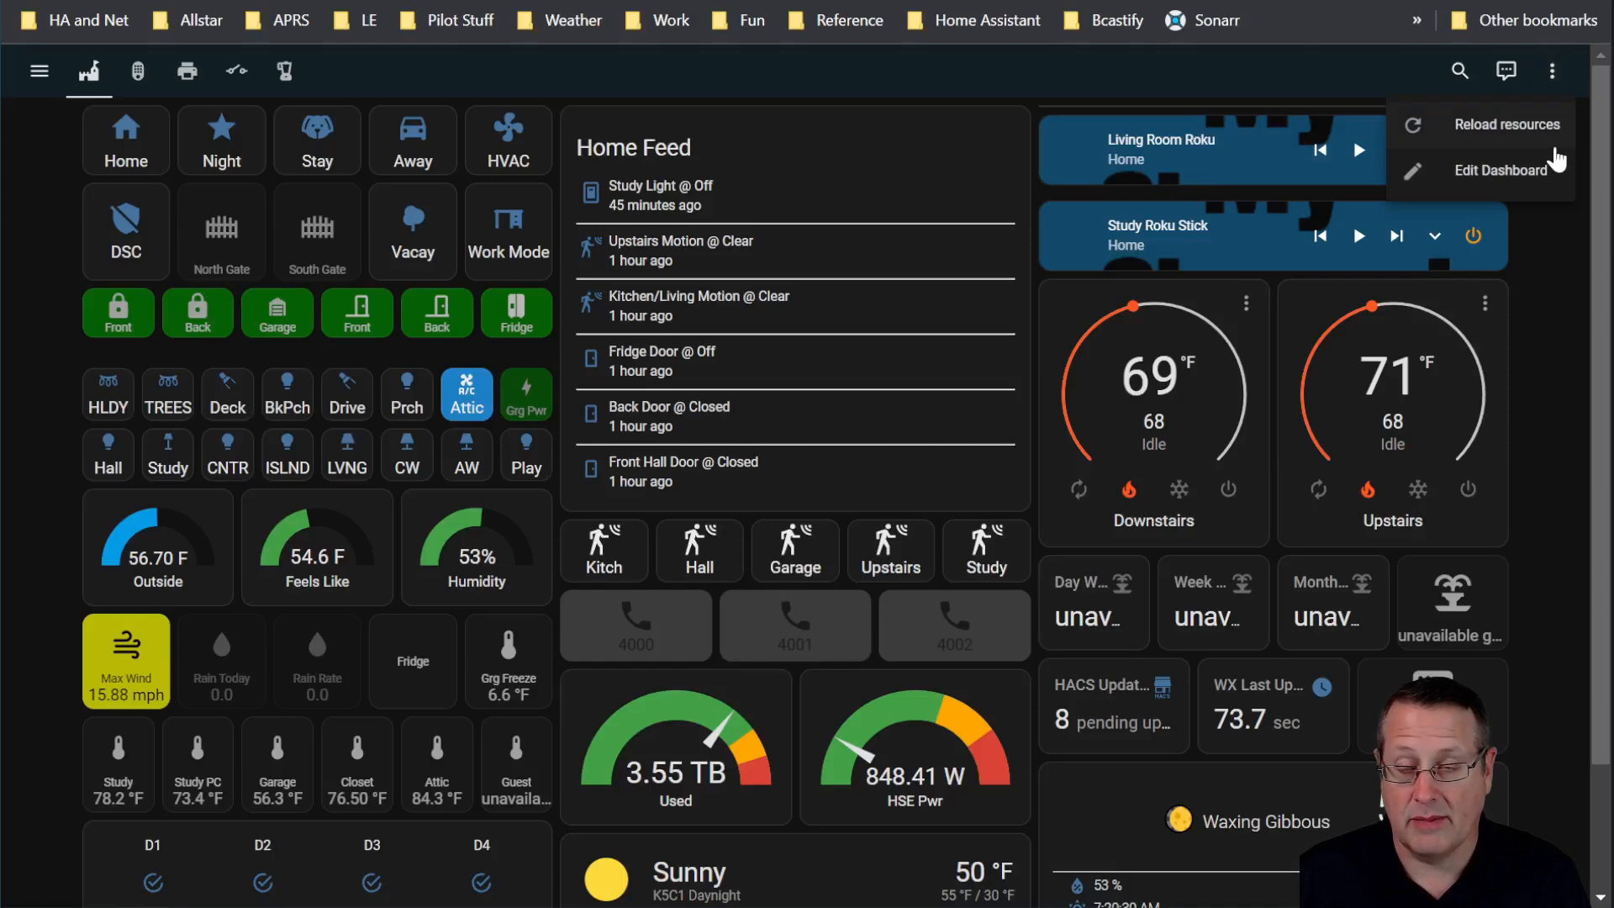
pyautogui.click(1496, 169)
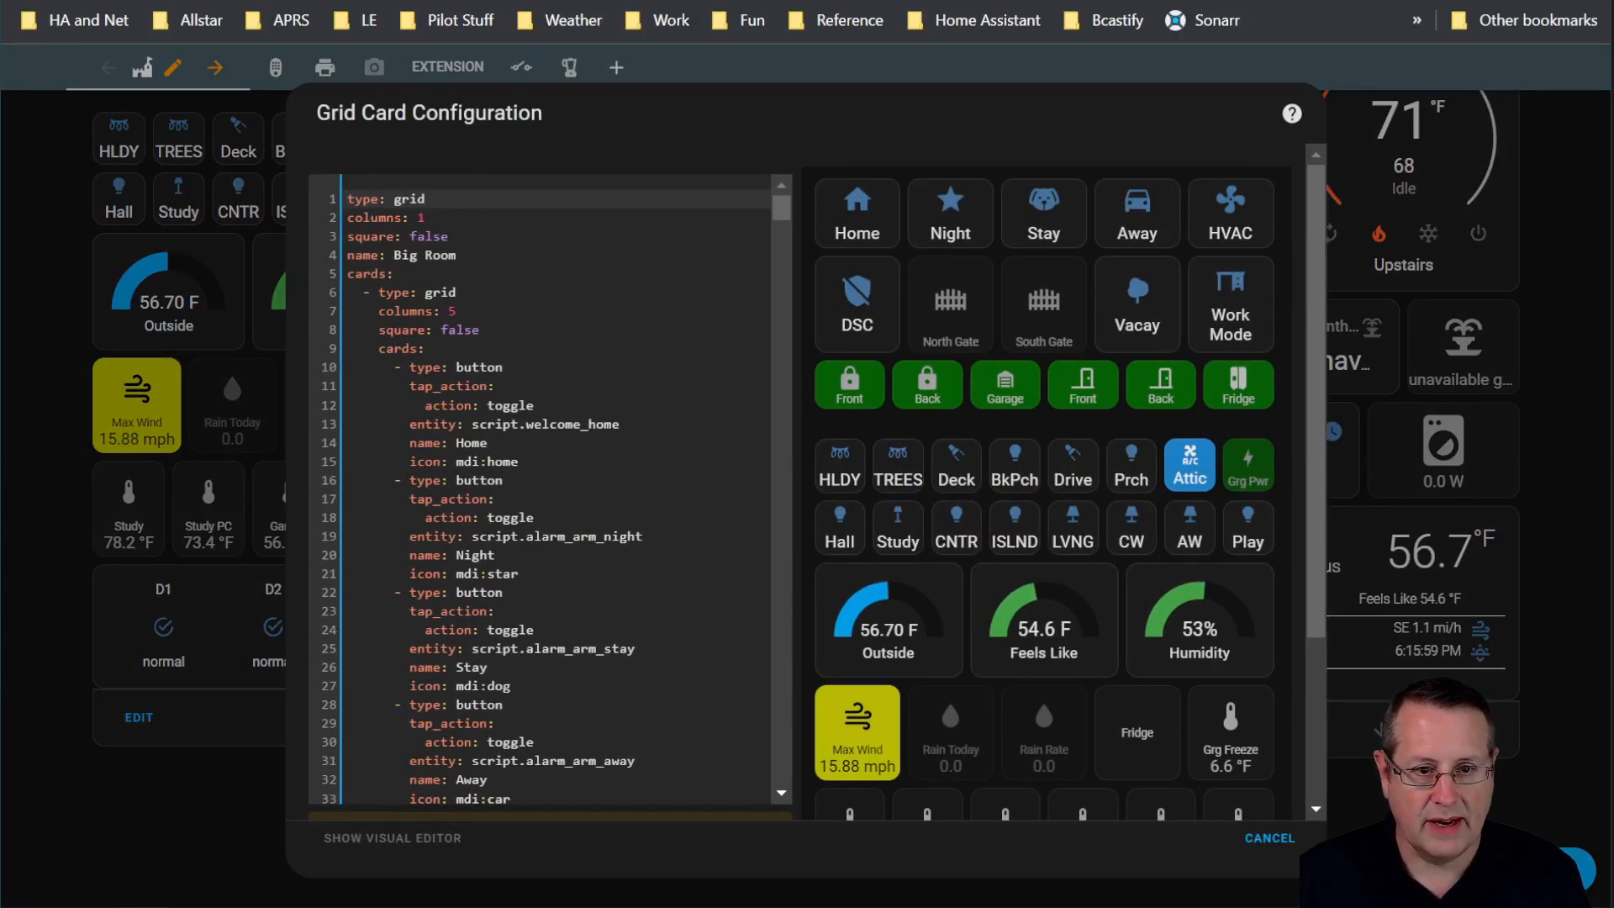
# Step: Point the Back tile's entity to lock.u_bolt_pro_z_wave_smart_lock in the grid card YAML and save it
pyautogui.scroll(-3)
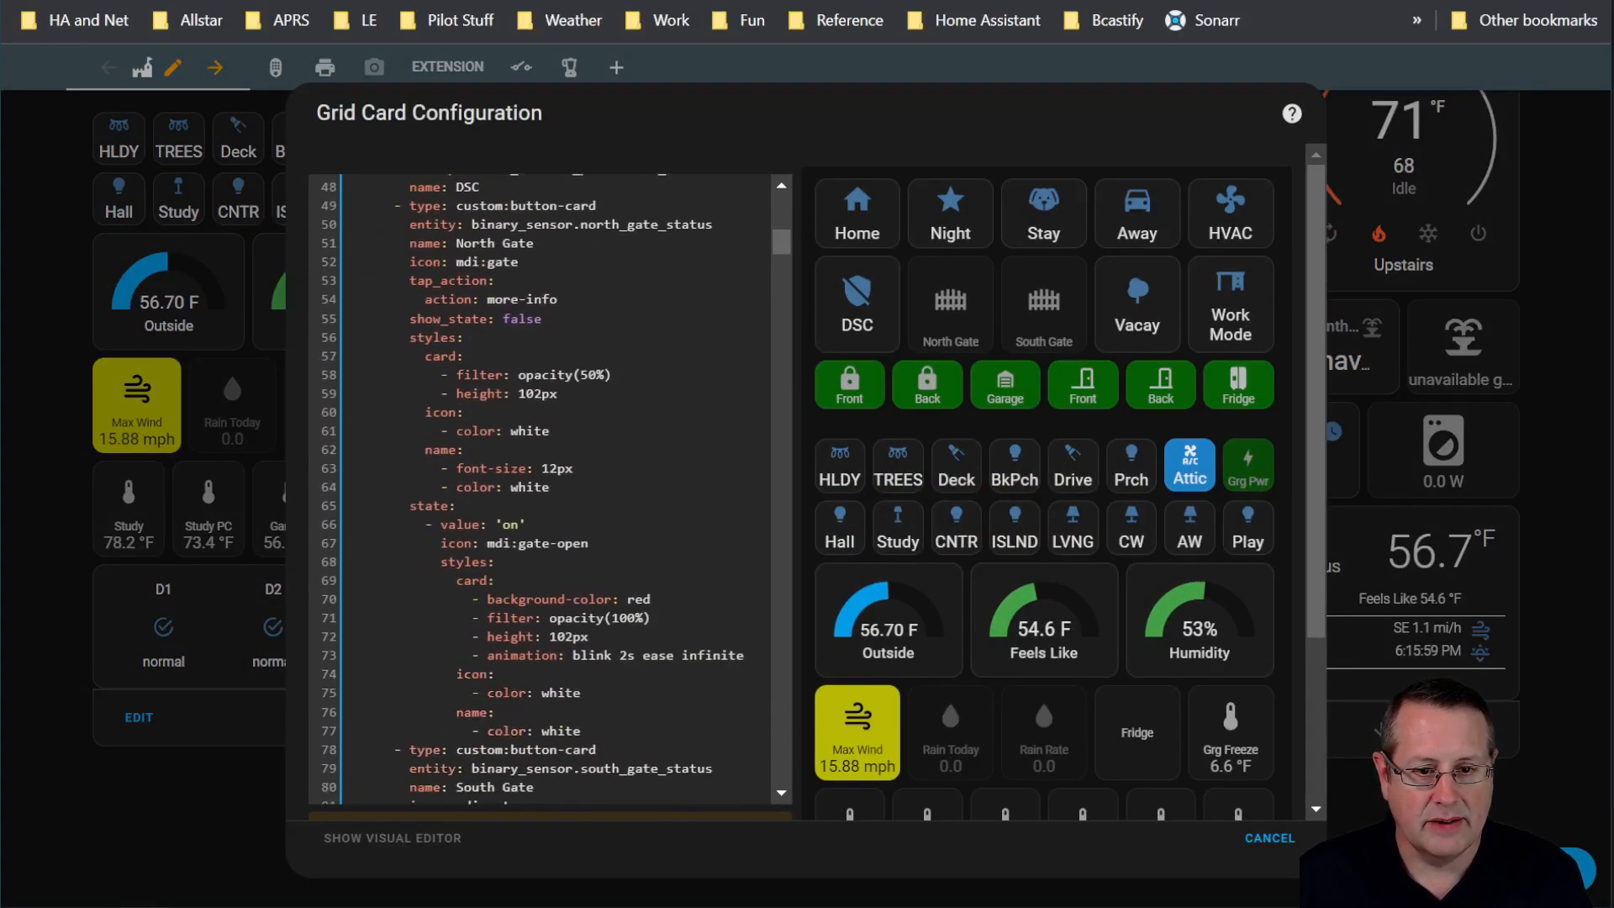
pyautogui.scroll(-3)
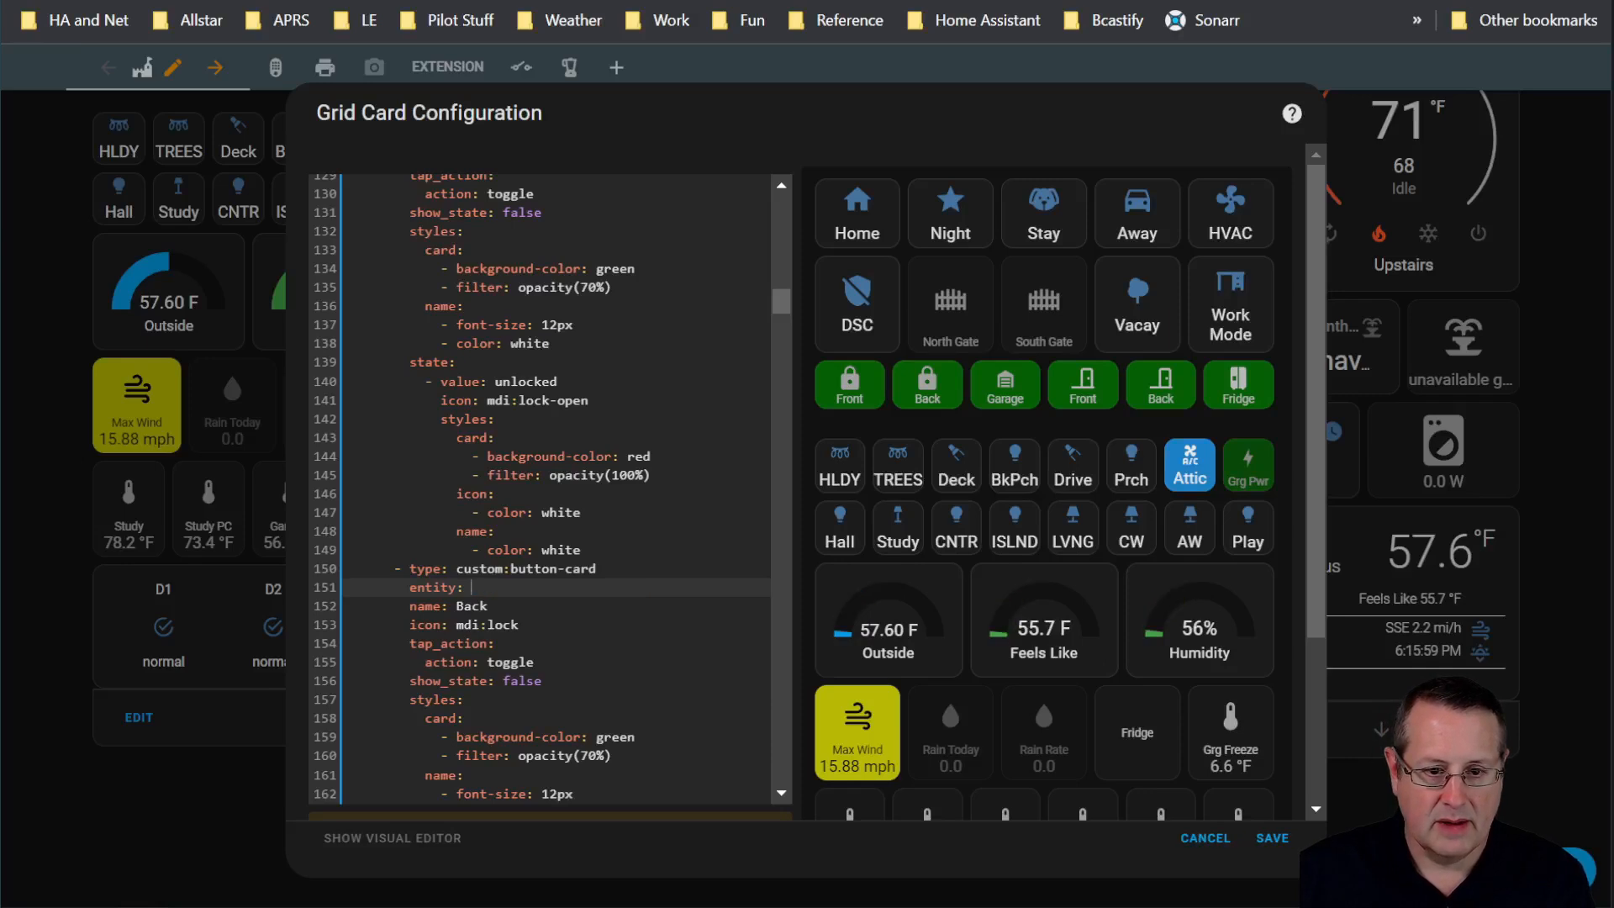
pyautogui.write('lock.u_bolt_pro_z_wave_smart_lock')
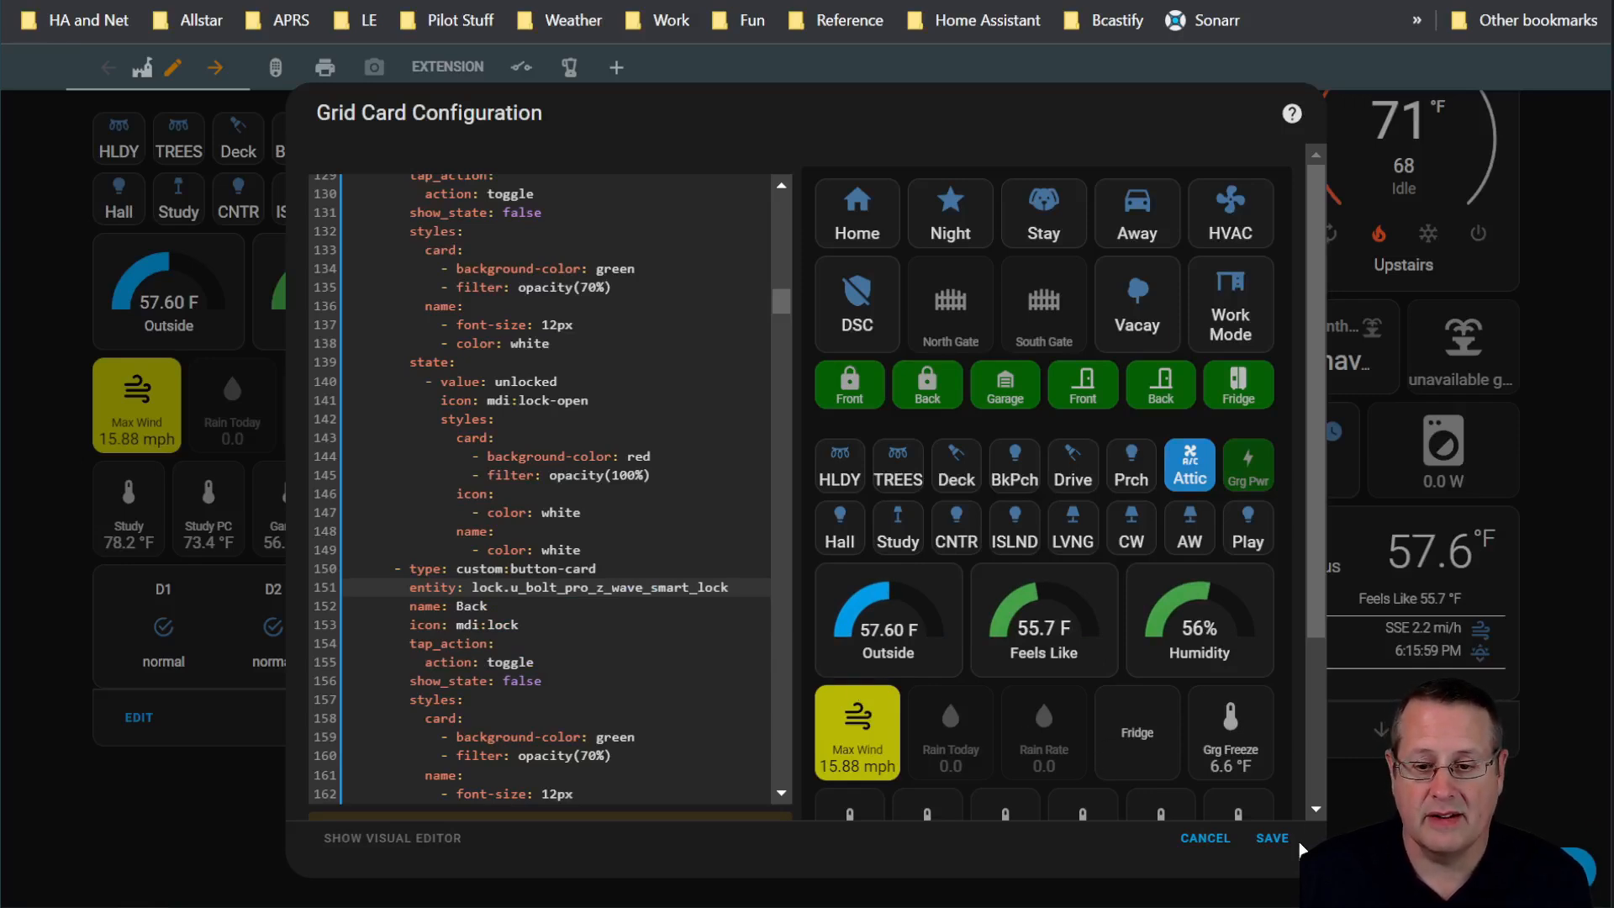
pyautogui.click(1273, 837)
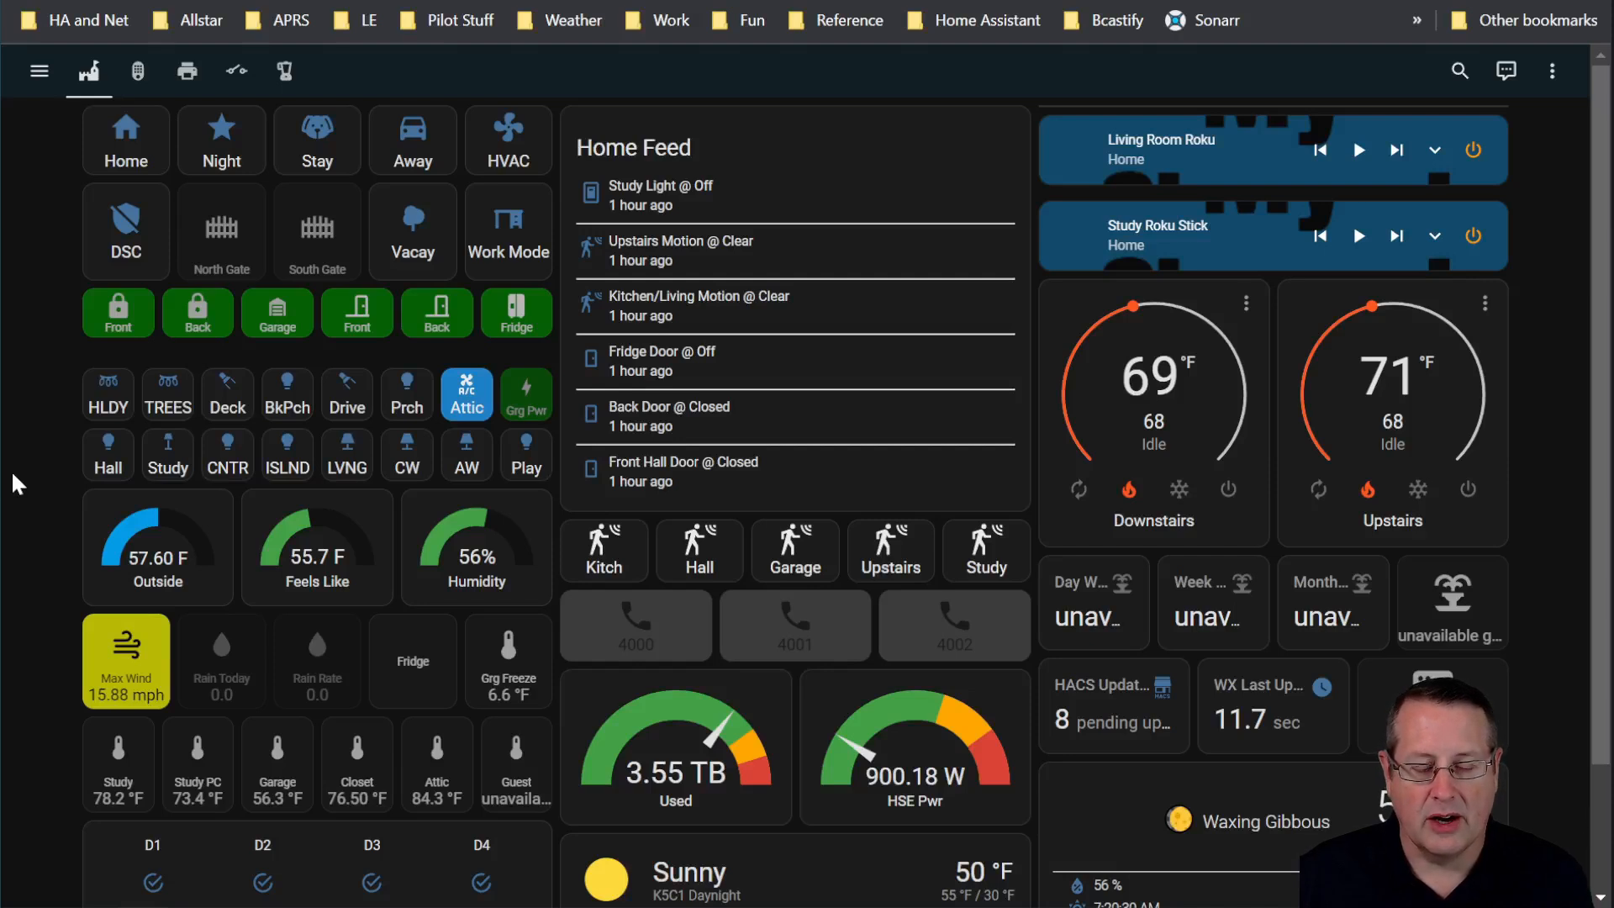
pyautogui.moveTo(84, 365)
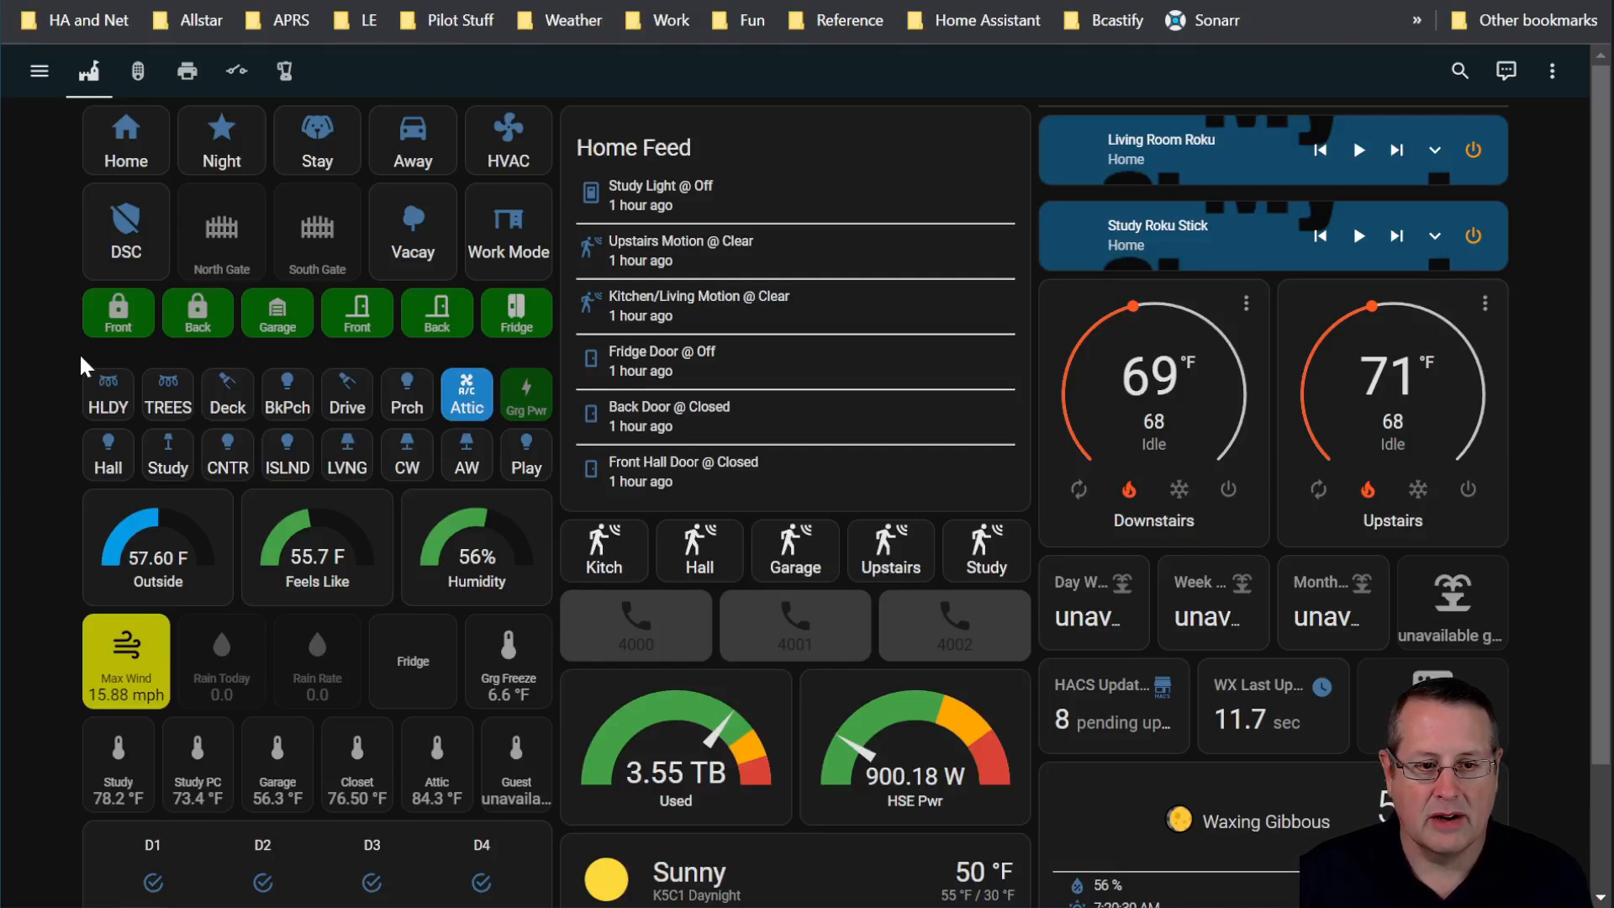
pyautogui.moveTo(66, 417)
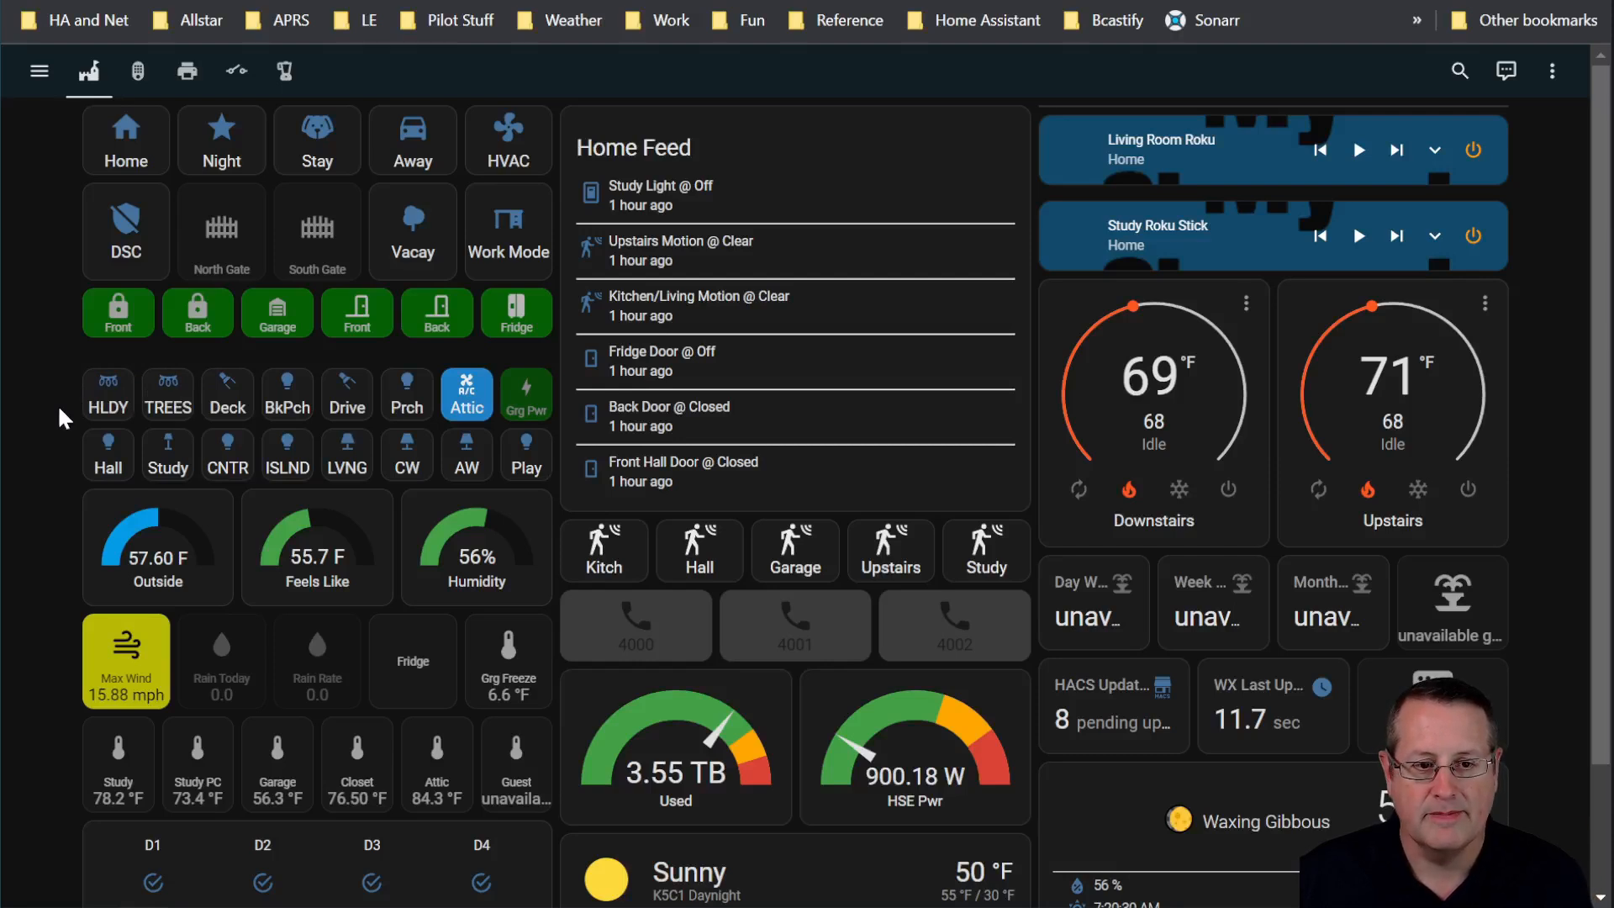
pyautogui.click(199, 312)
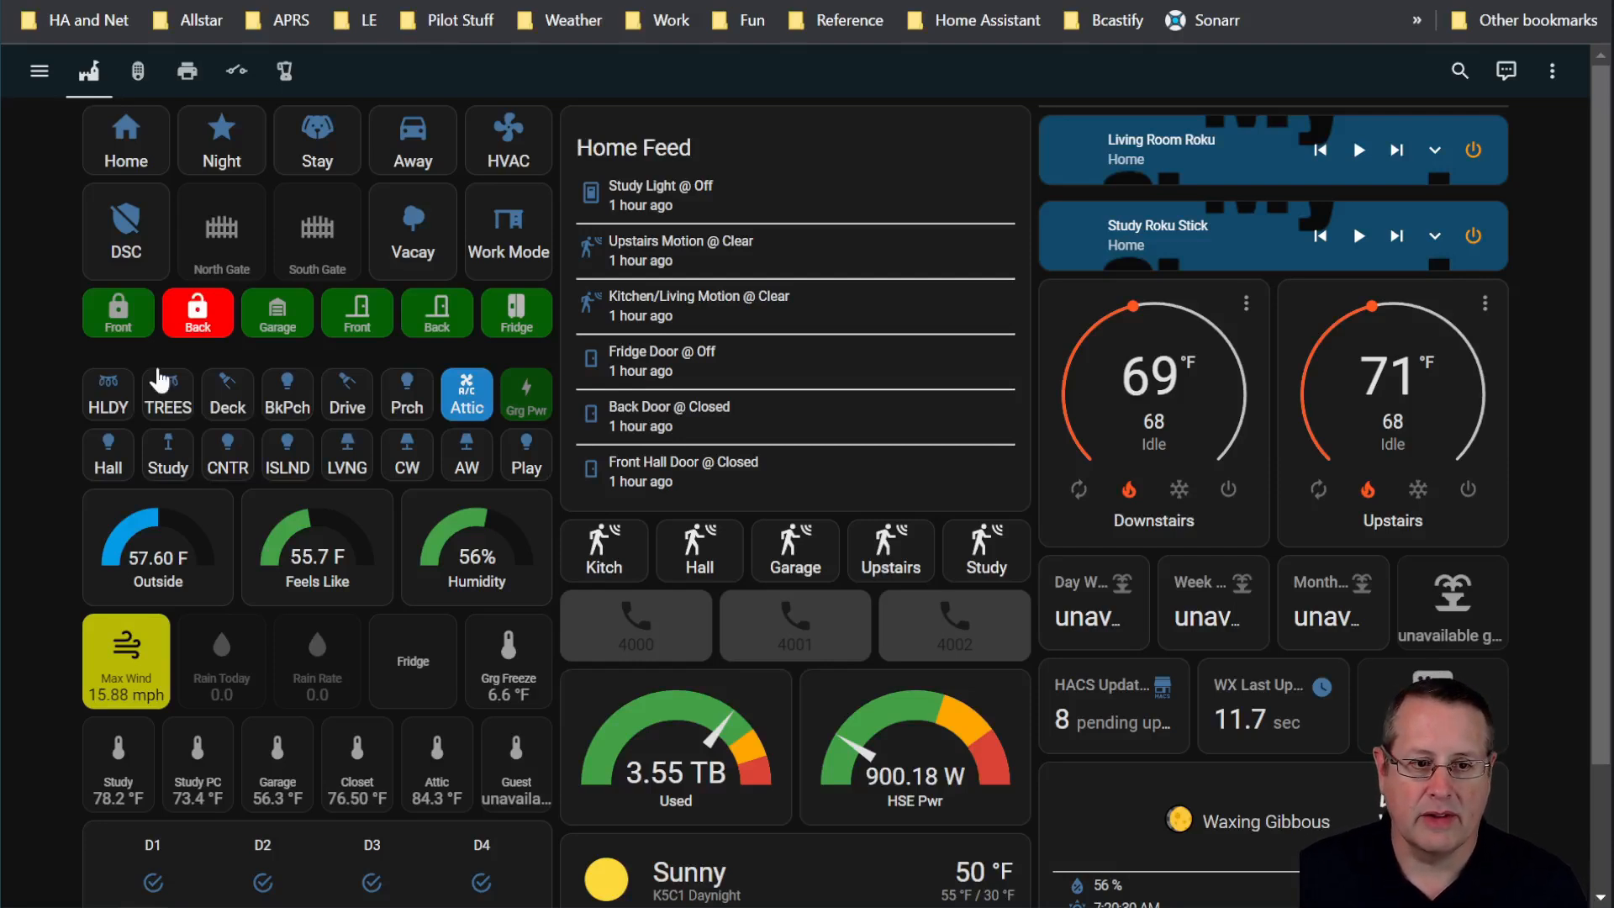
pyautogui.moveTo(57, 403)
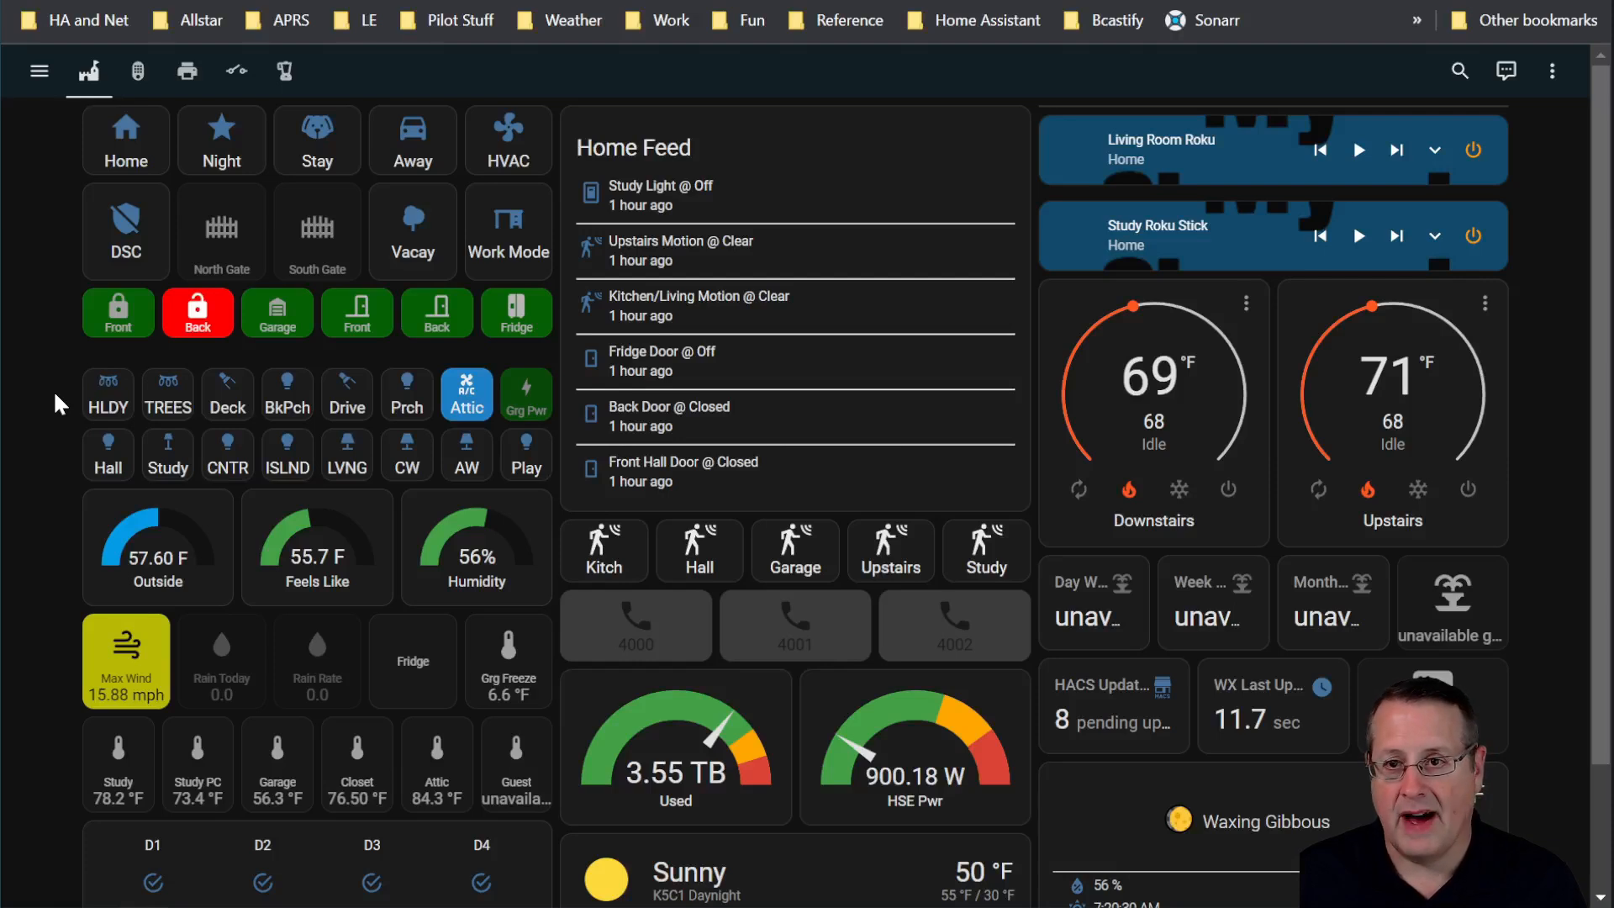
pyautogui.click(198, 312)
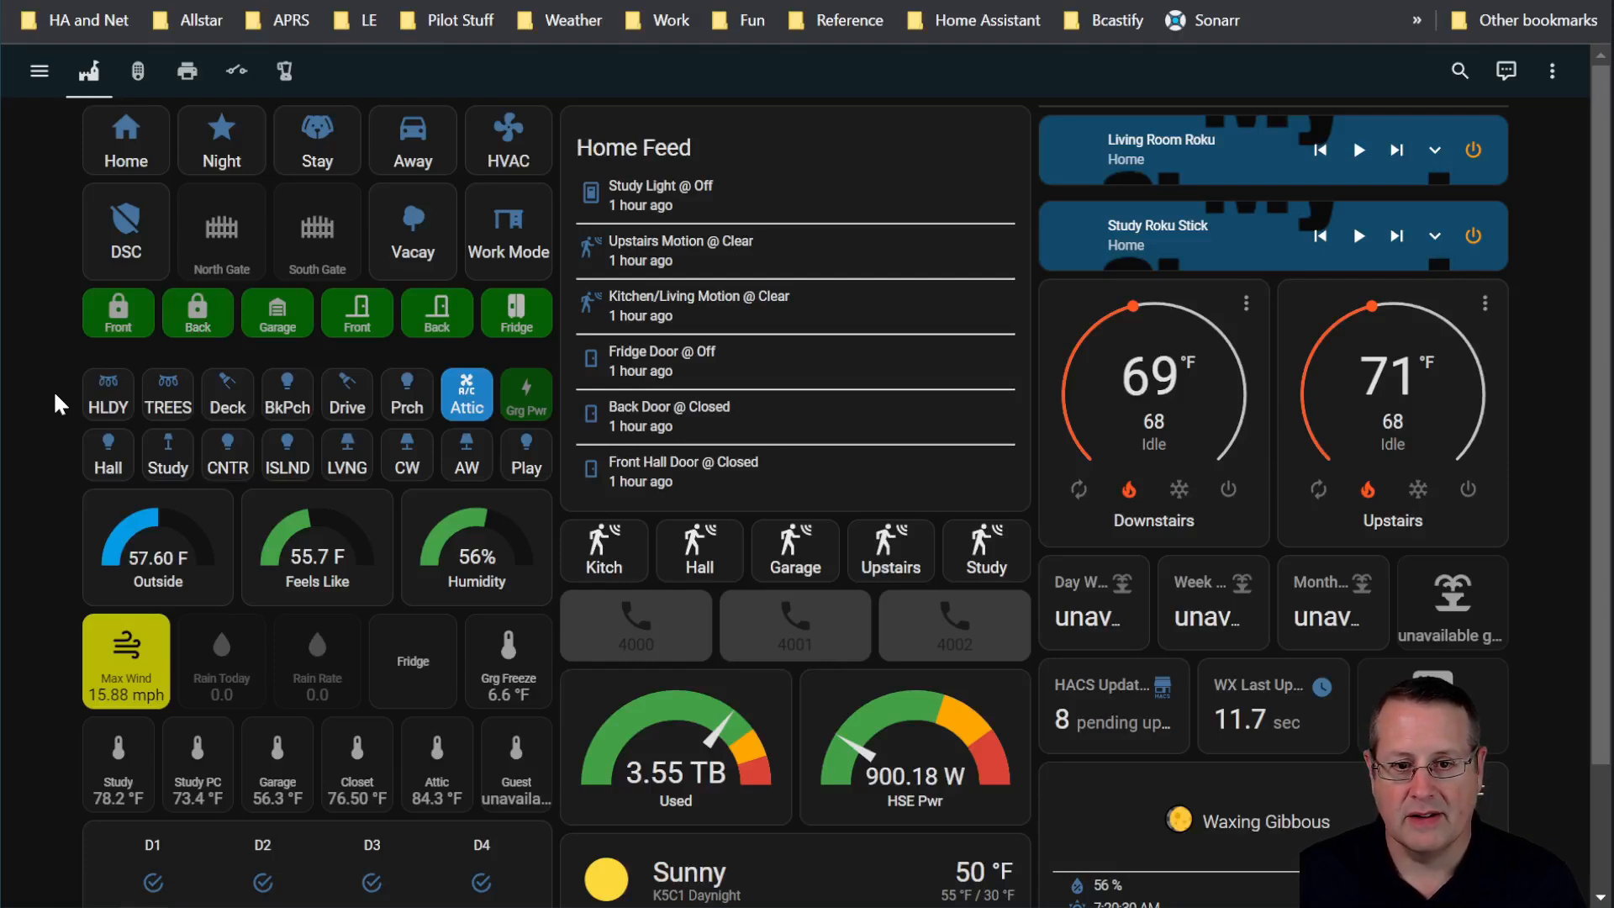
pyautogui.moveTo(83, 334)
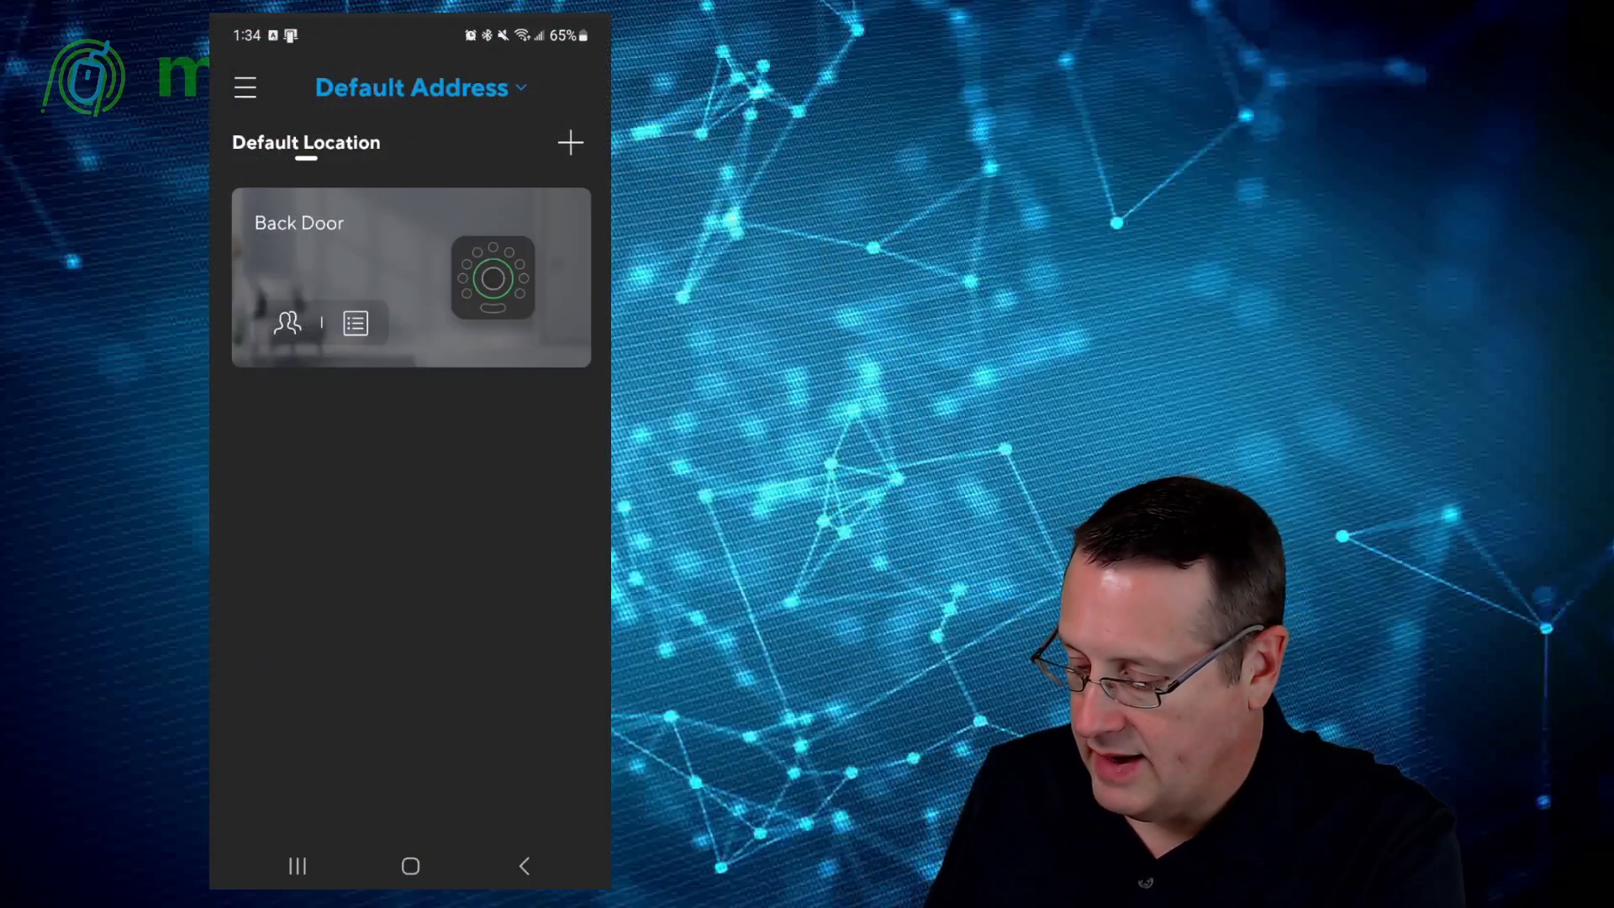
# Step: Enter the Back Door lock's page and show its User list with the Admin owner entry
pyautogui.click(410, 275)
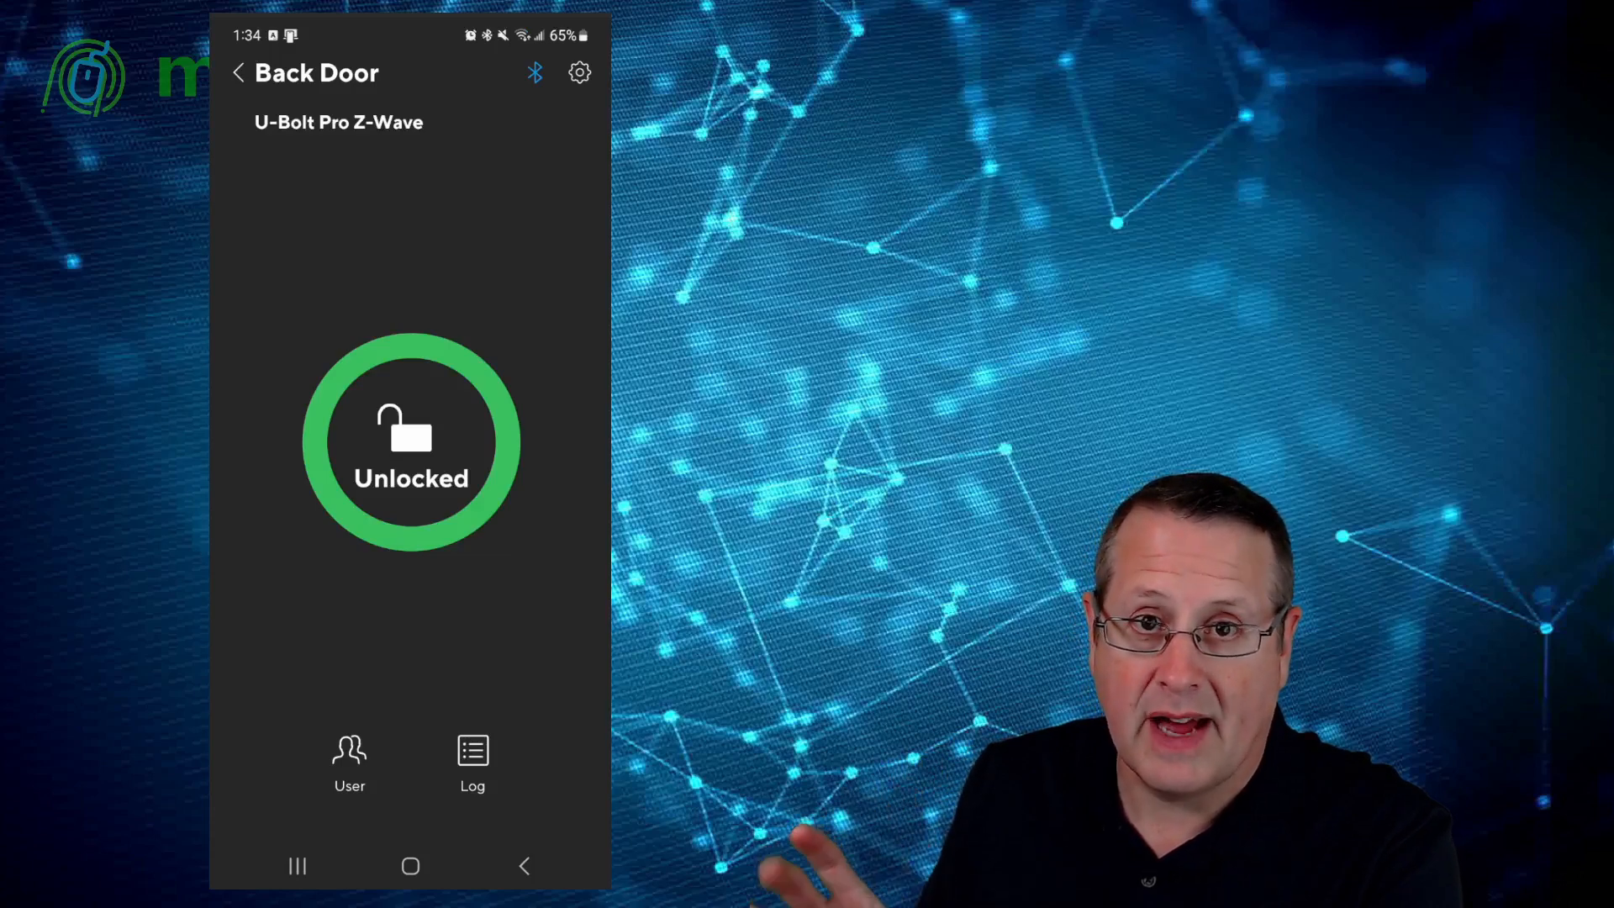
pyautogui.click(350, 757)
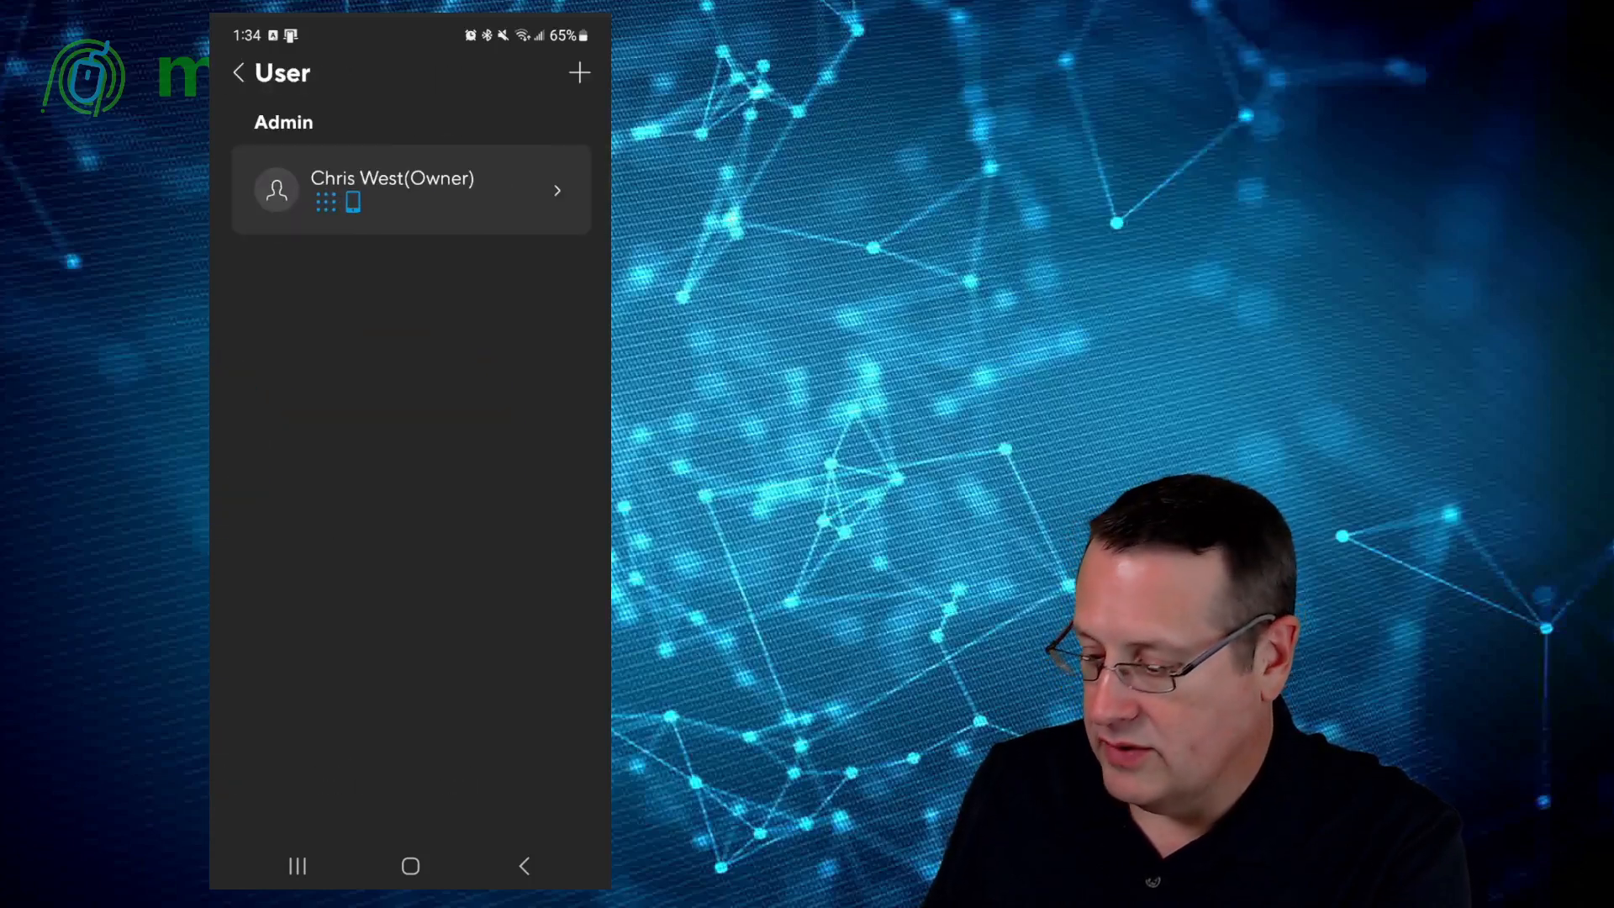
# Step: Review the owner's access details, then begin adding a new user to the lock
pyautogui.click(410, 190)
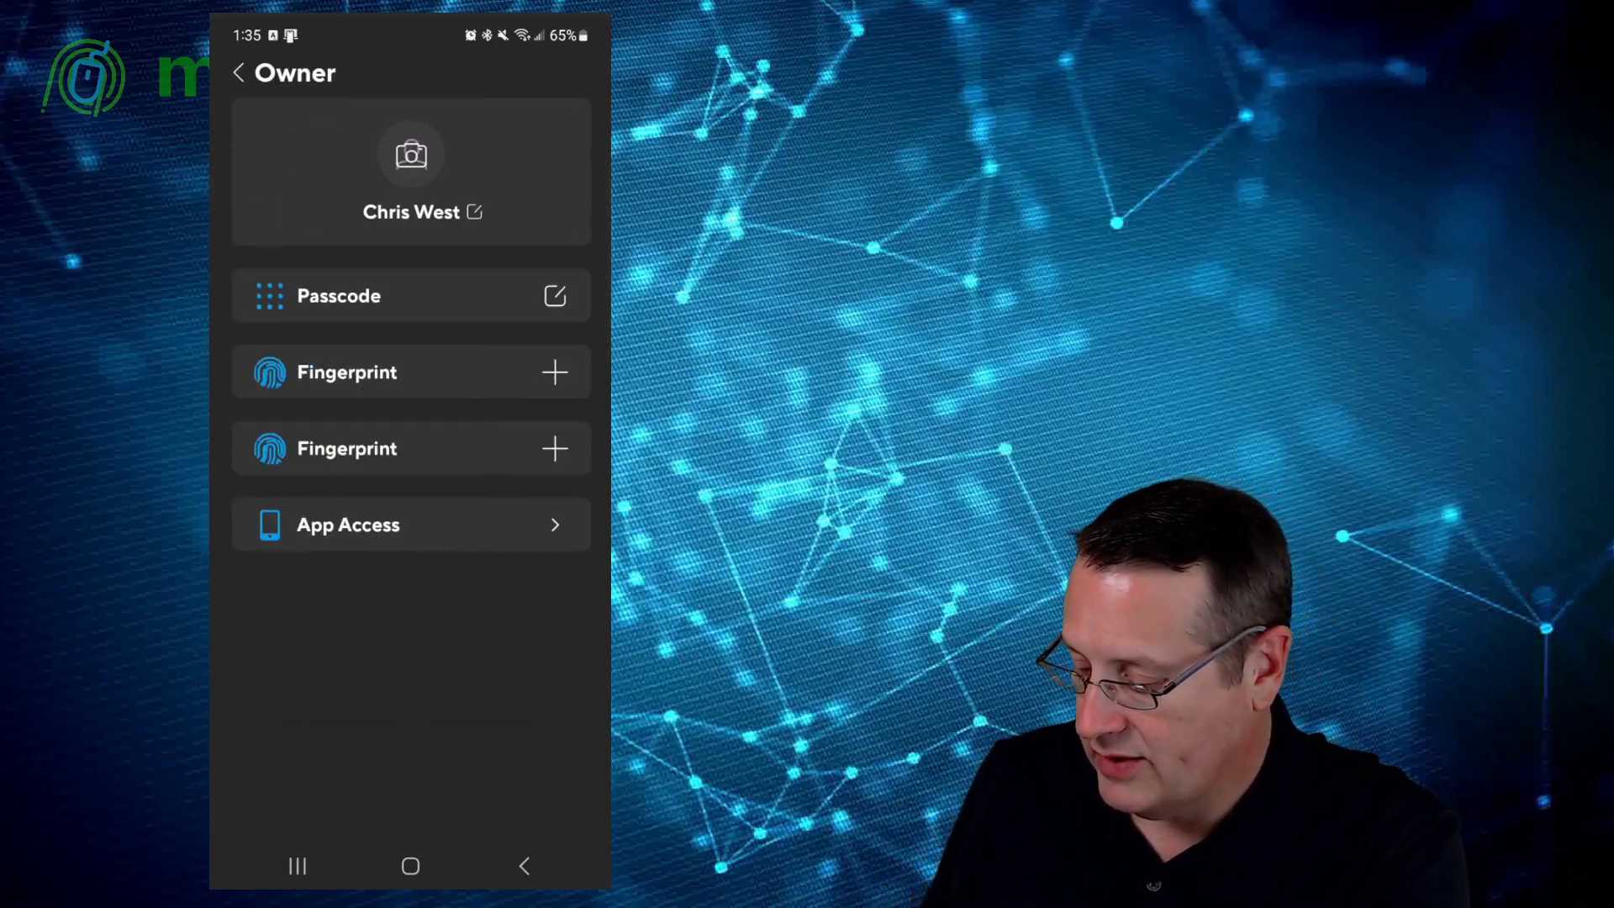
pyautogui.click(237, 72)
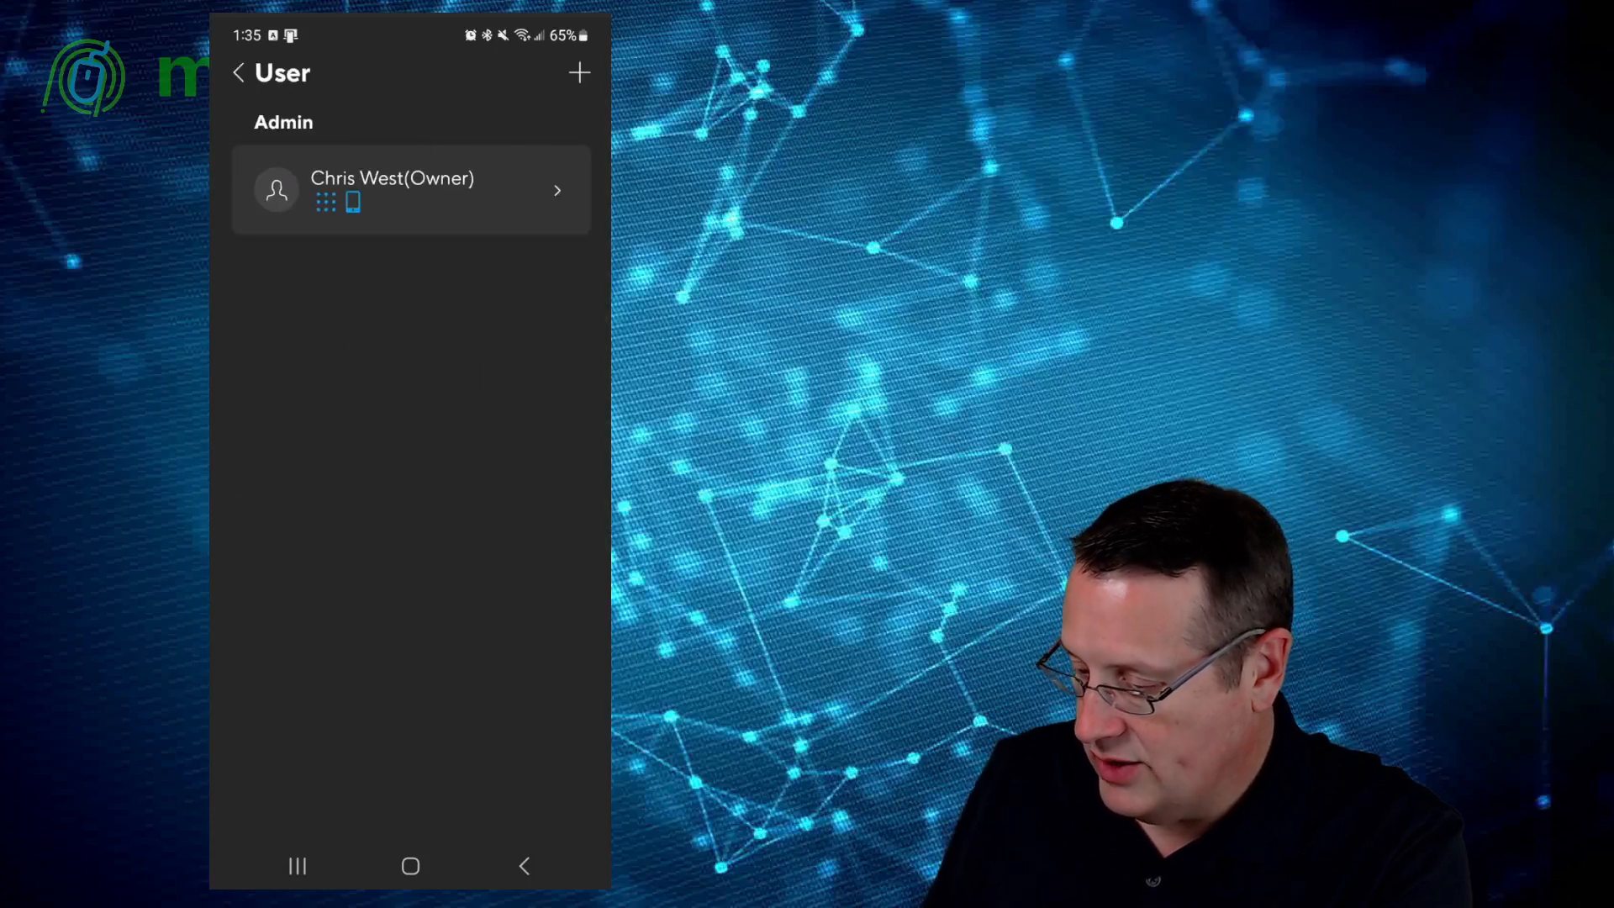
pyautogui.click(578, 73)
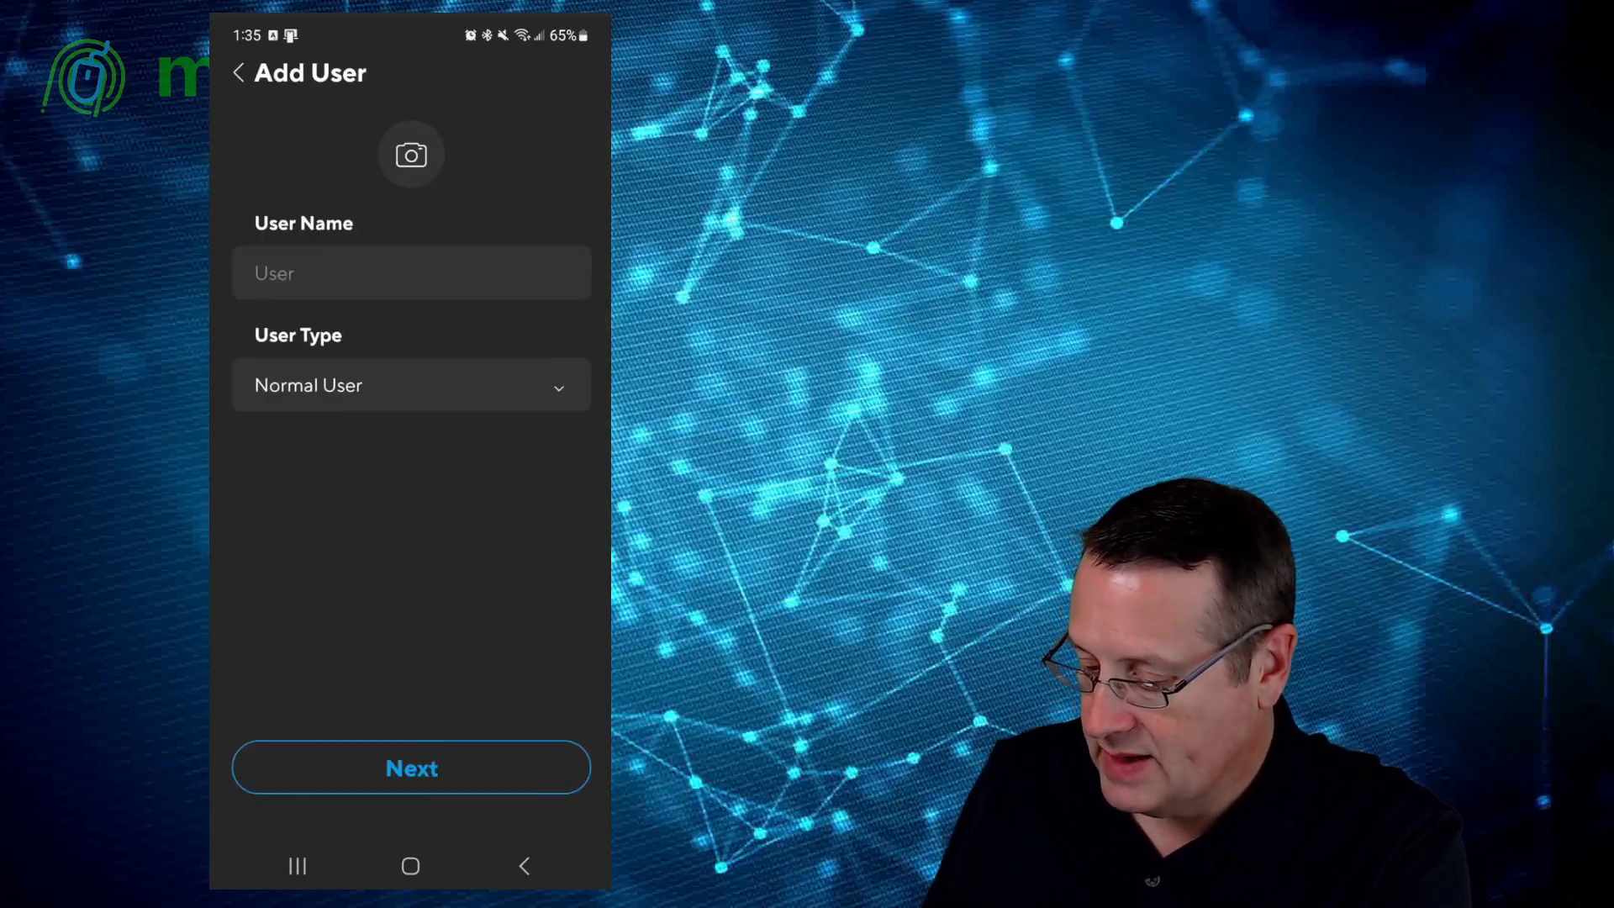
# Step: Review the User Type options, keep Normal User, and back out without adding the user
pyautogui.click(410, 385)
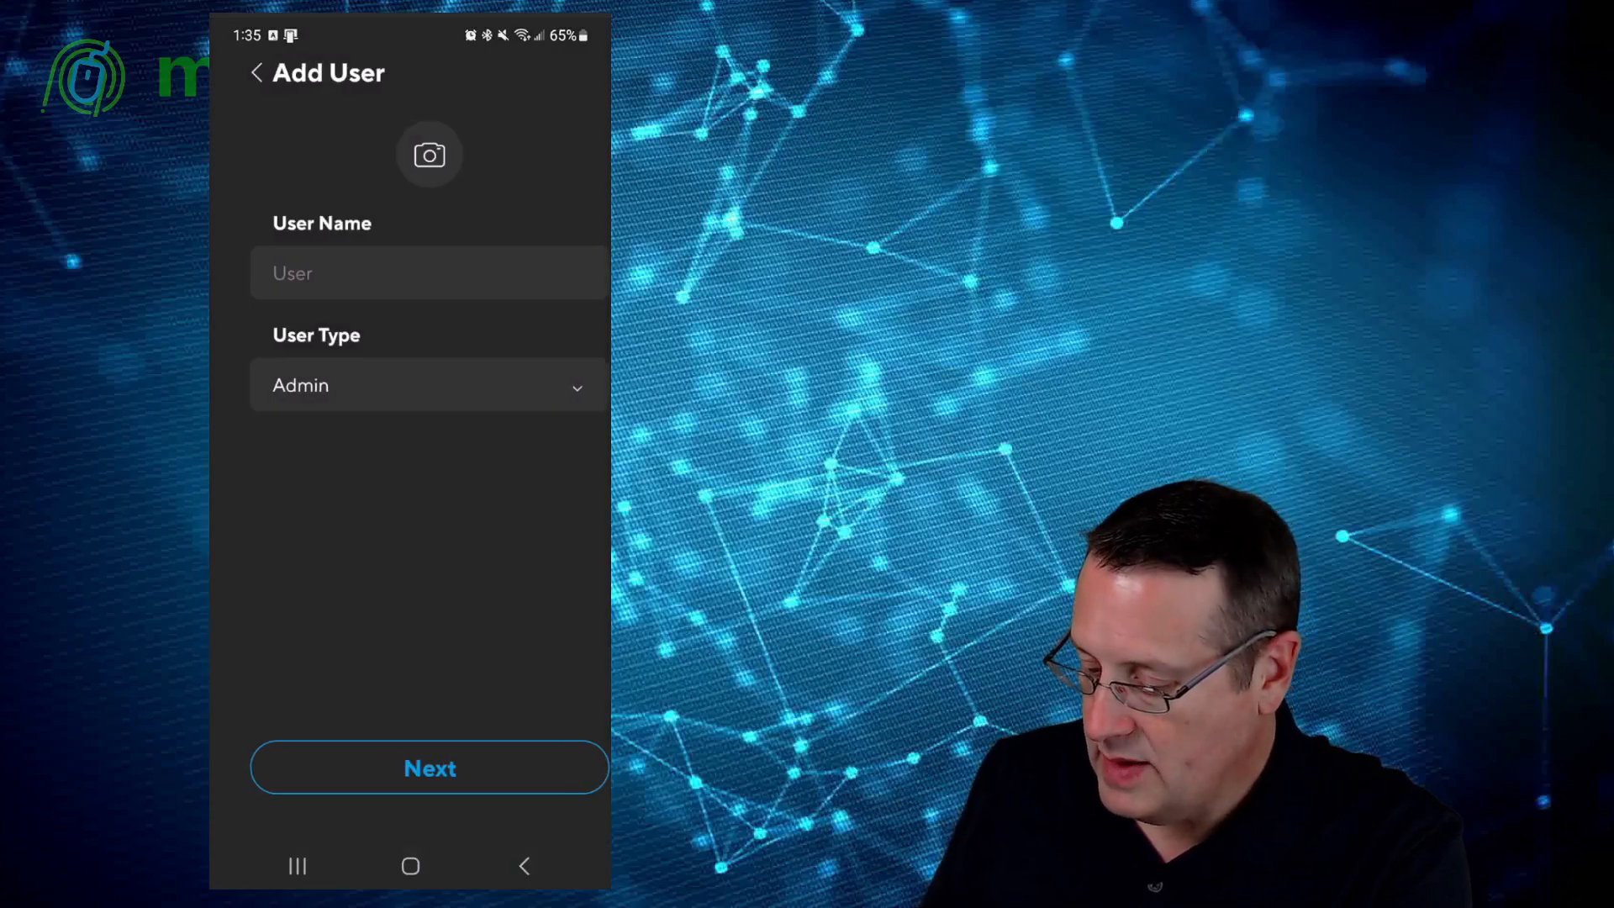
pyautogui.click(427, 385)
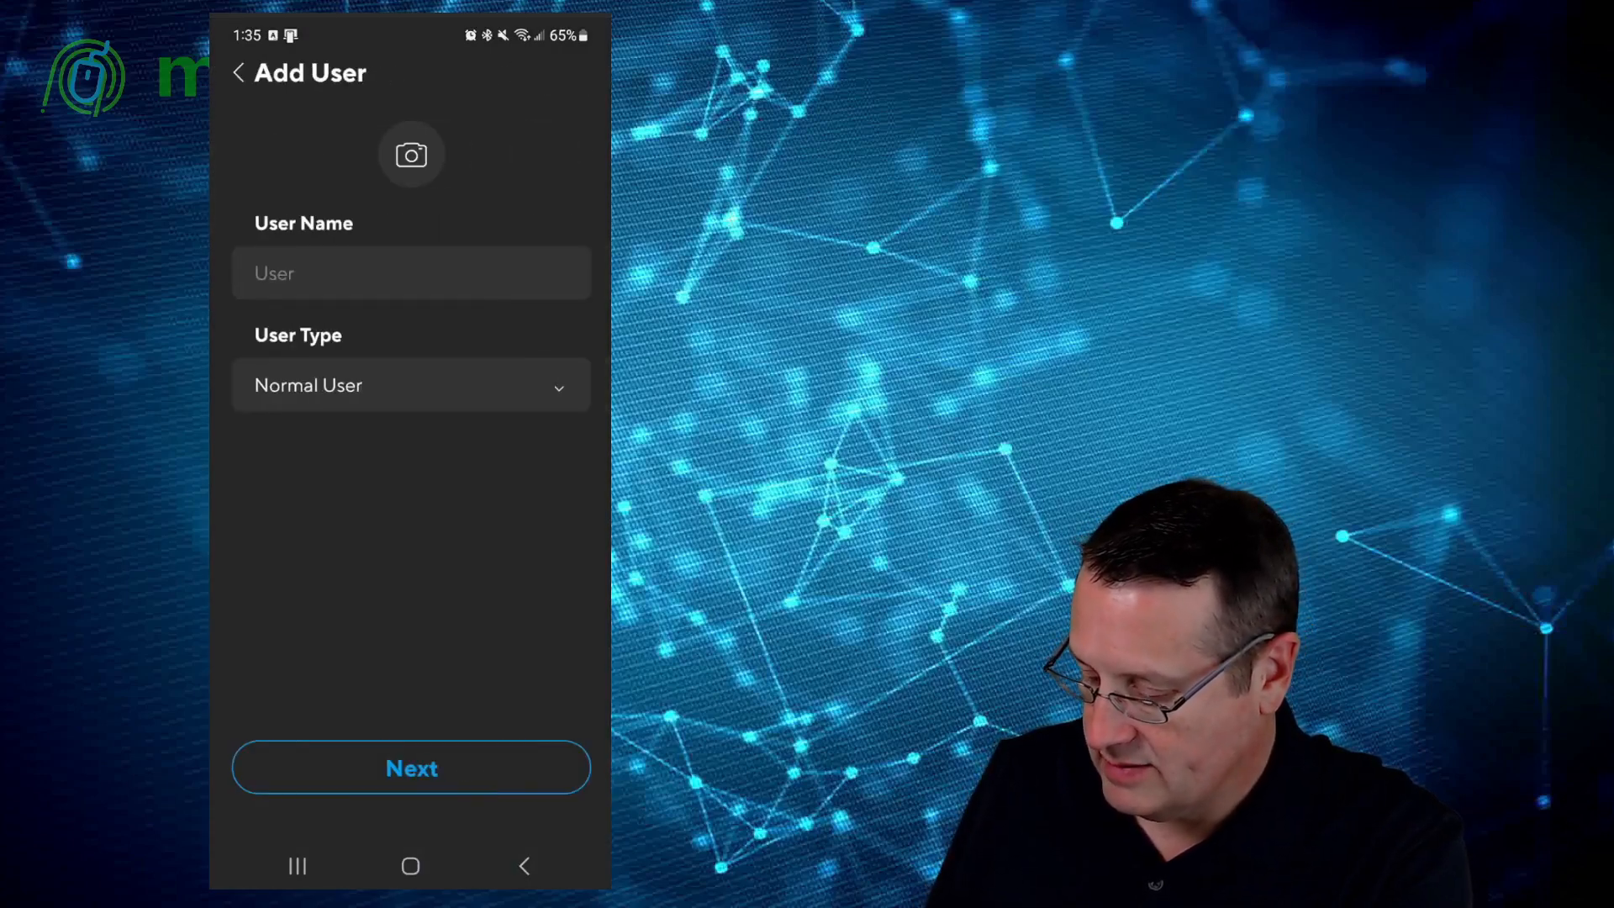
pyautogui.click(410, 385)
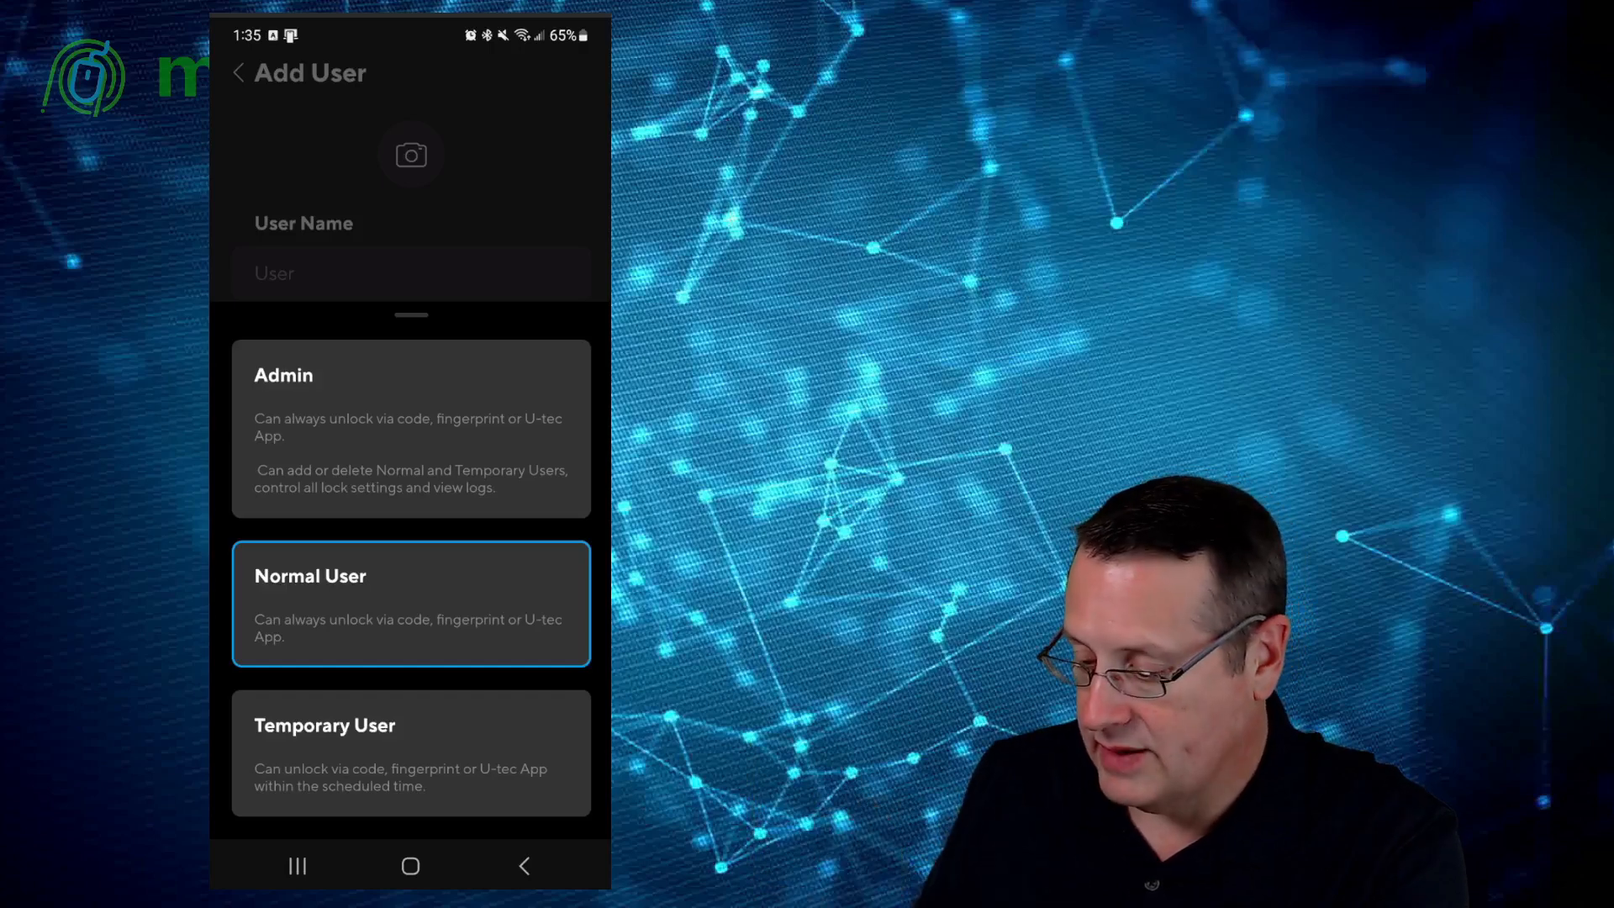
pyautogui.click(410, 603)
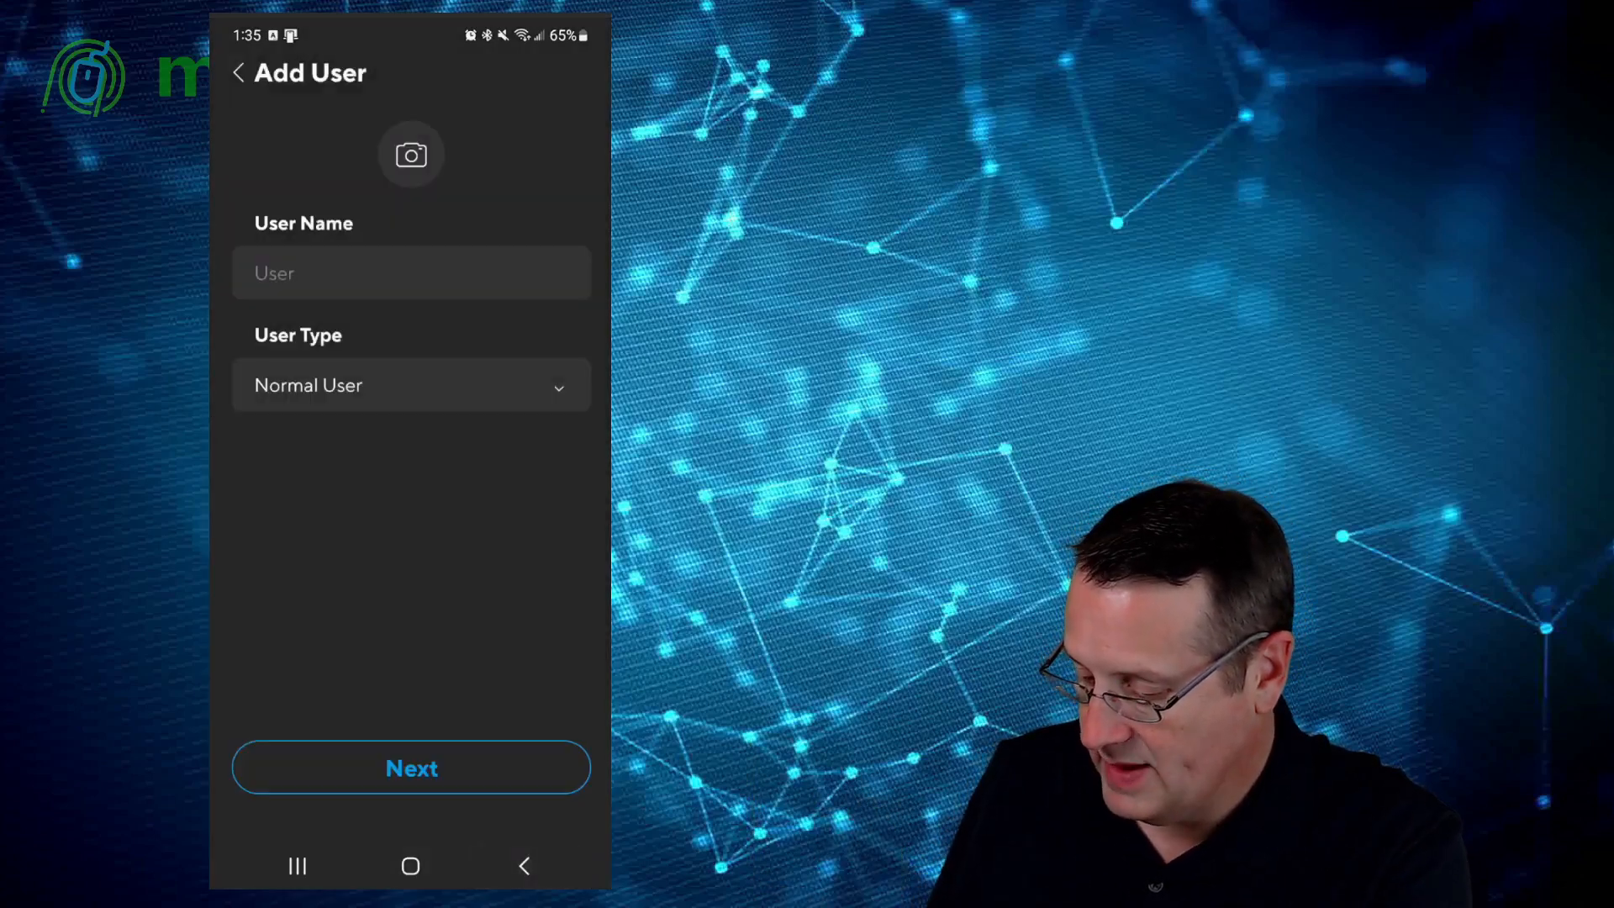
pyautogui.click(237, 72)
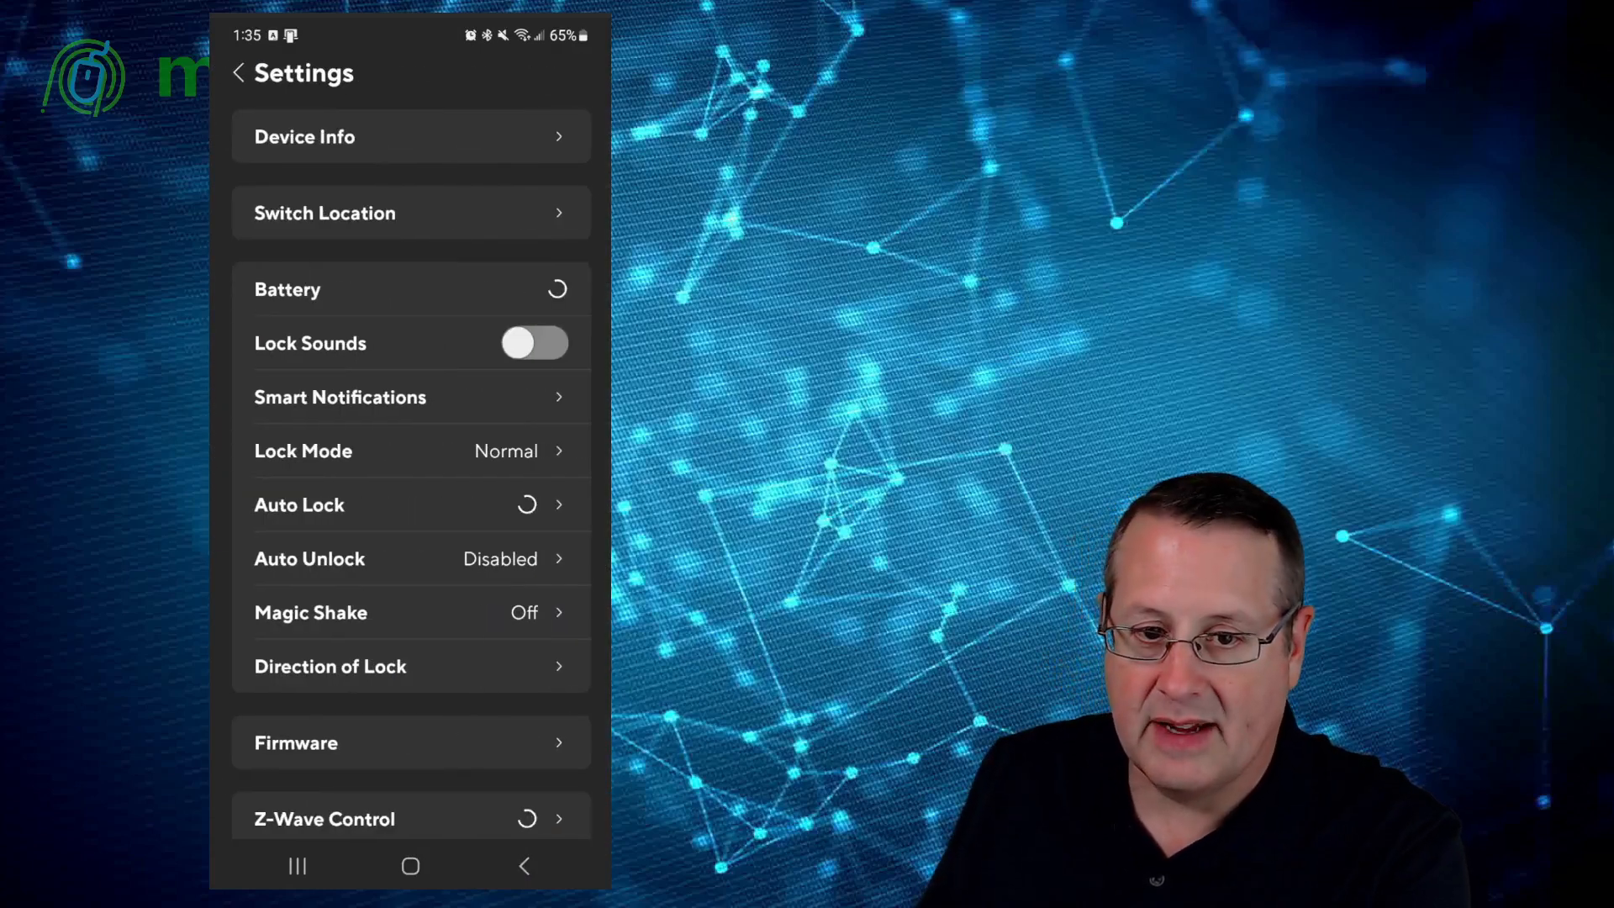
# Step: Check the lock's Device Info and let Settings load battery High and Z-Wave Control Paired
pyautogui.click(410, 136)
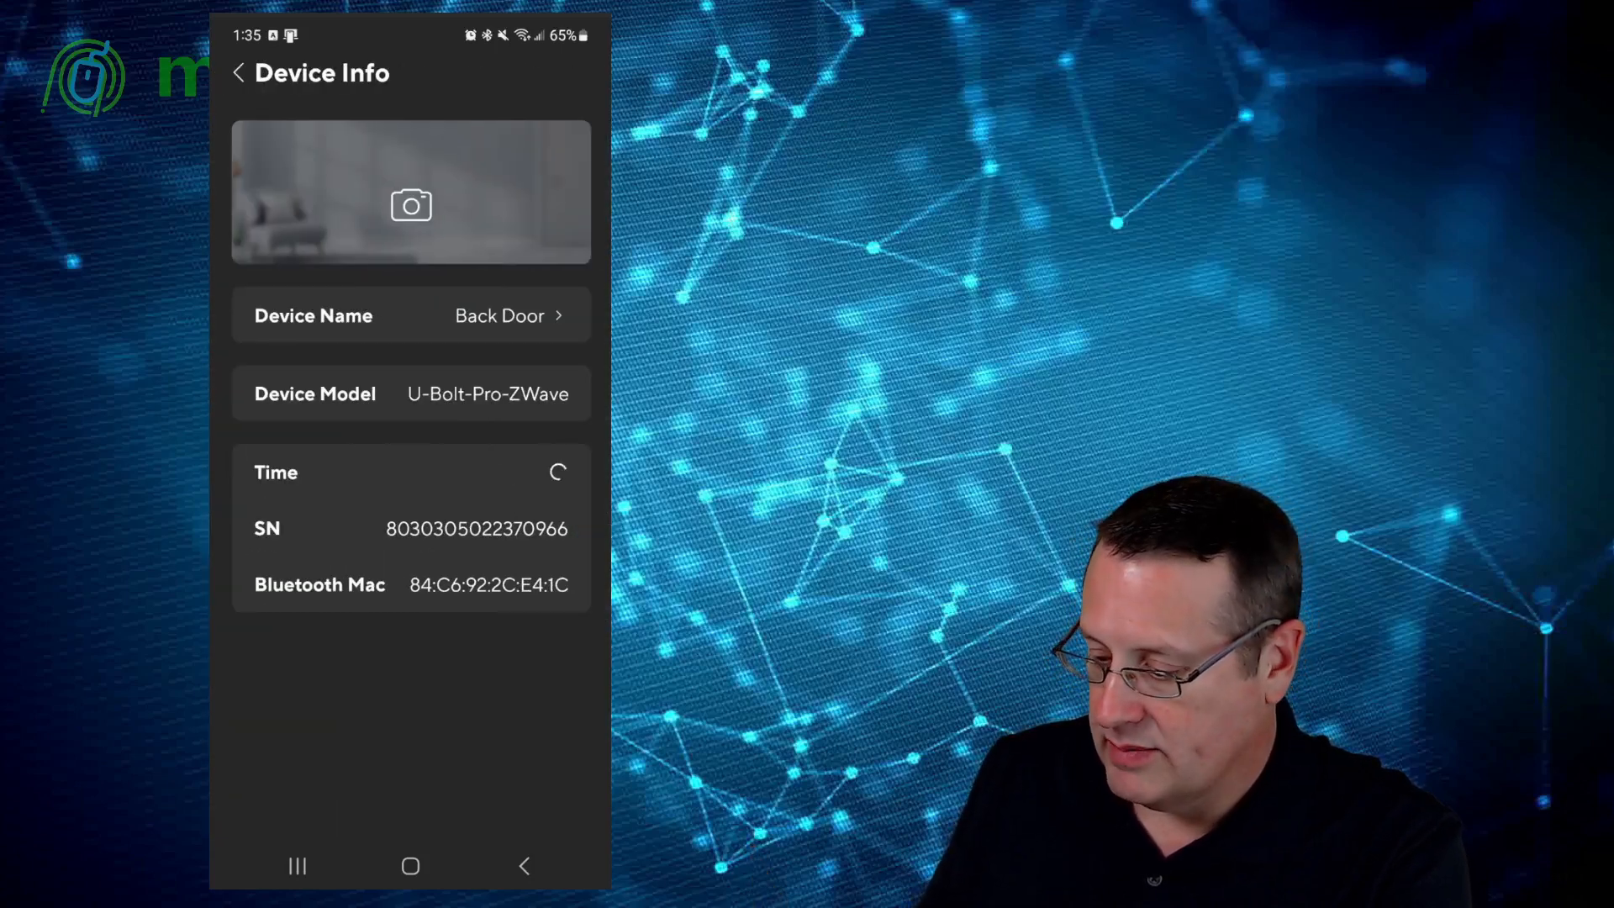
pyautogui.click(239, 72)
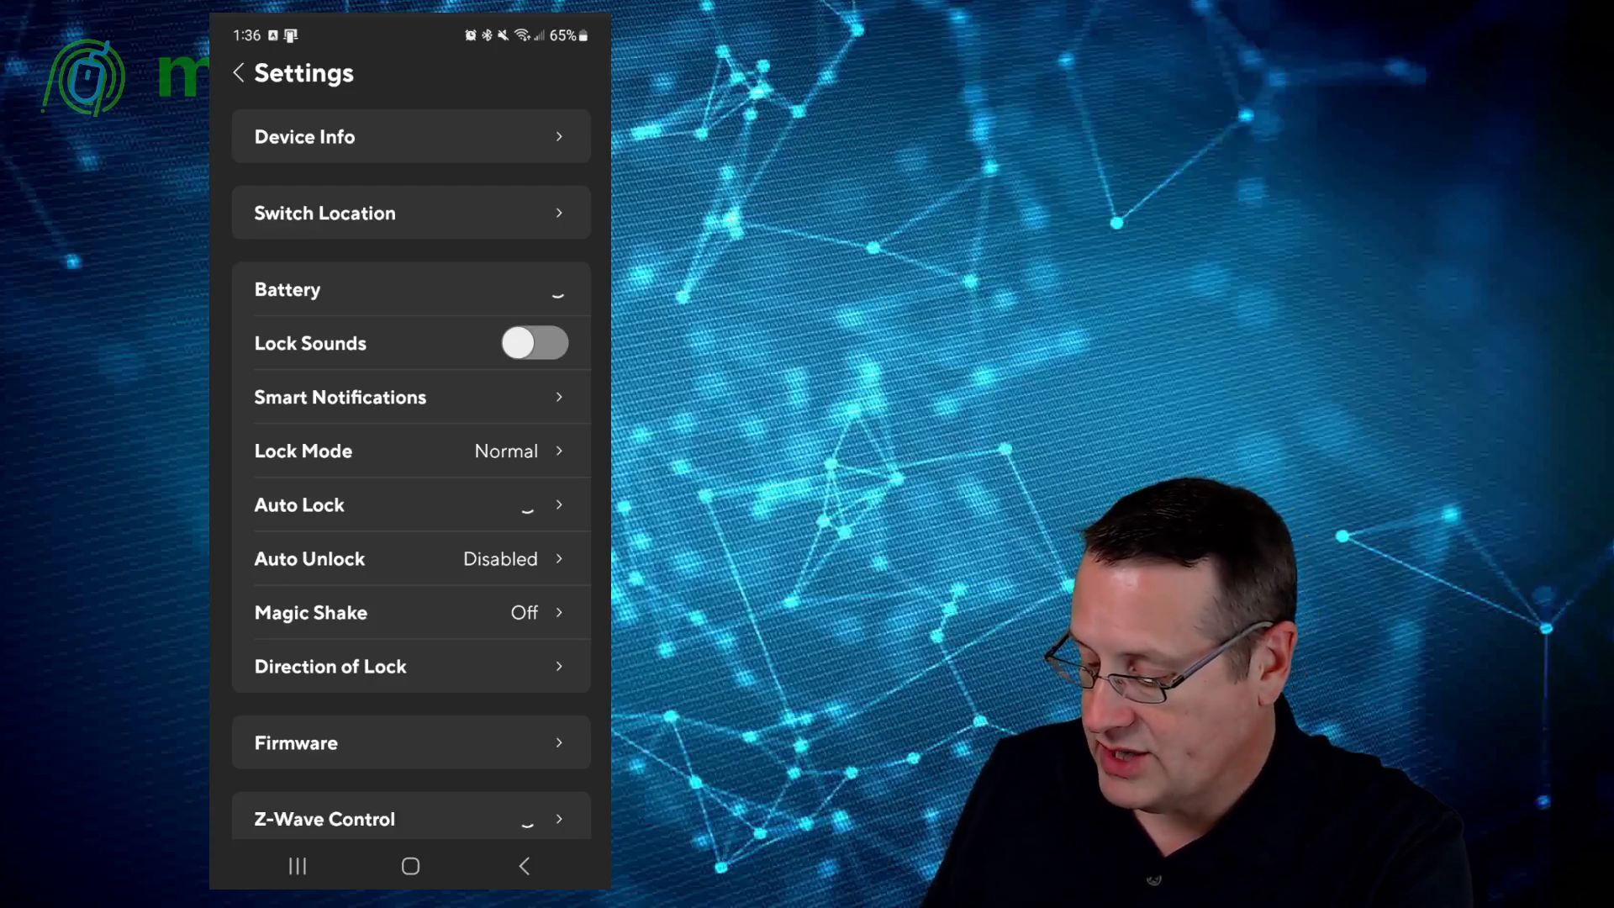
pyautogui.click(340, 396)
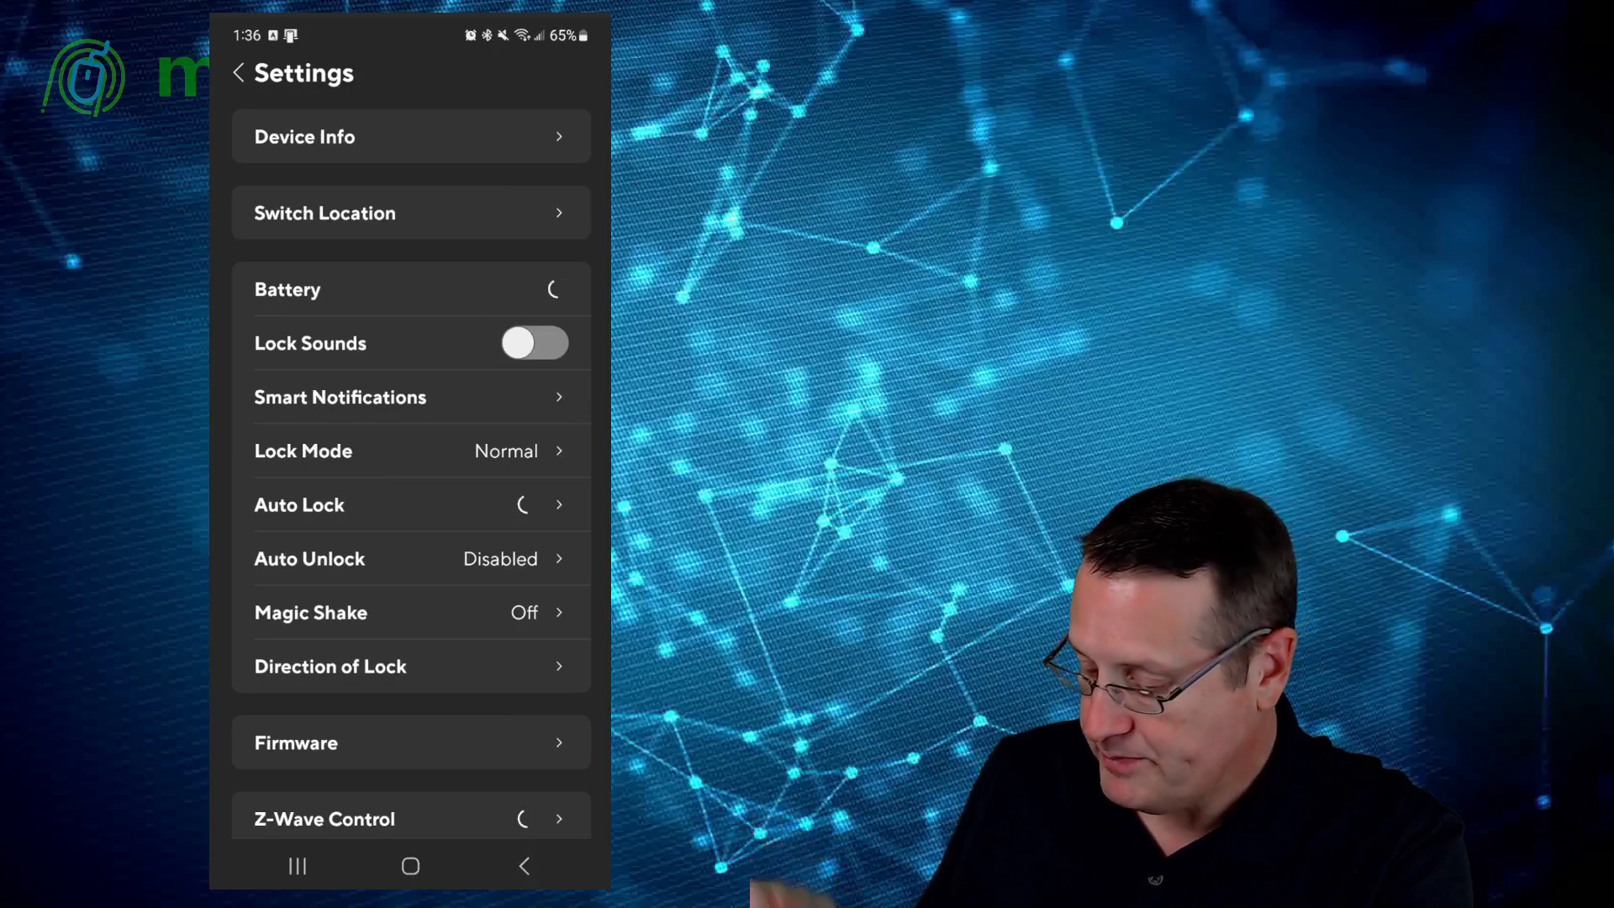
pyautogui.click(303, 450)
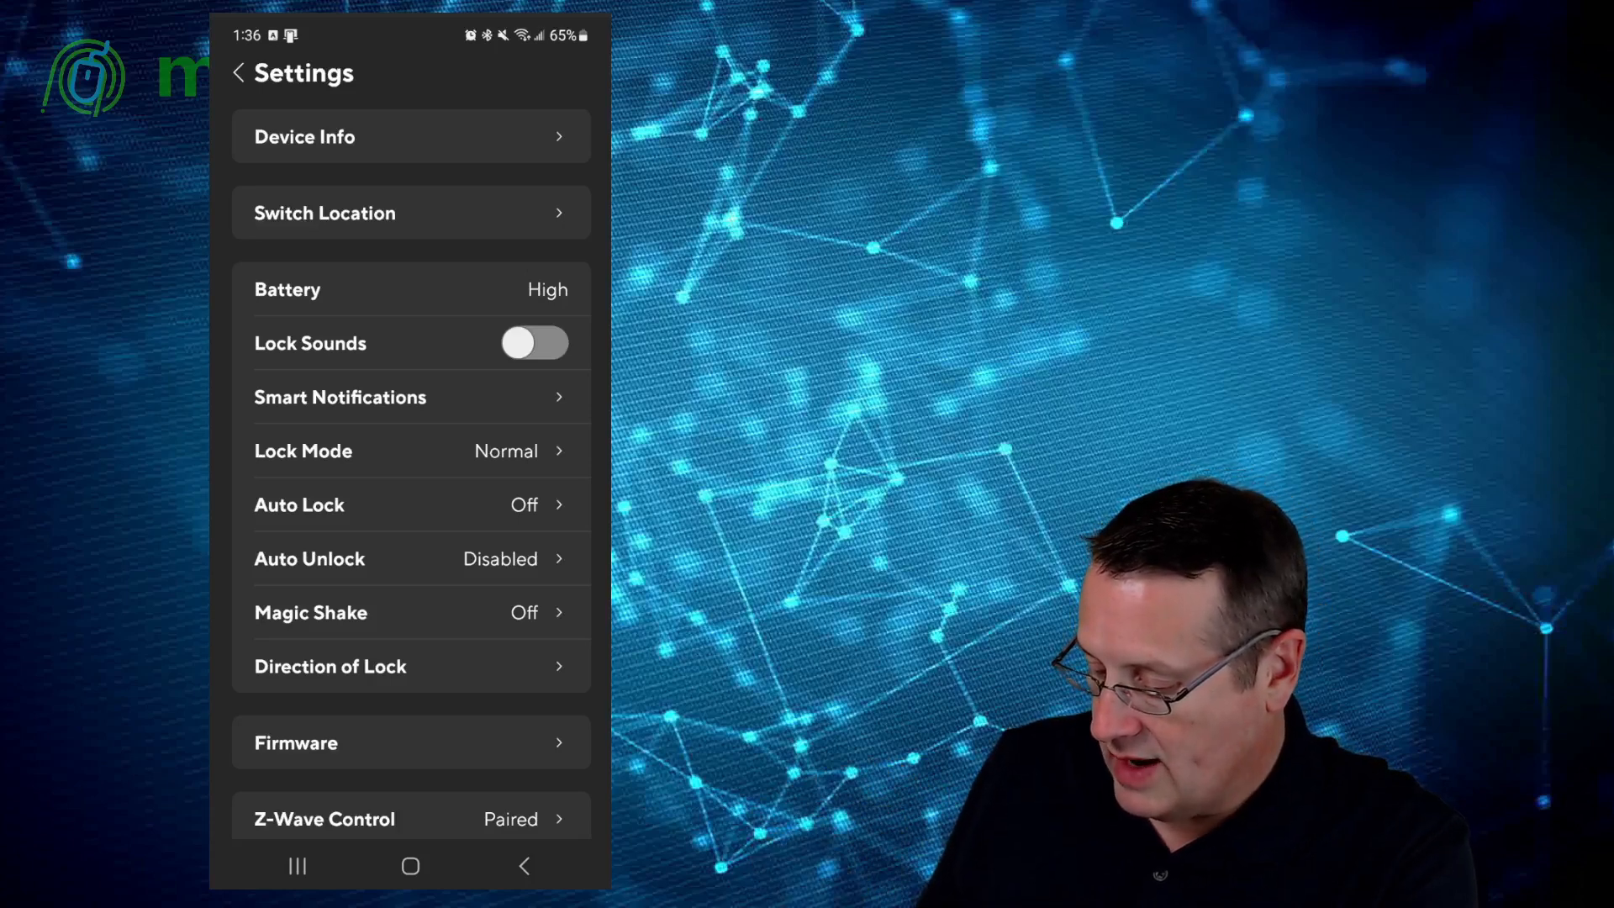
# Step: Read the Auto Unlock feature description and return to the lock settings
pyautogui.click(309, 559)
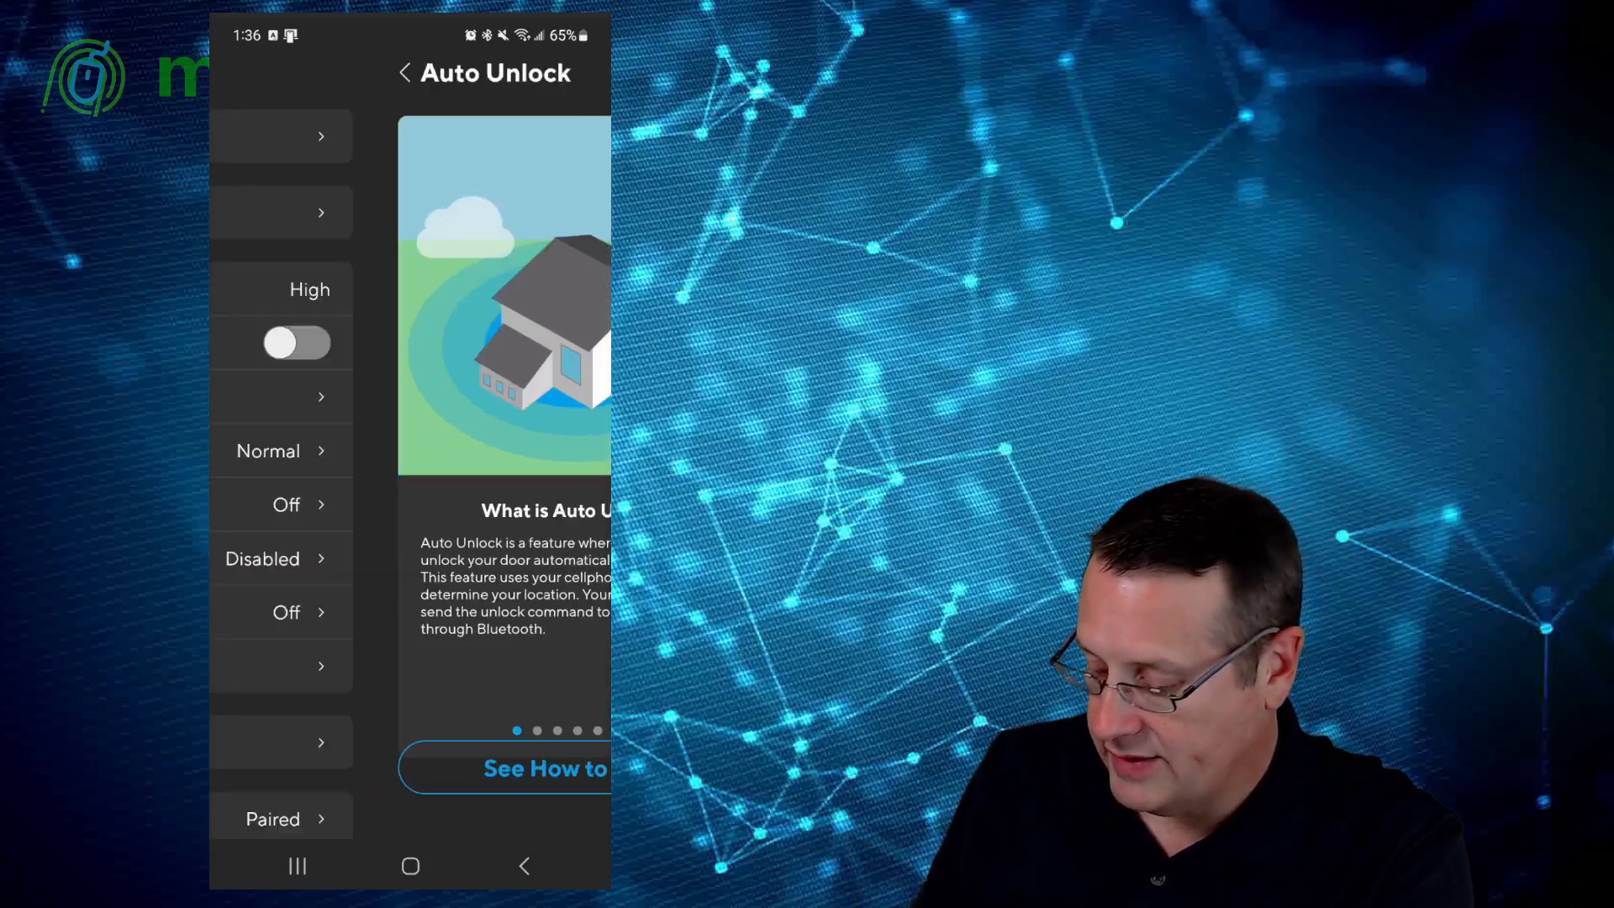
pyautogui.click(403, 73)
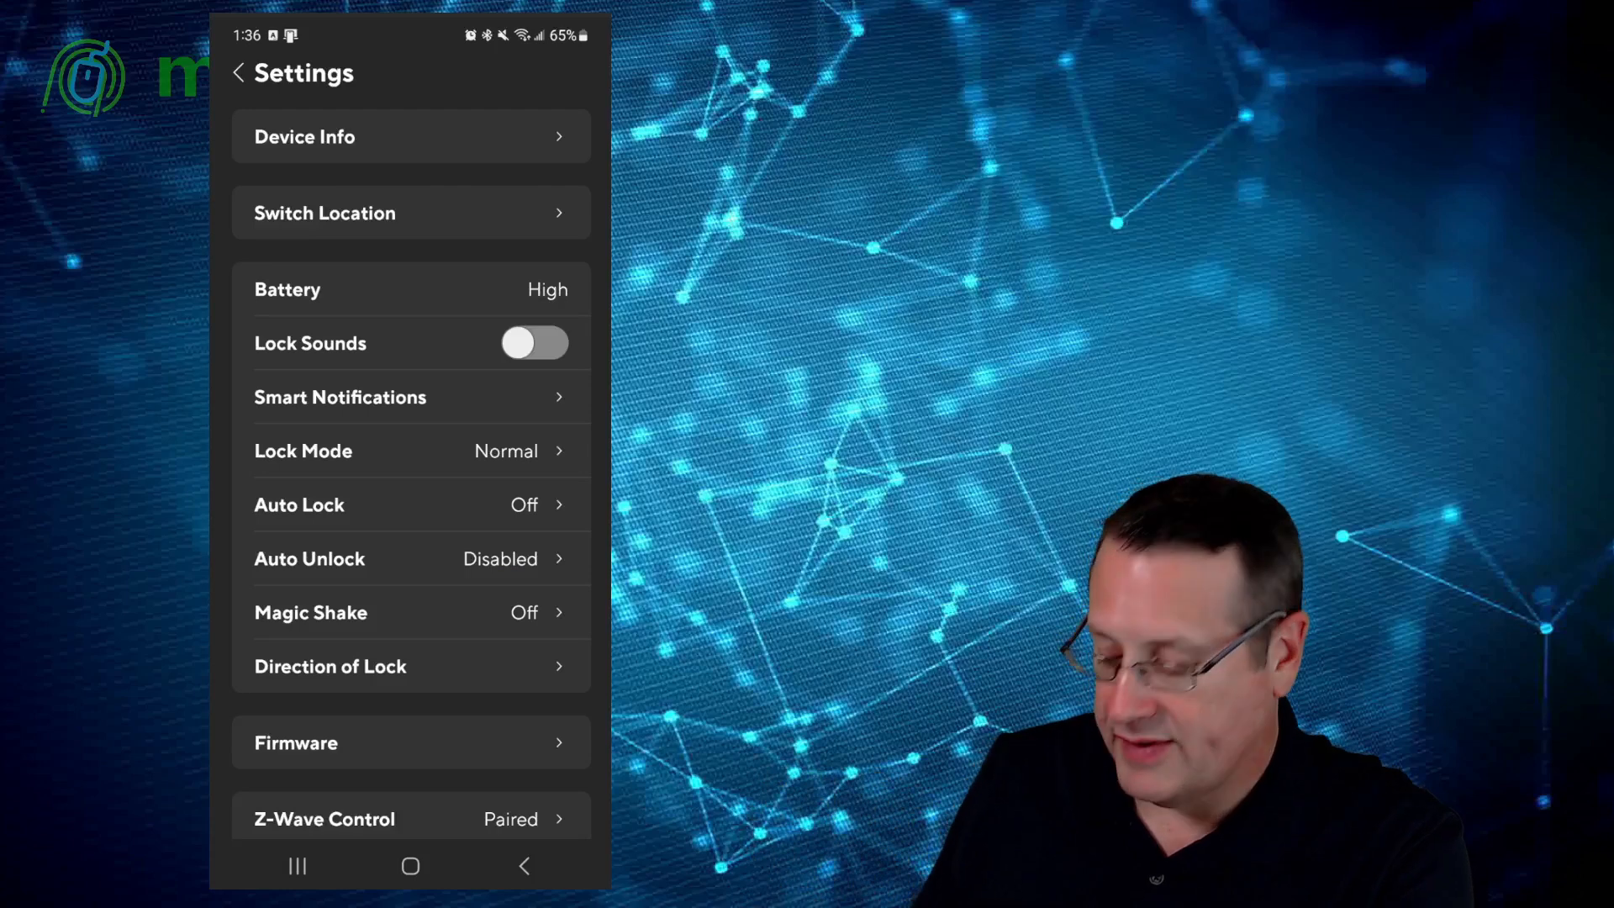
pyautogui.scroll(-3)
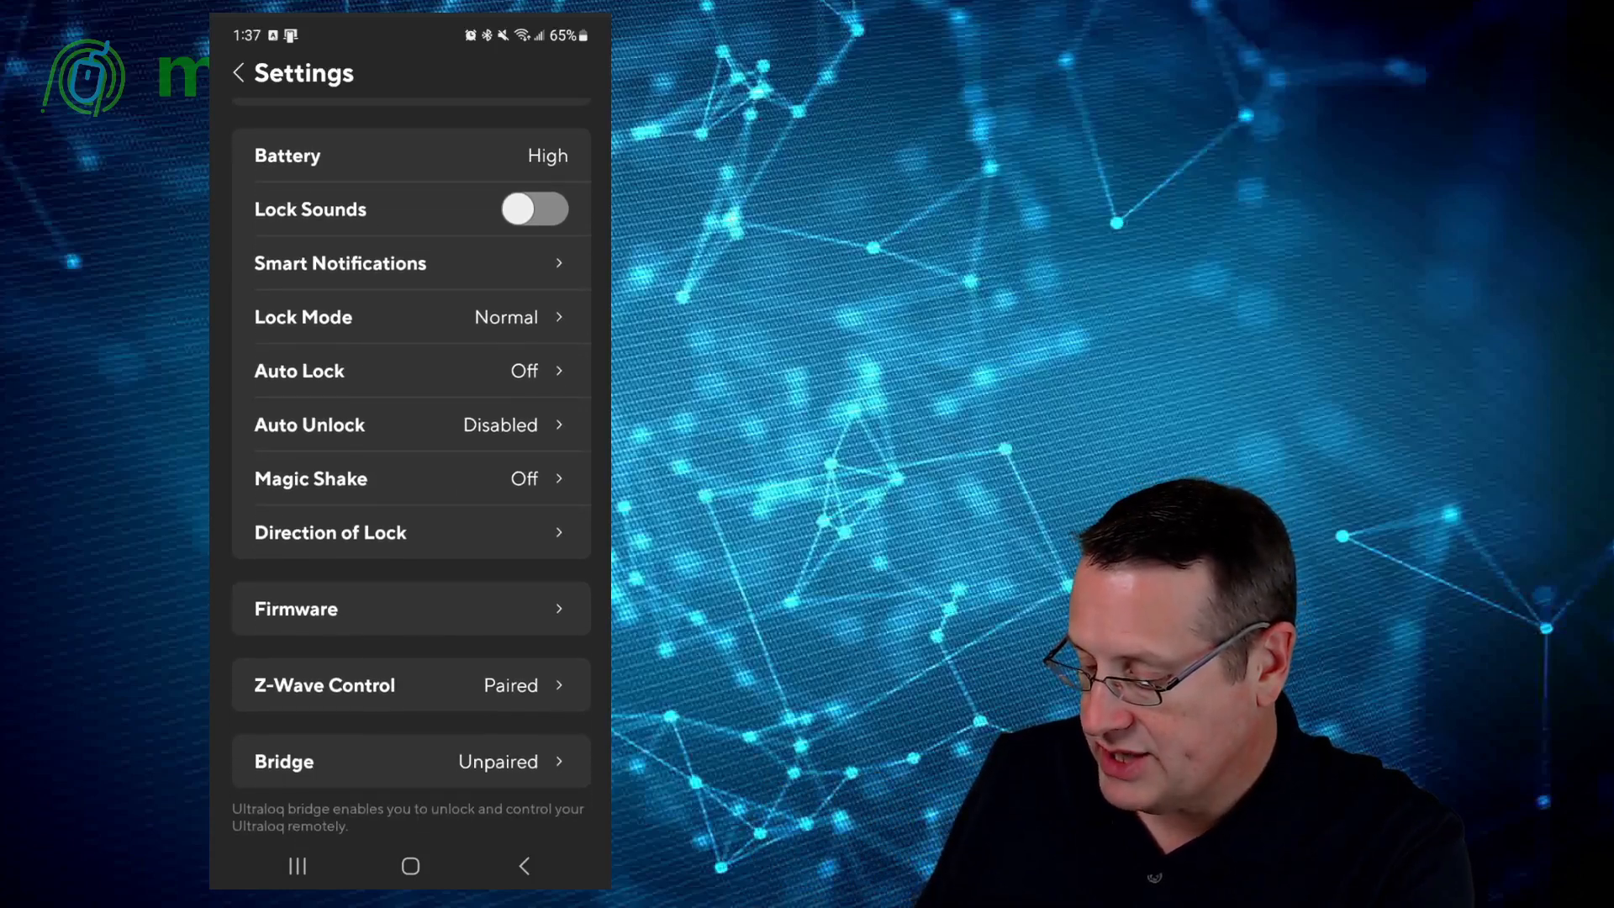
pyautogui.click(311, 477)
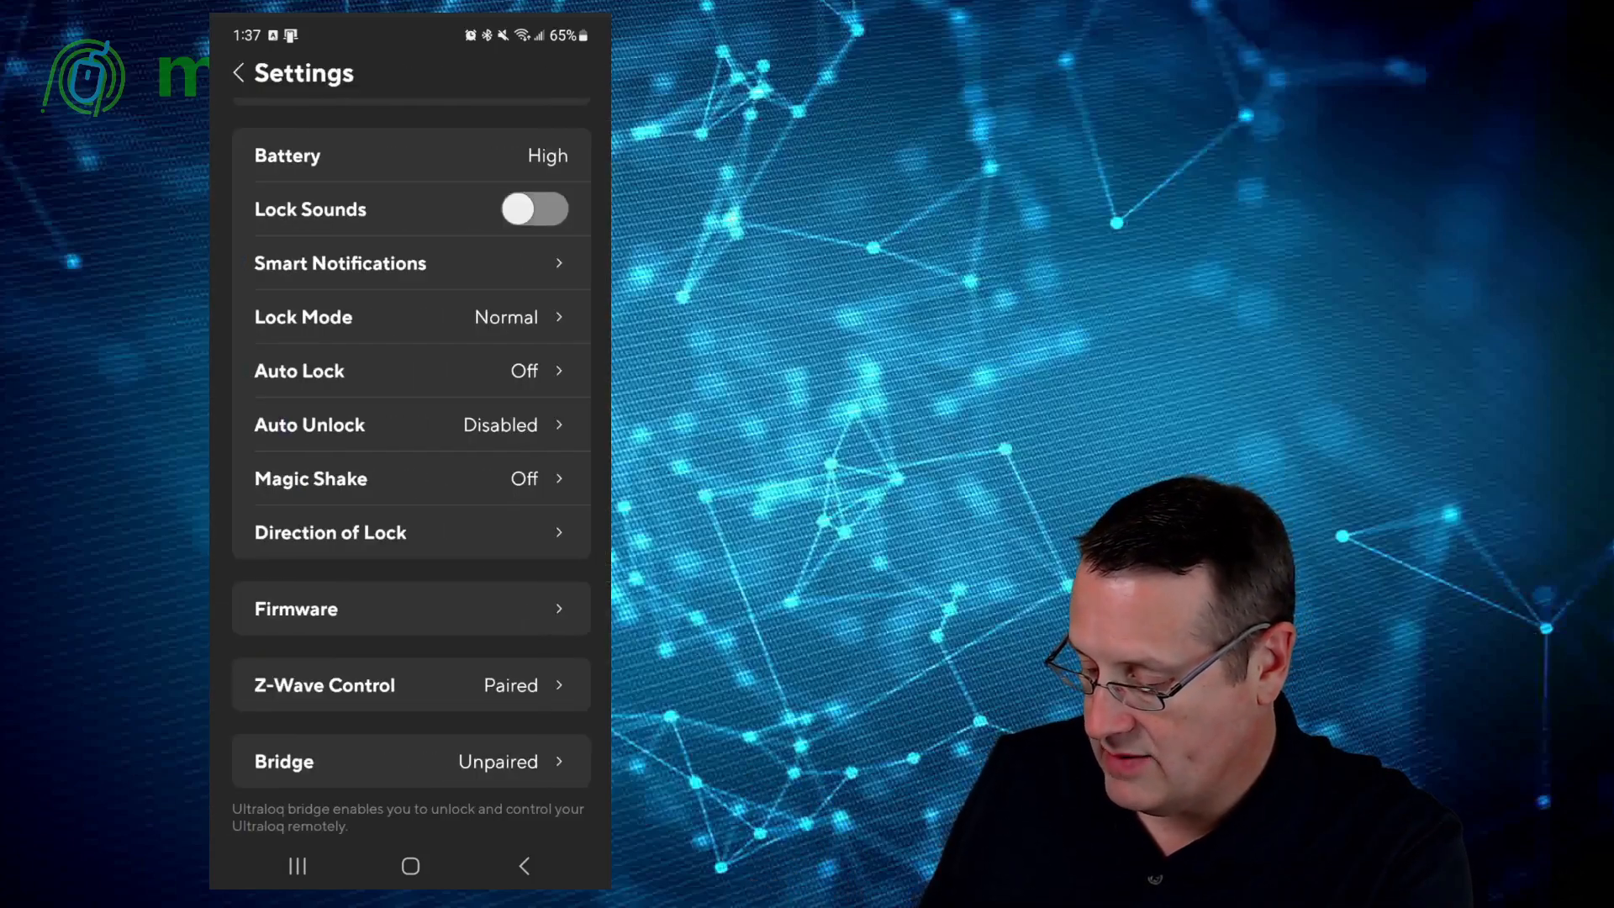
# Step: View the Pair Bridge instructions, then leave Settings for the lock's main page
pyautogui.scroll(-3)
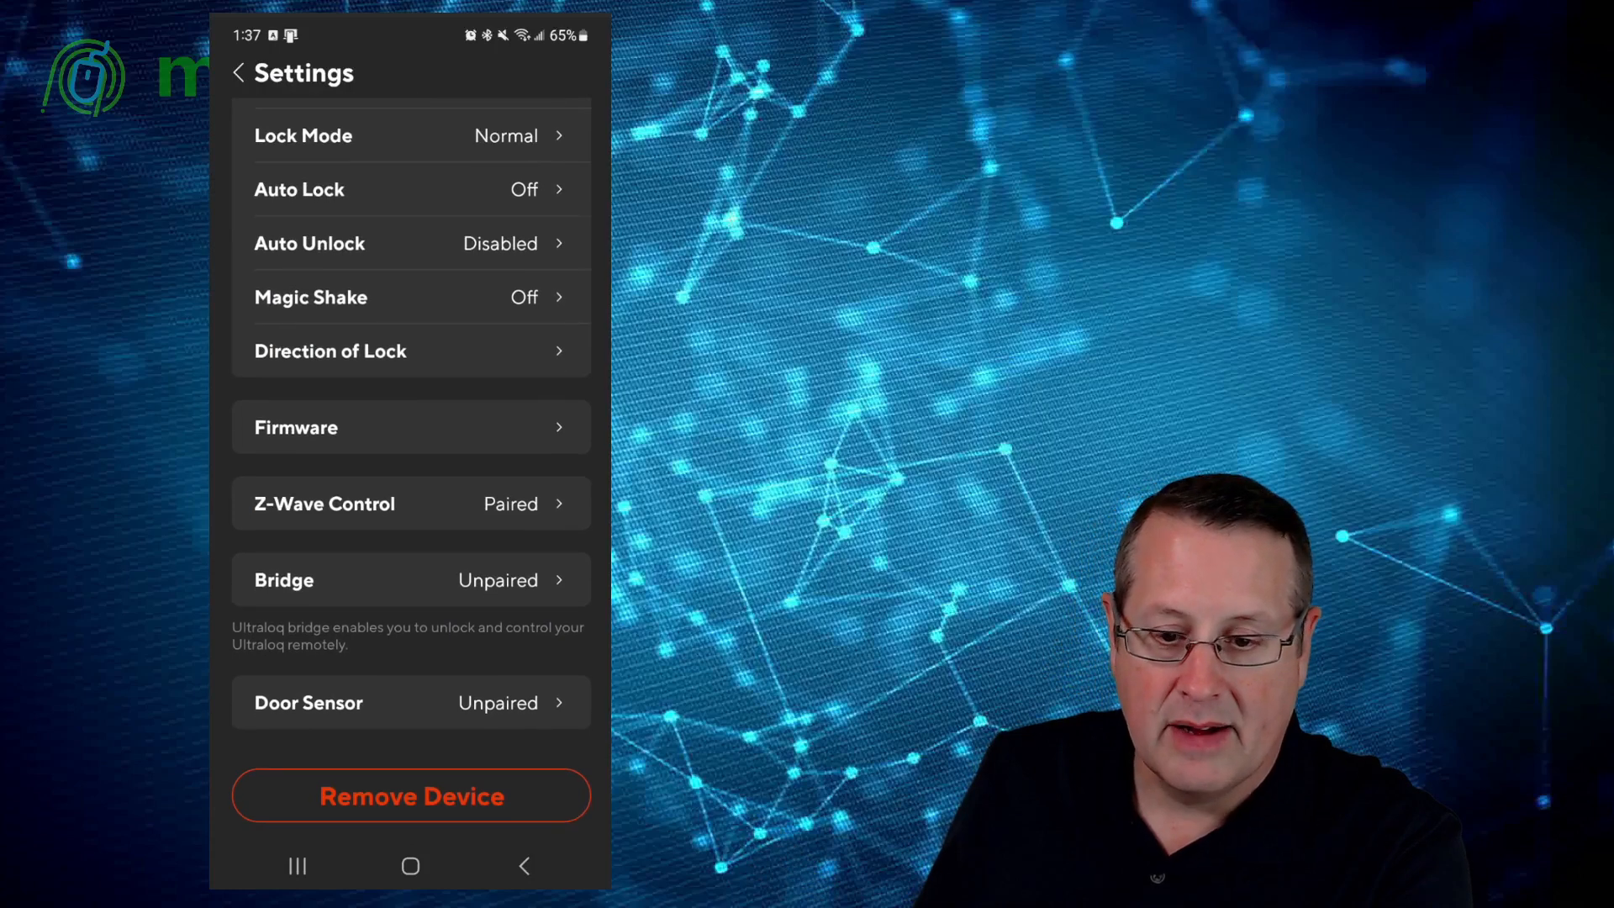
pyautogui.click(411, 580)
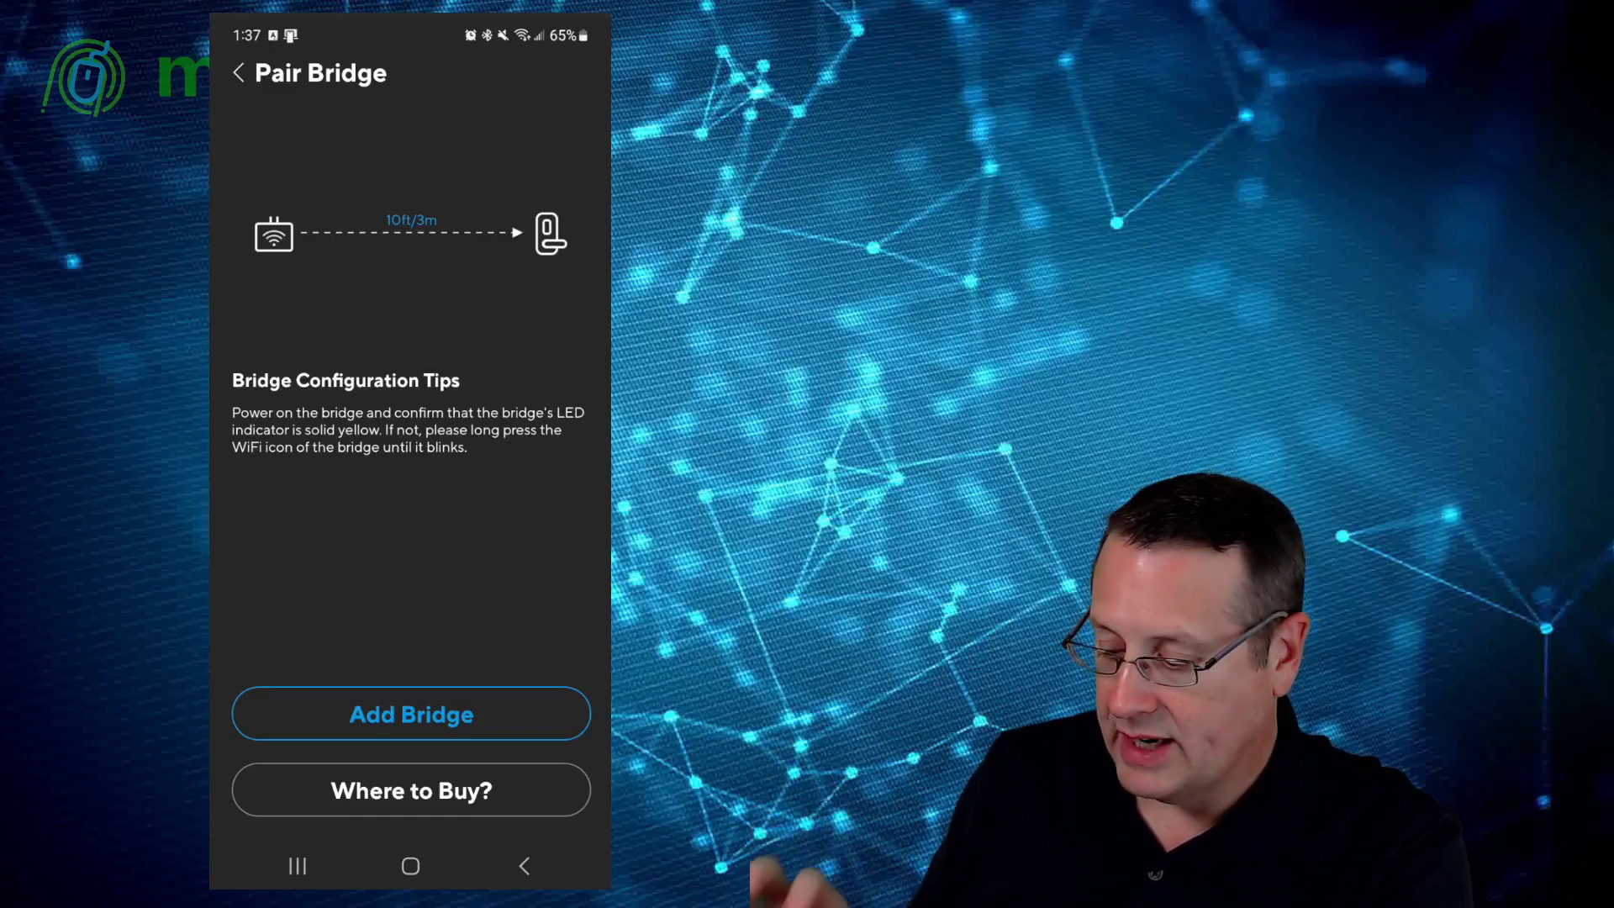
pyautogui.click(237, 72)
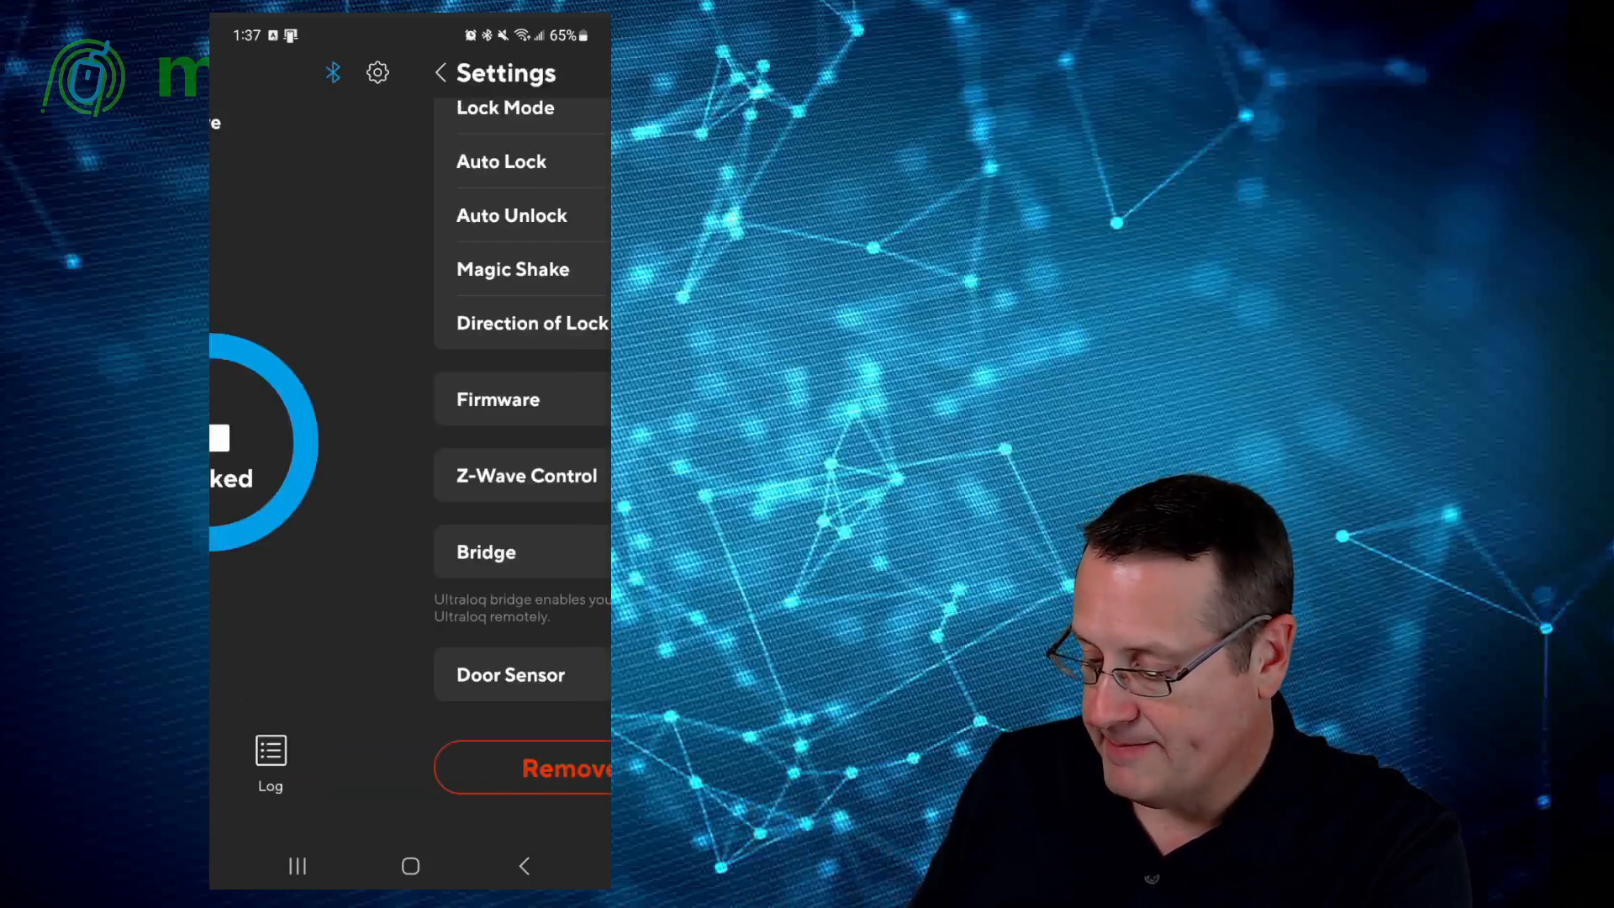
# Step: Show the lock's activity Log with its Z-Wave, manual and failed fingerprint events
pyautogui.click(269, 751)
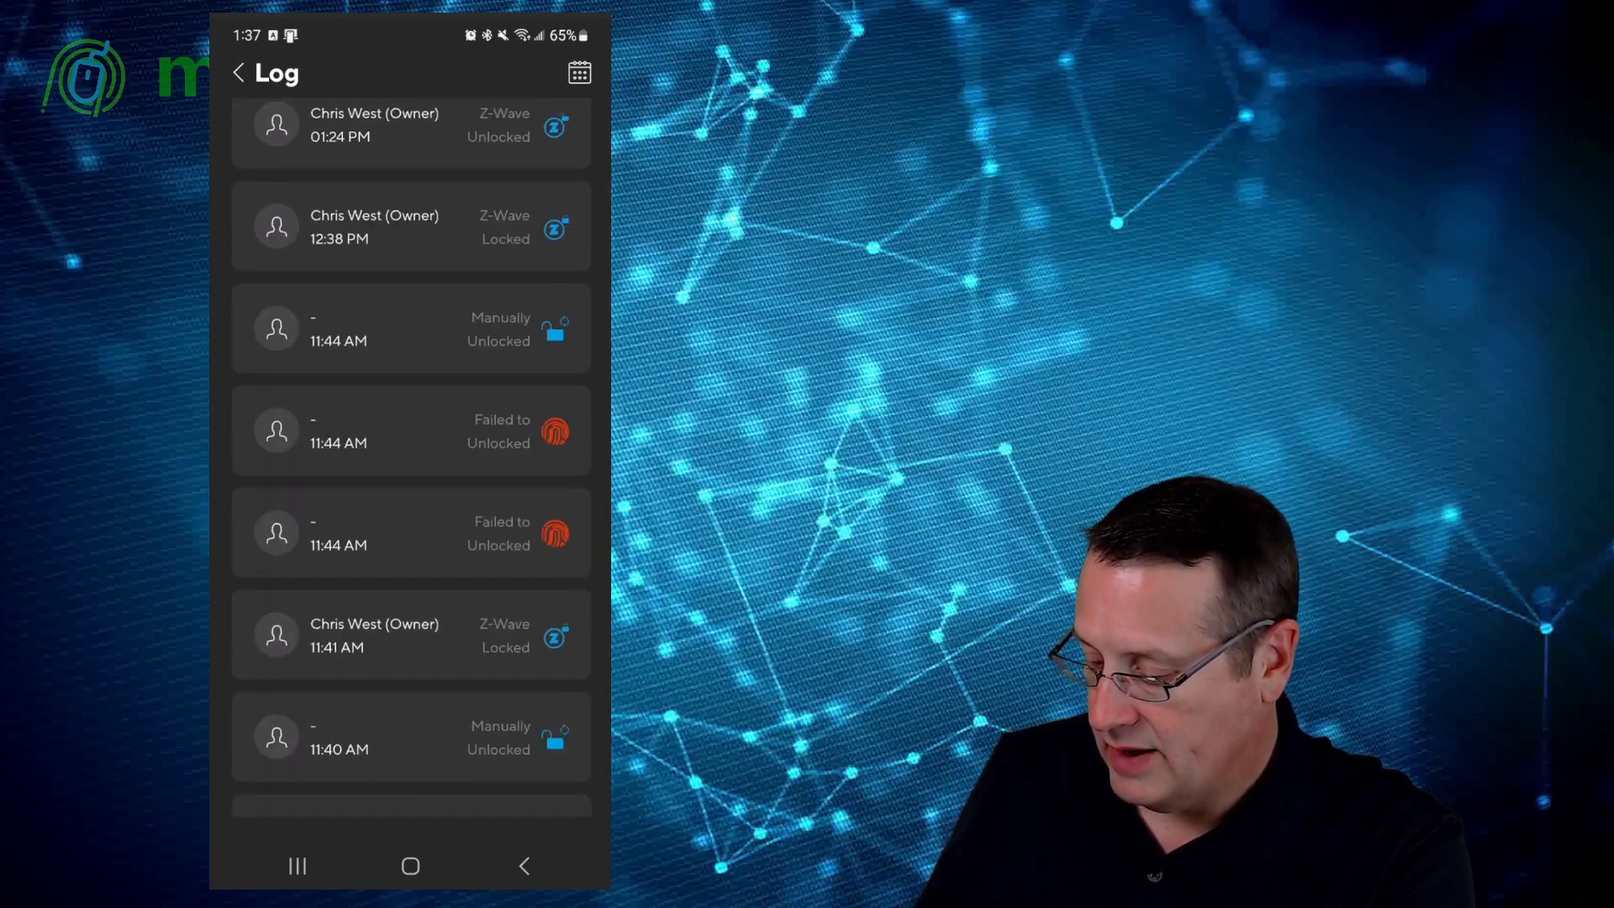
pyautogui.scroll(-3)
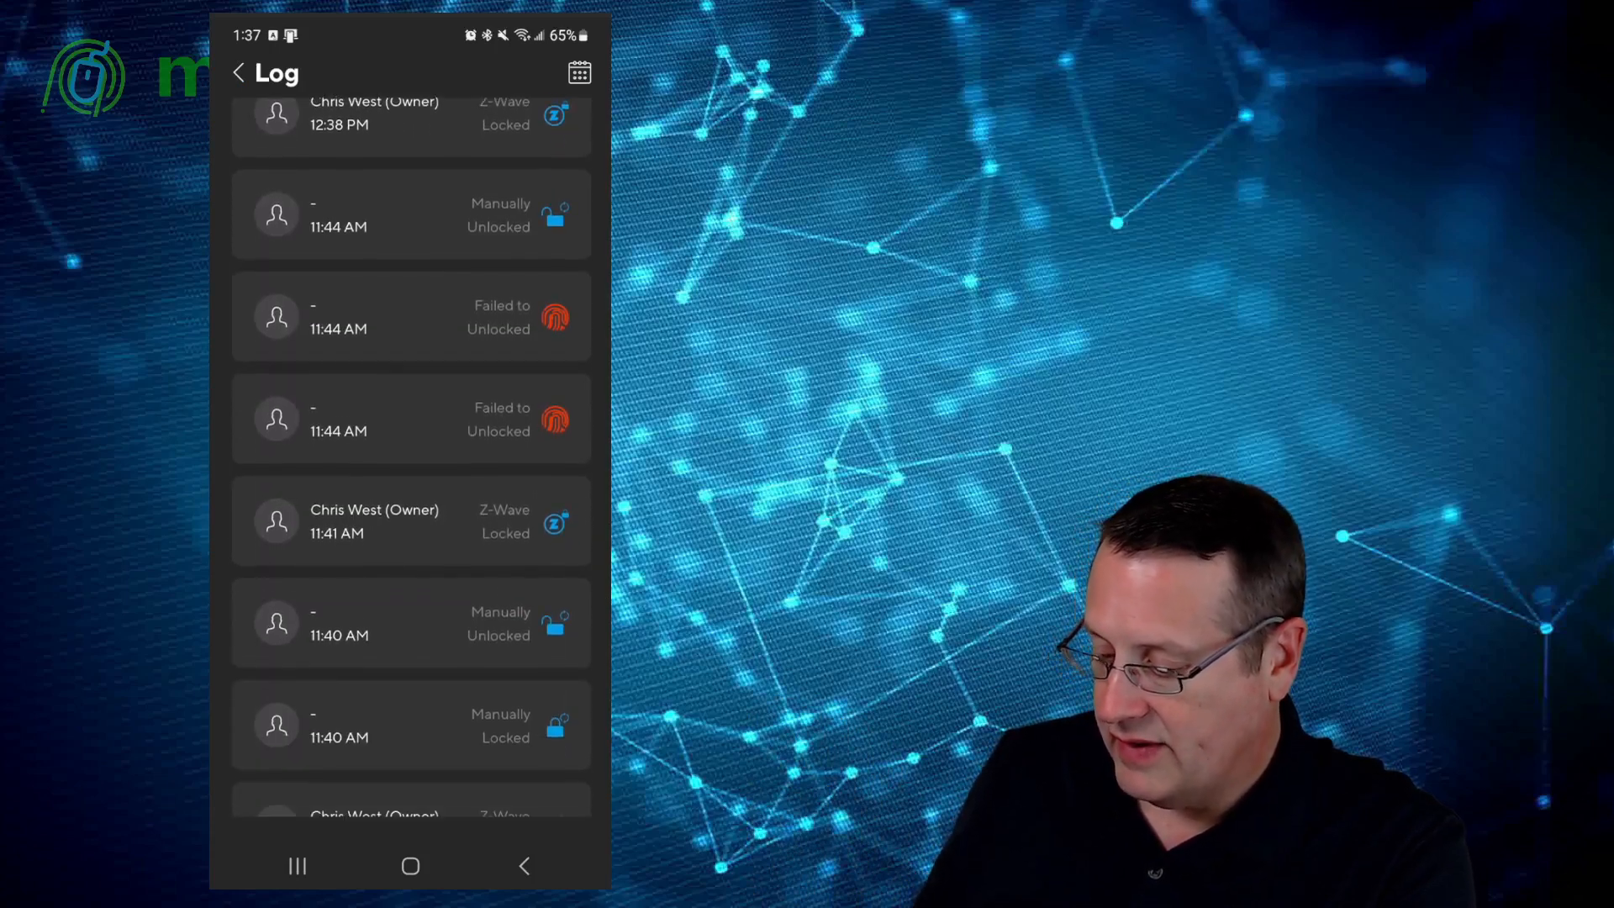
pyautogui.scroll(-3)
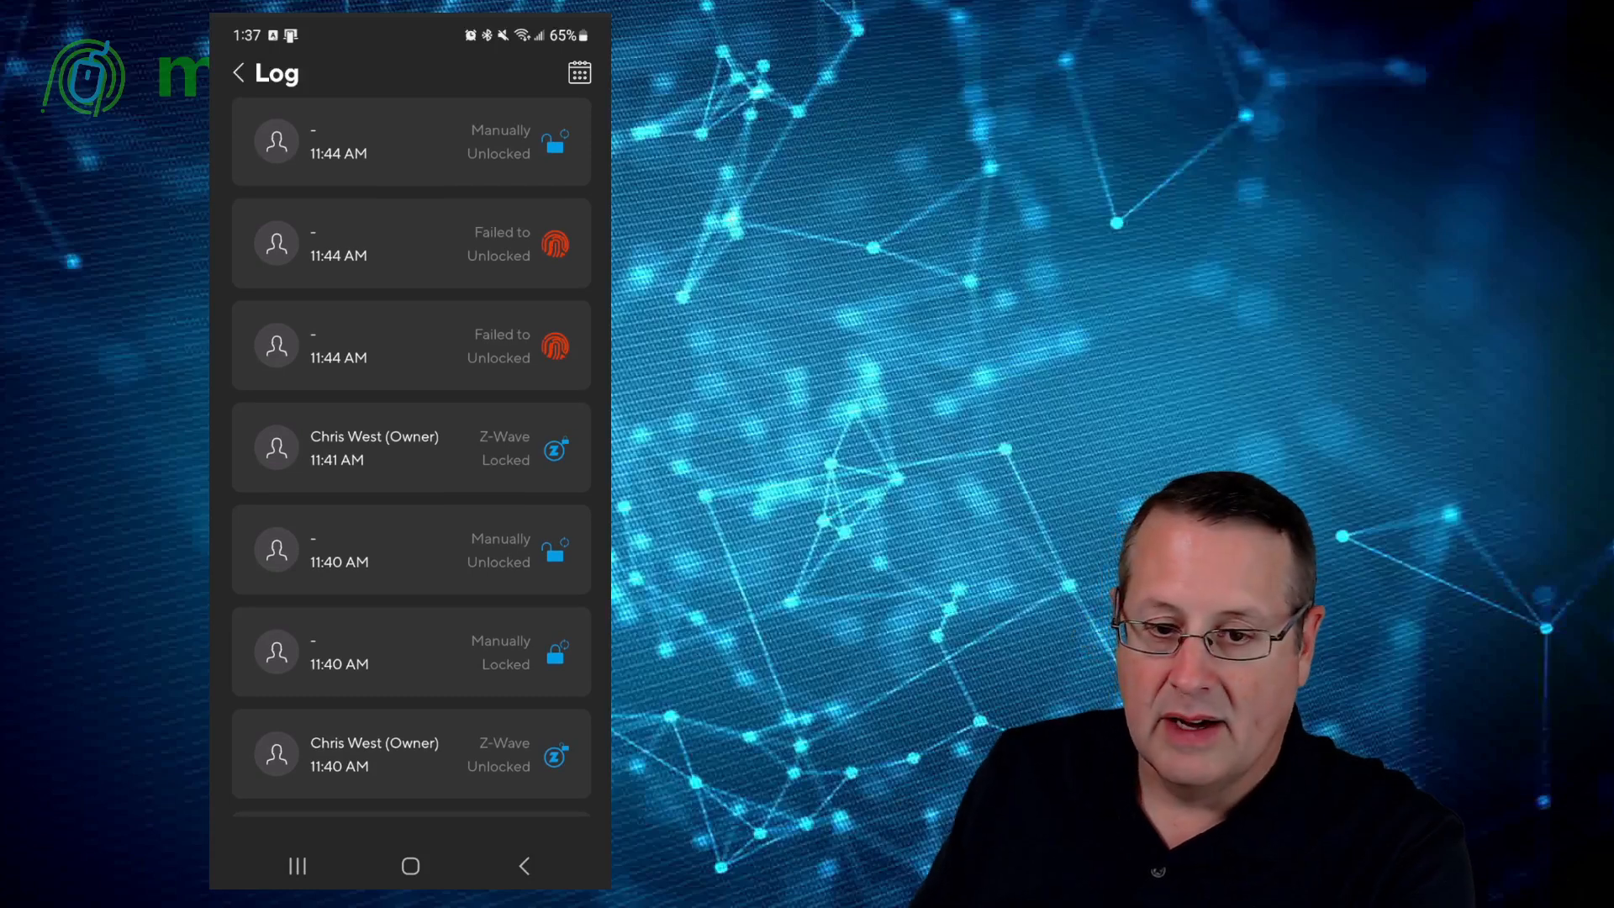